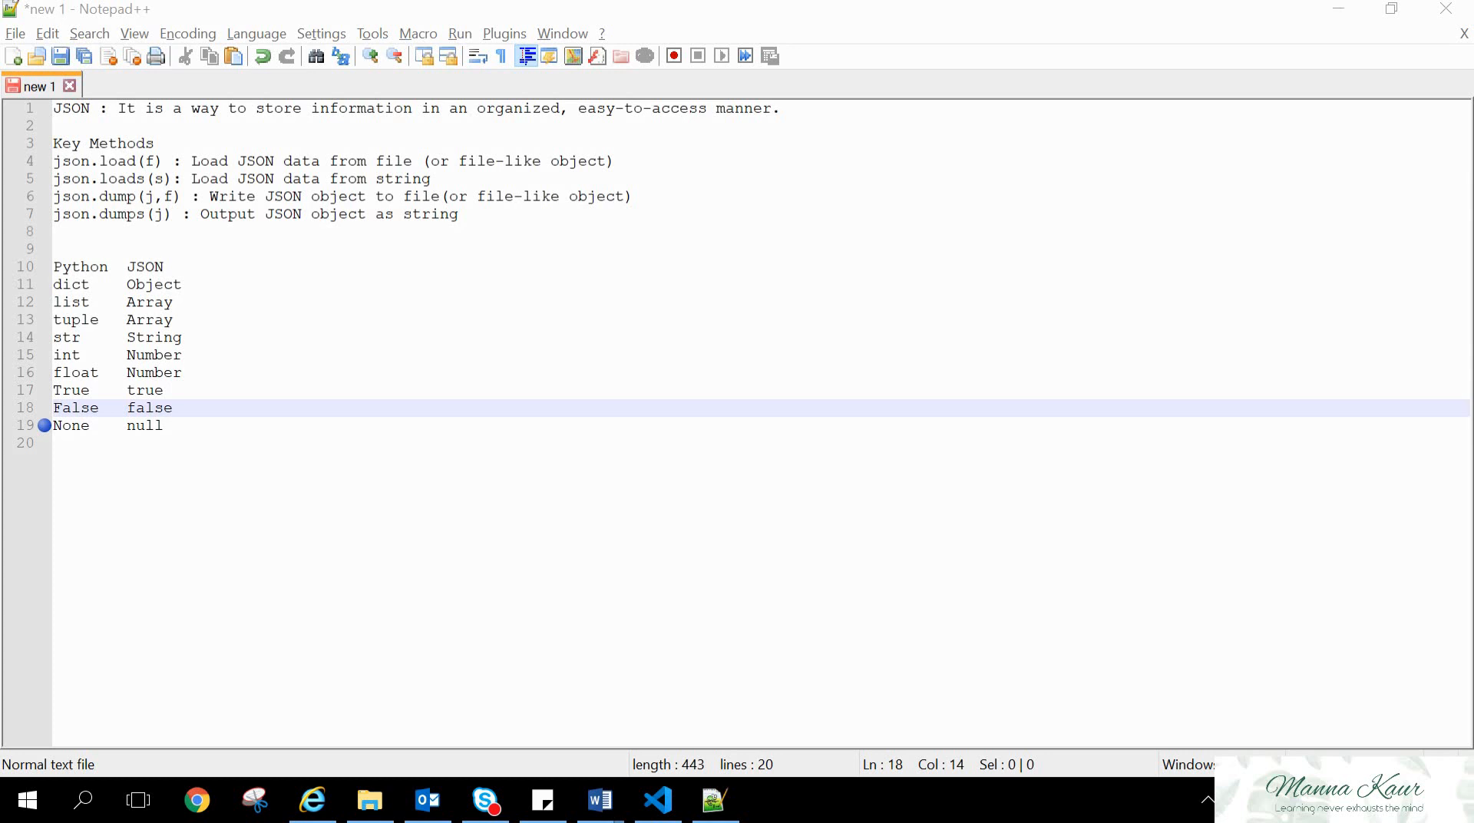
Switch from the Notepad++ notes to the editor holding manikarnika.json
click(658, 802)
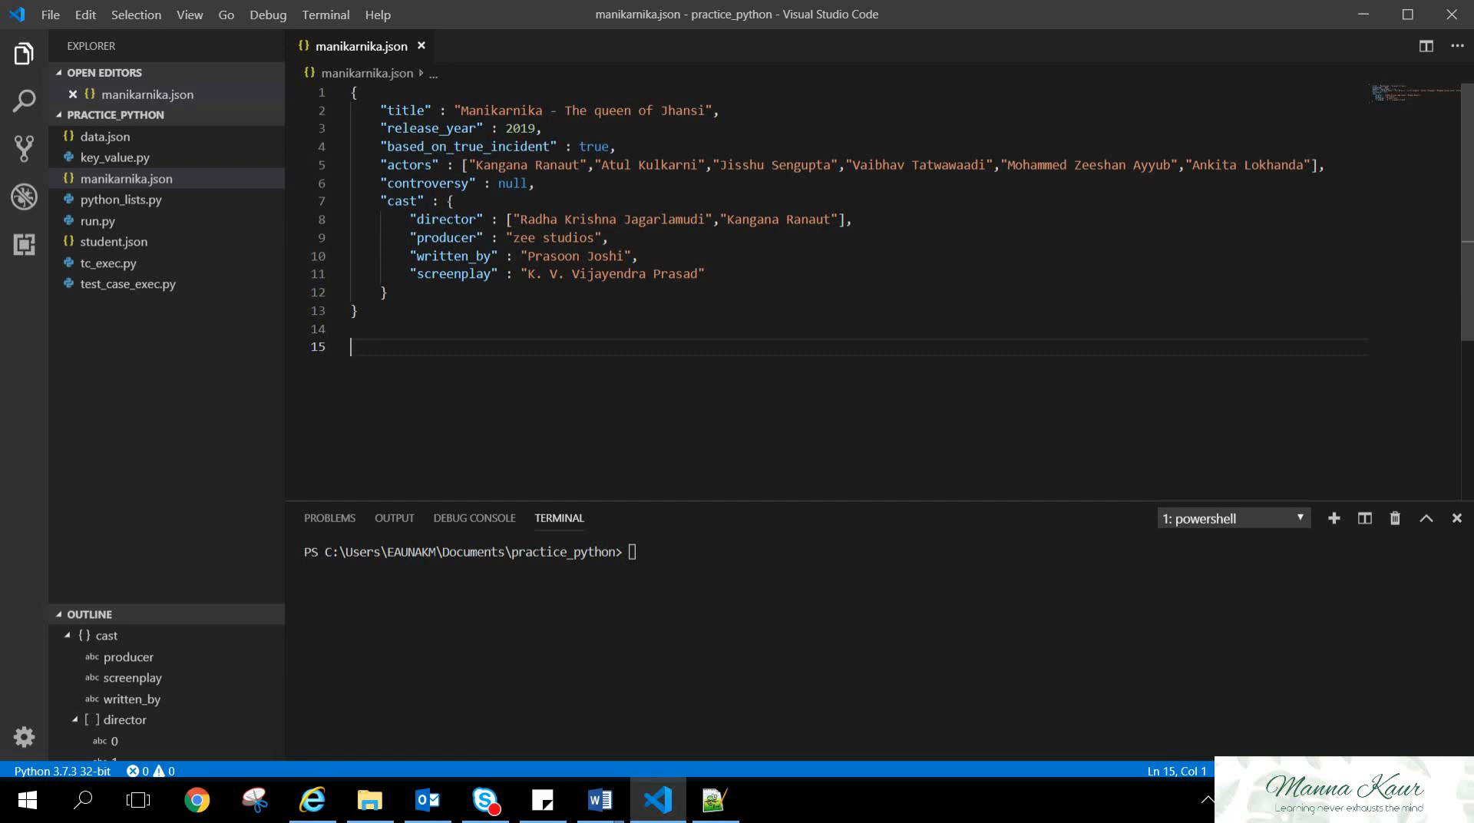
double_click(511, 183)
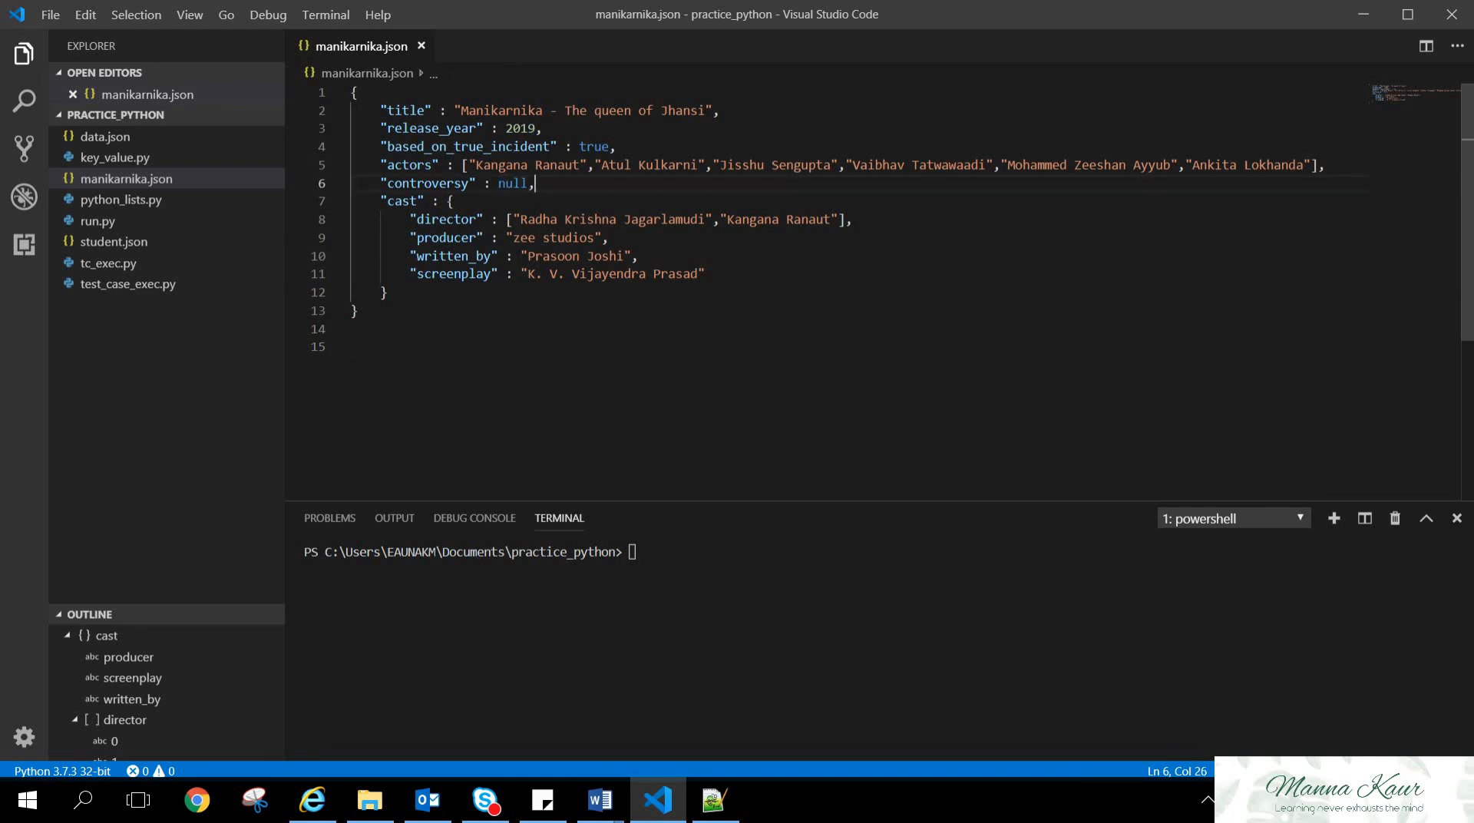
double_click(595, 147)
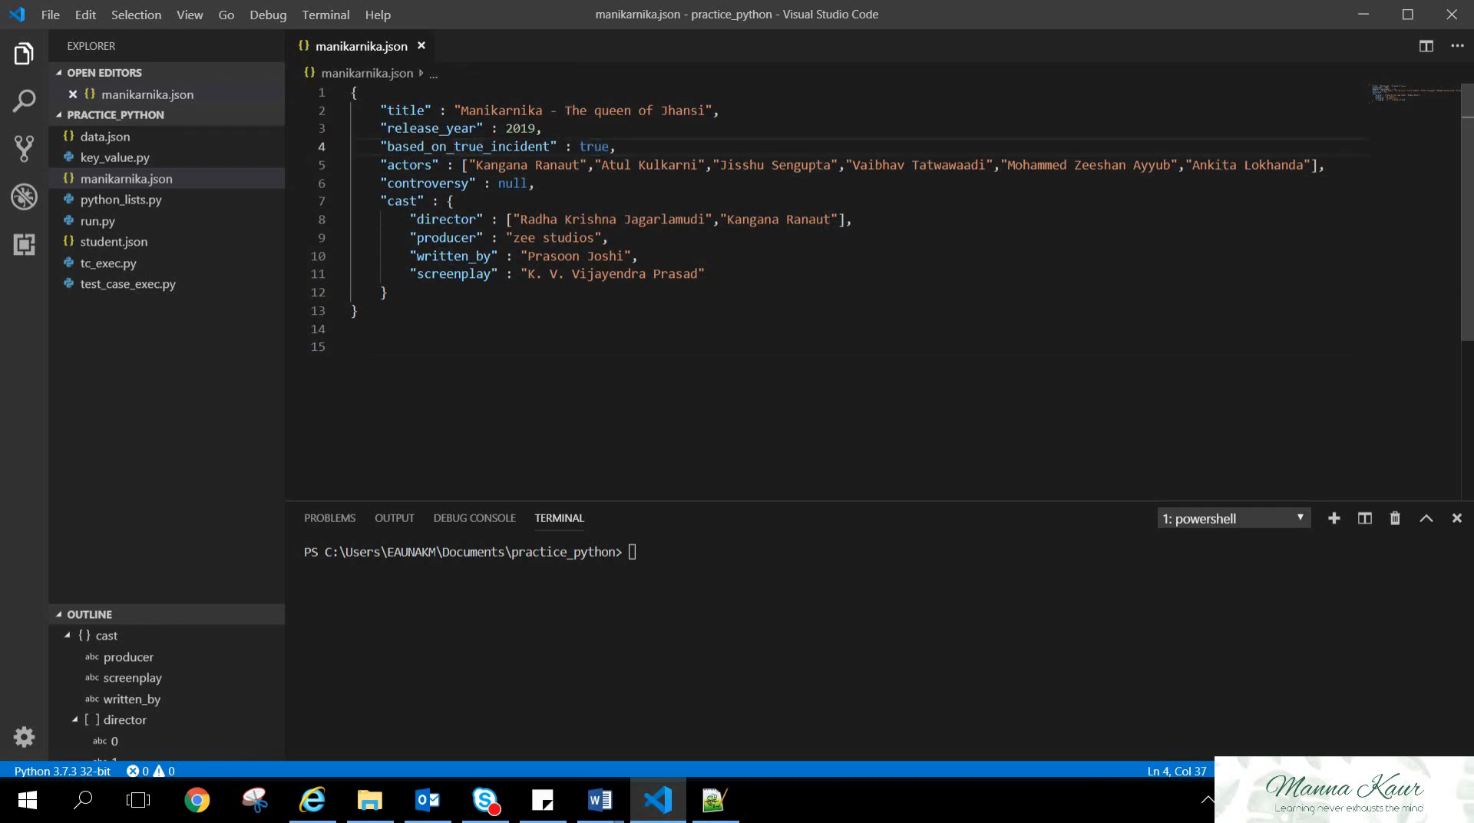
click(377, 347)
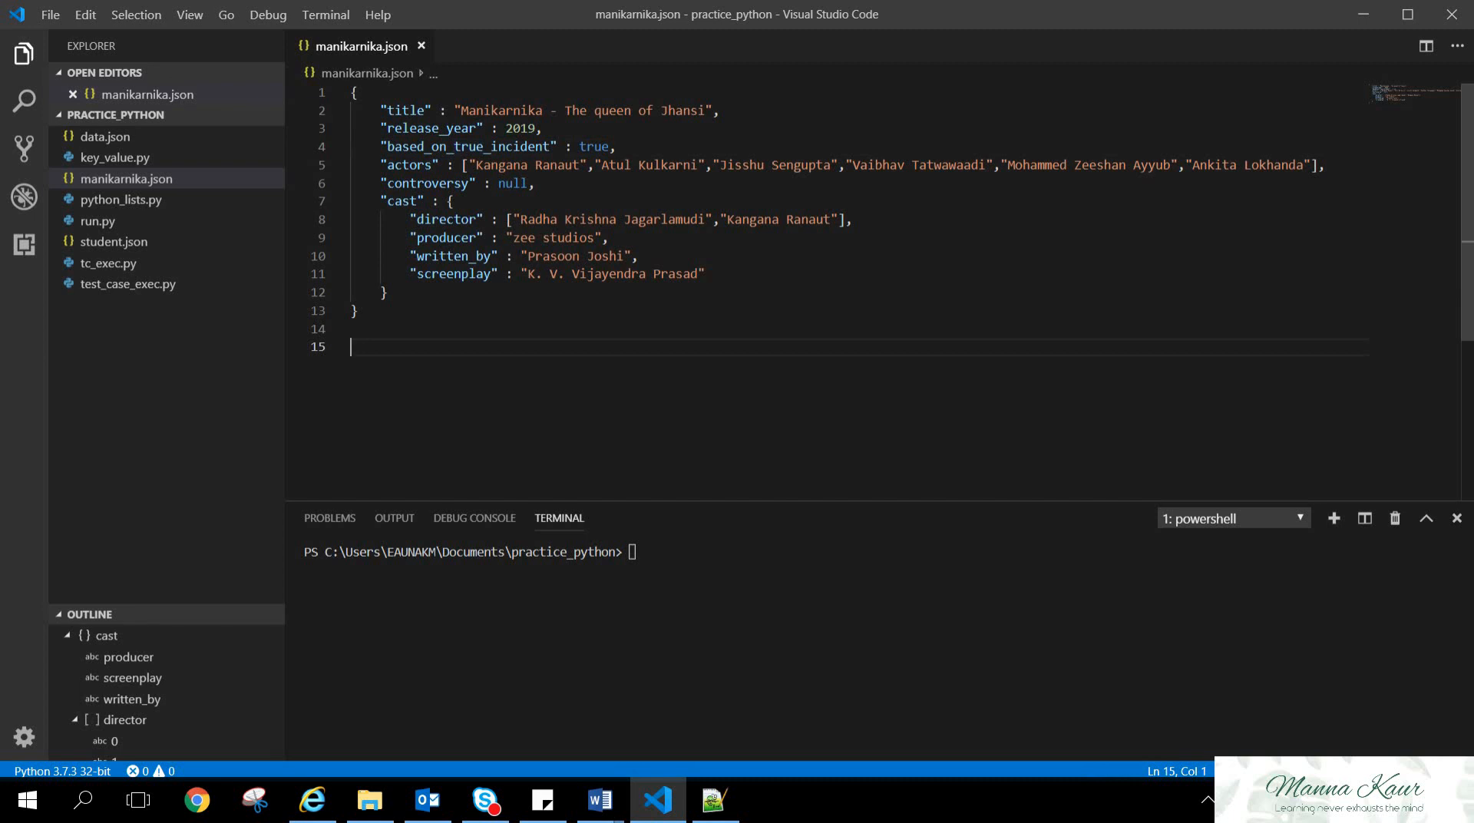
click(386, 200)
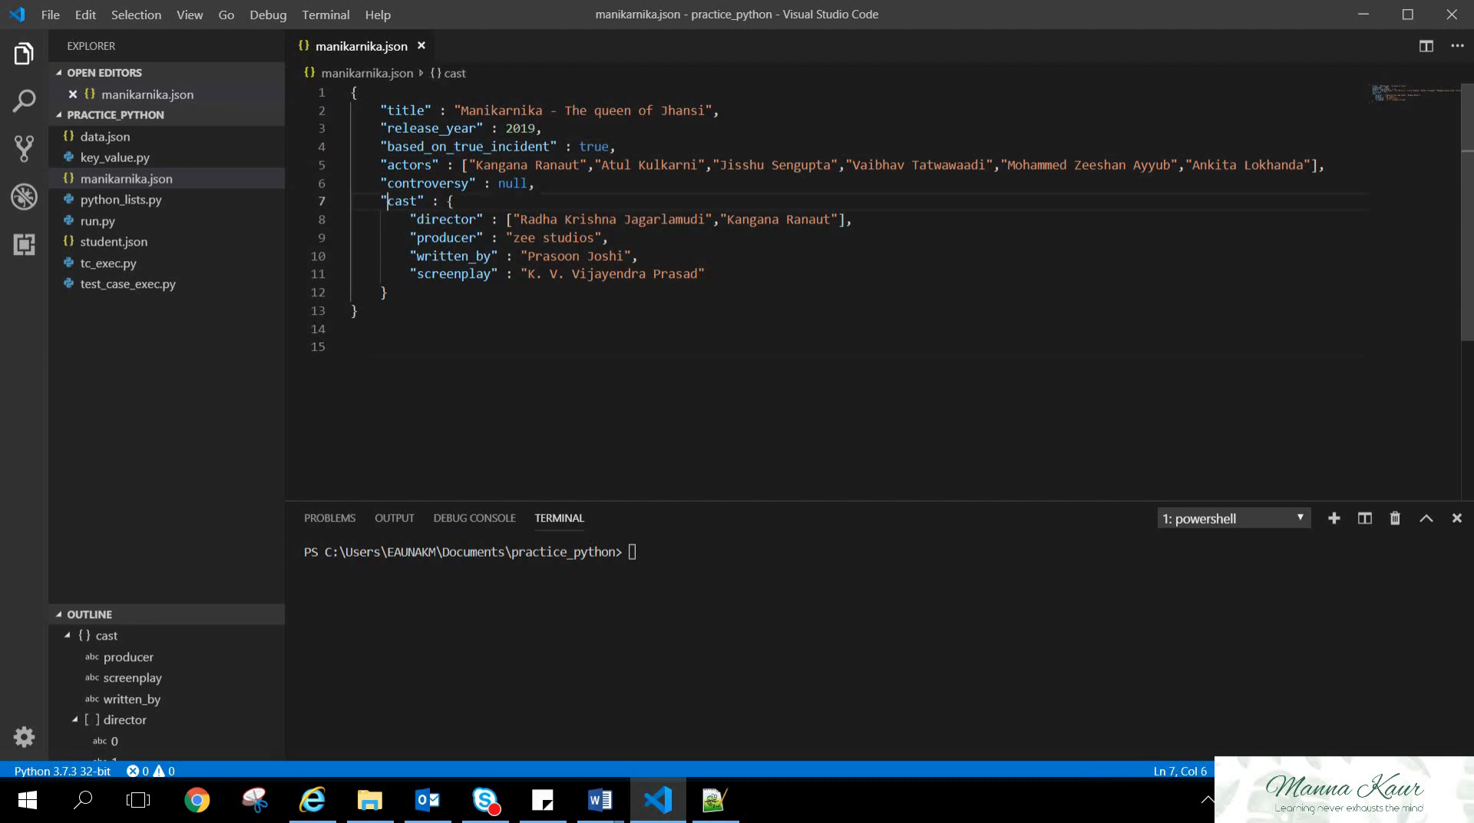
drag(386, 199, 385, 292)
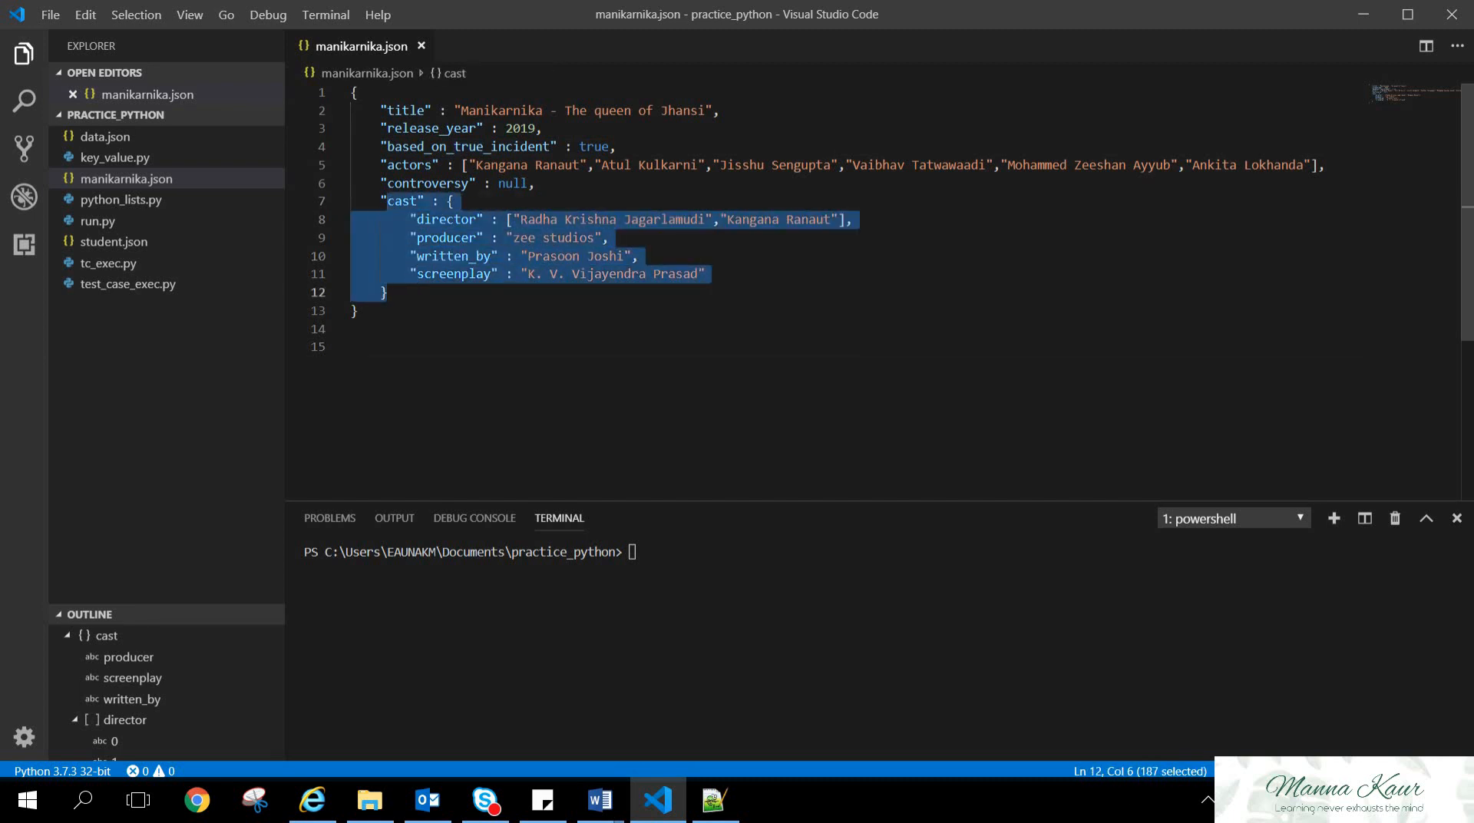
click(377, 346)
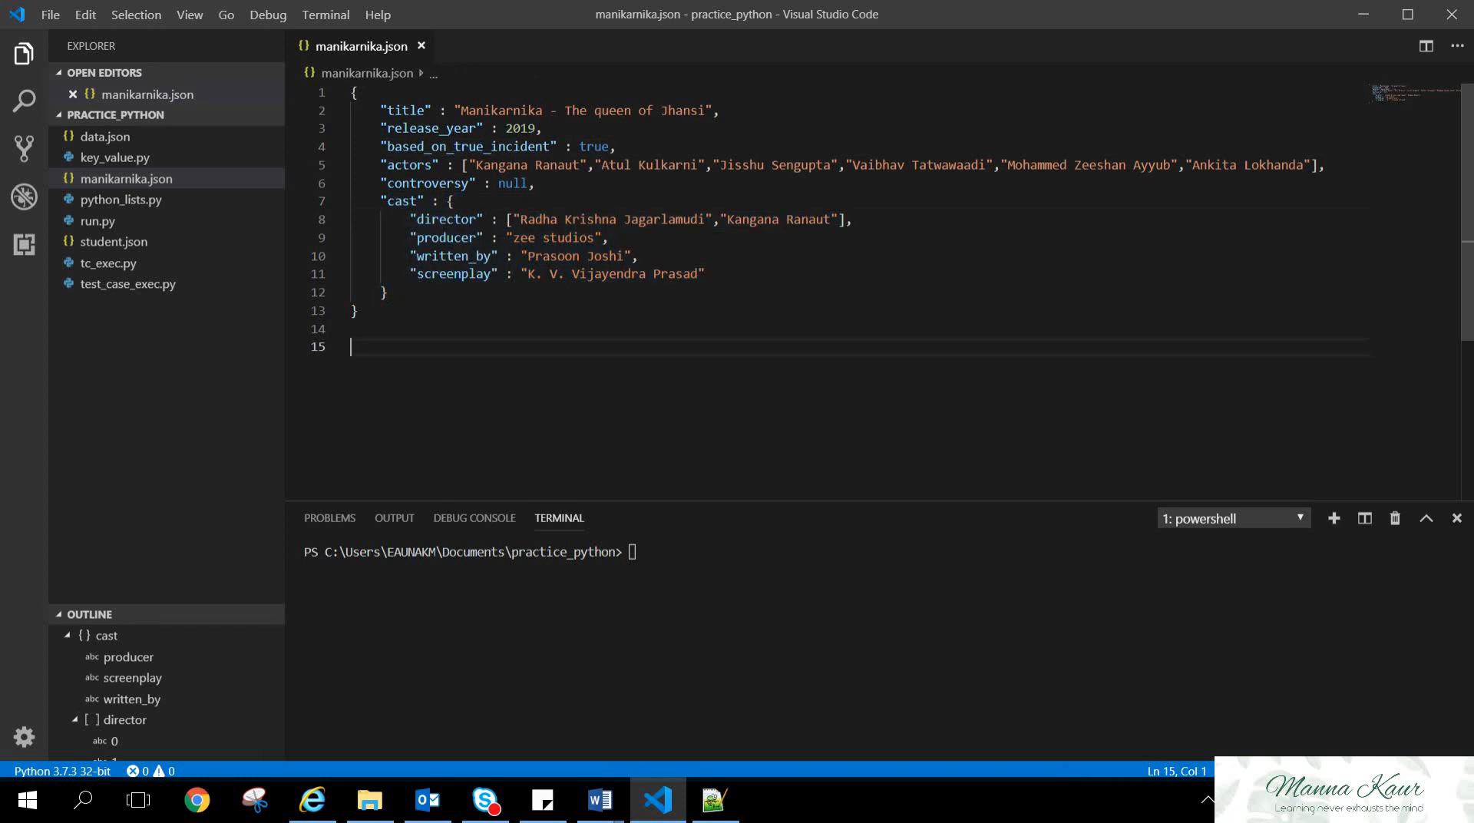
key(ctrl+n)
text(test.py)
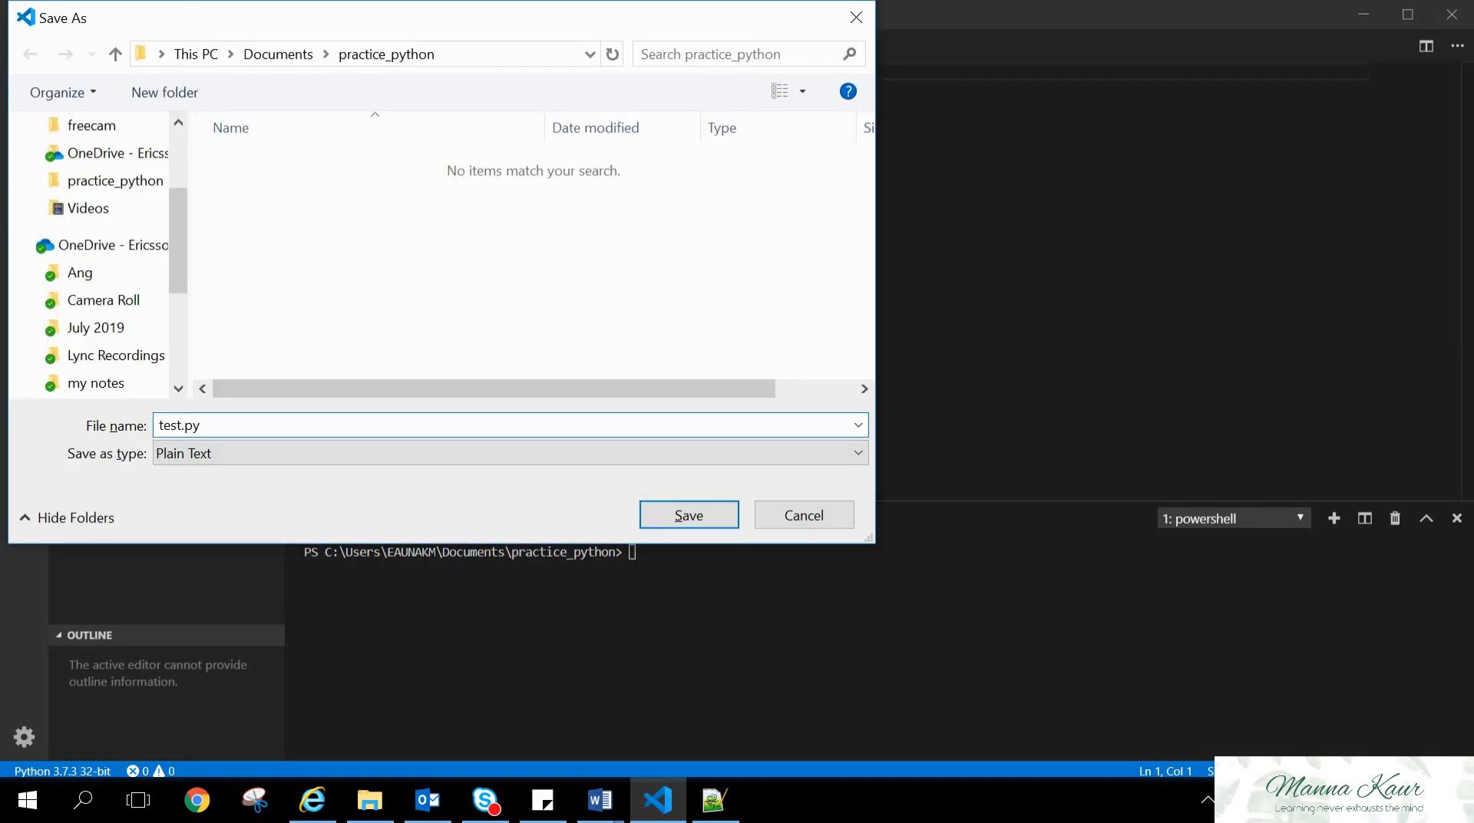
Save the new file as test.py and add 'import json' at the top
click(688, 515)
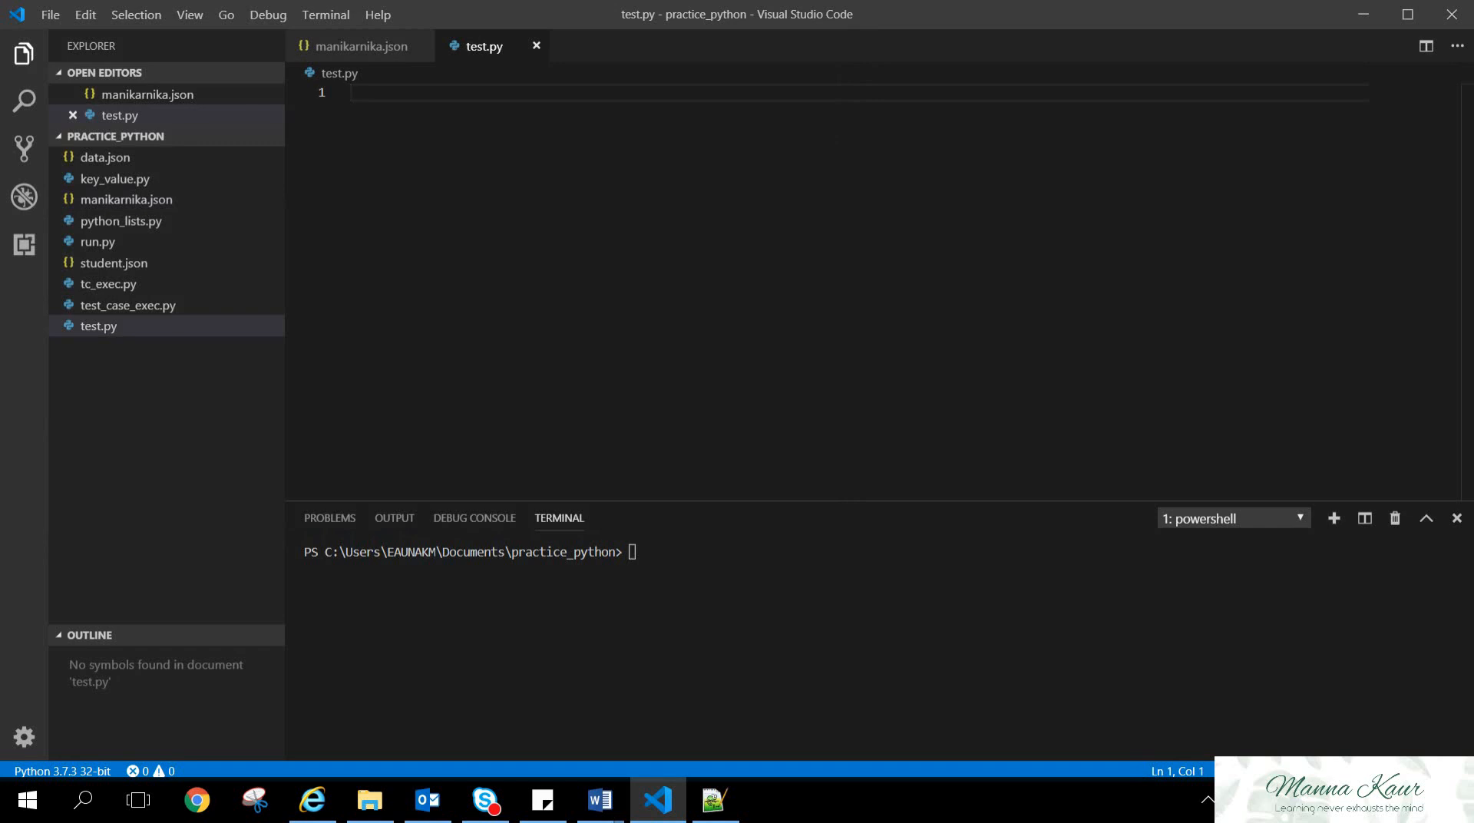
text(import)
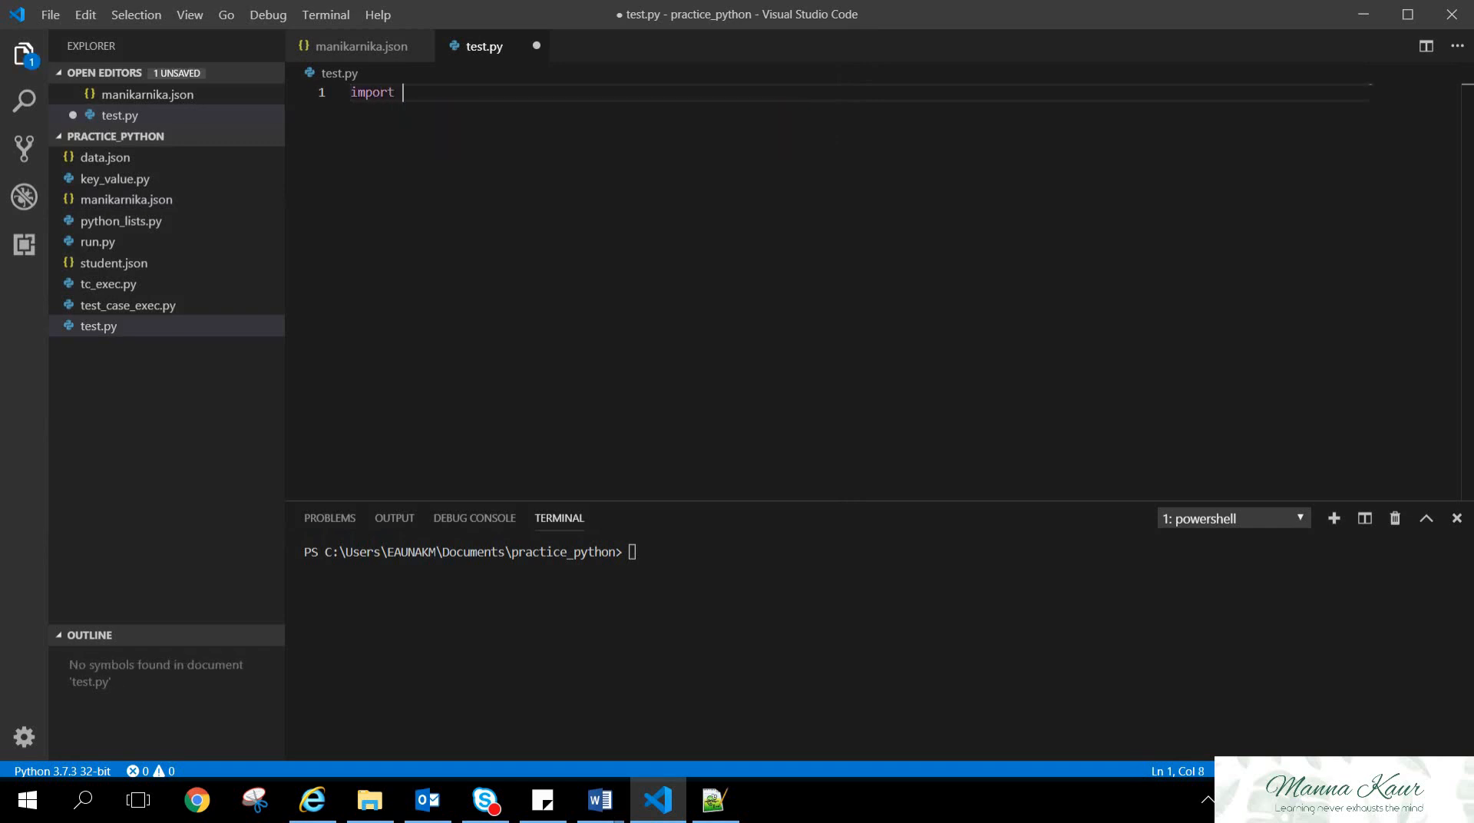
text(json)
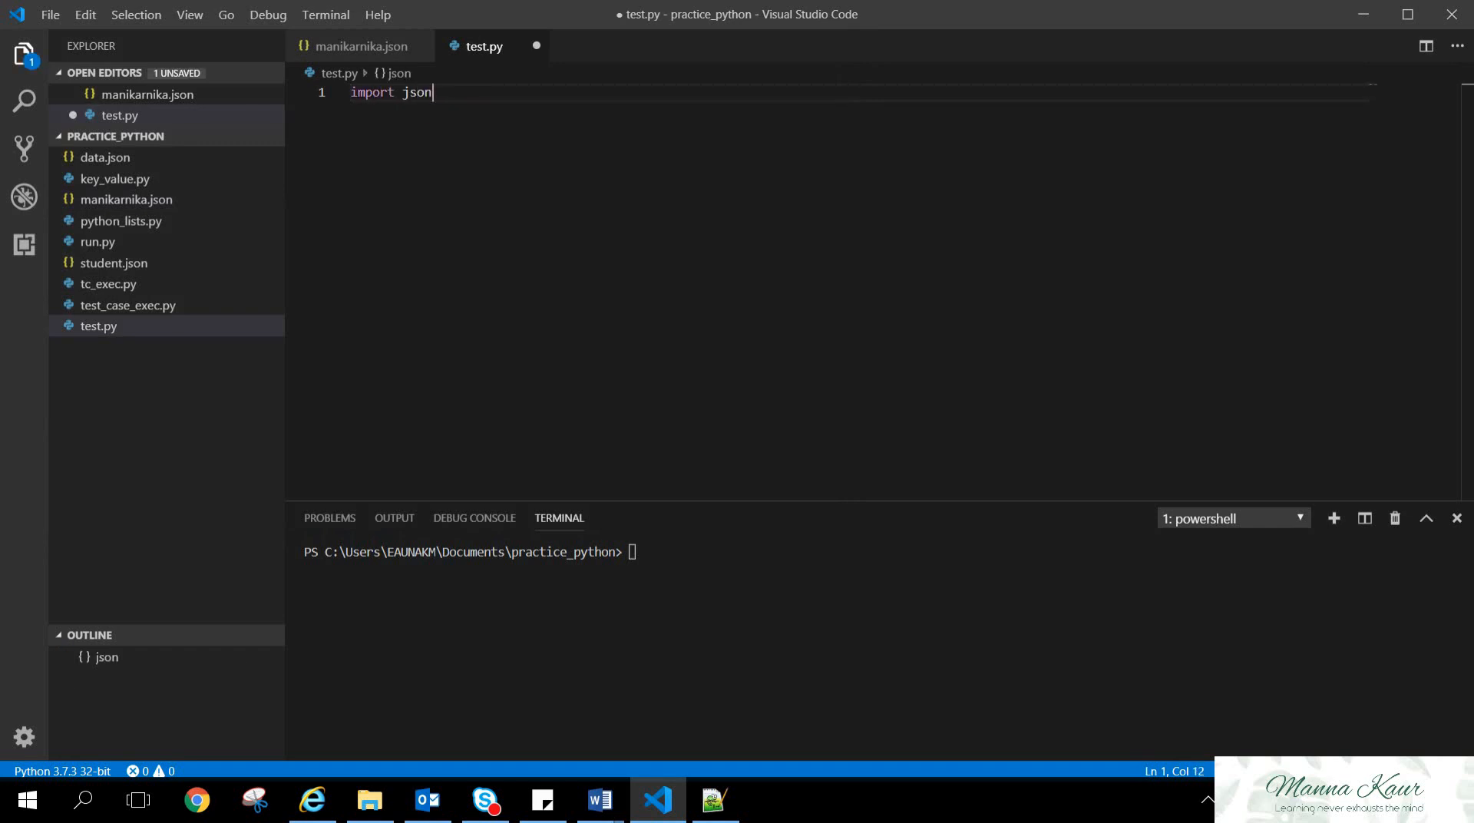
key(Enter)
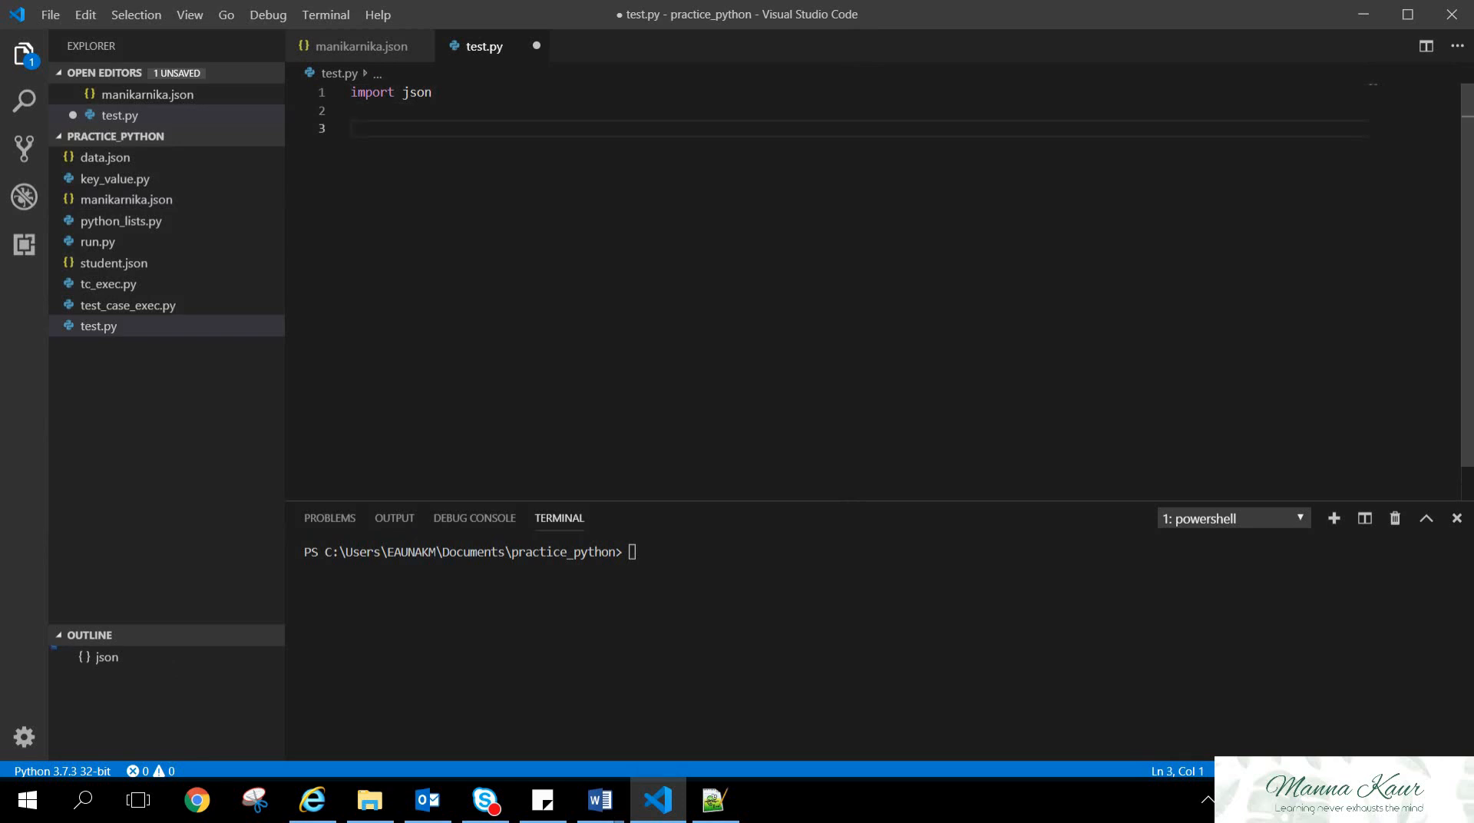
Write the with-block header: with open('manikarnika.json') as f:
text(with open()
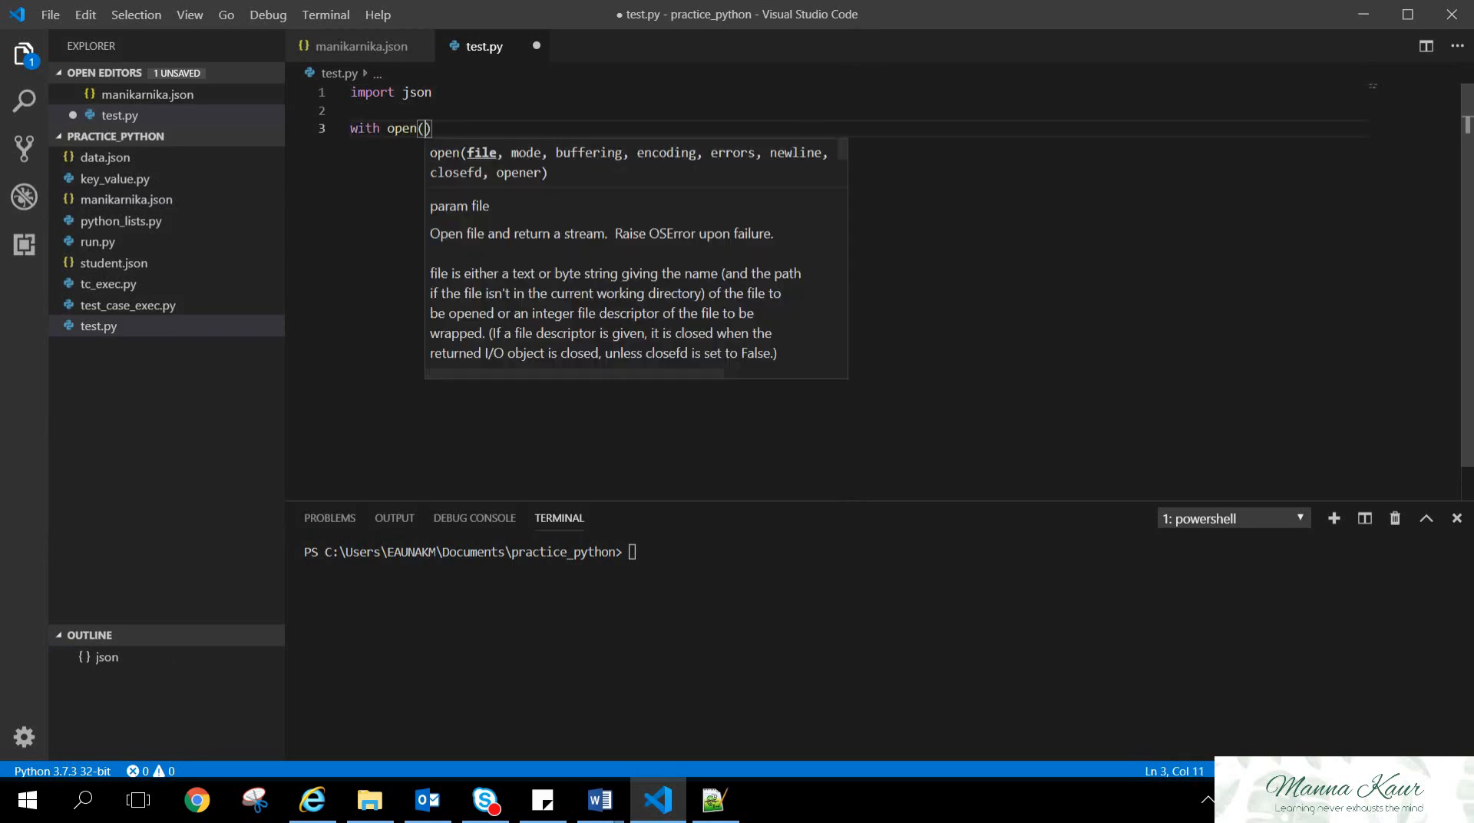
text('')
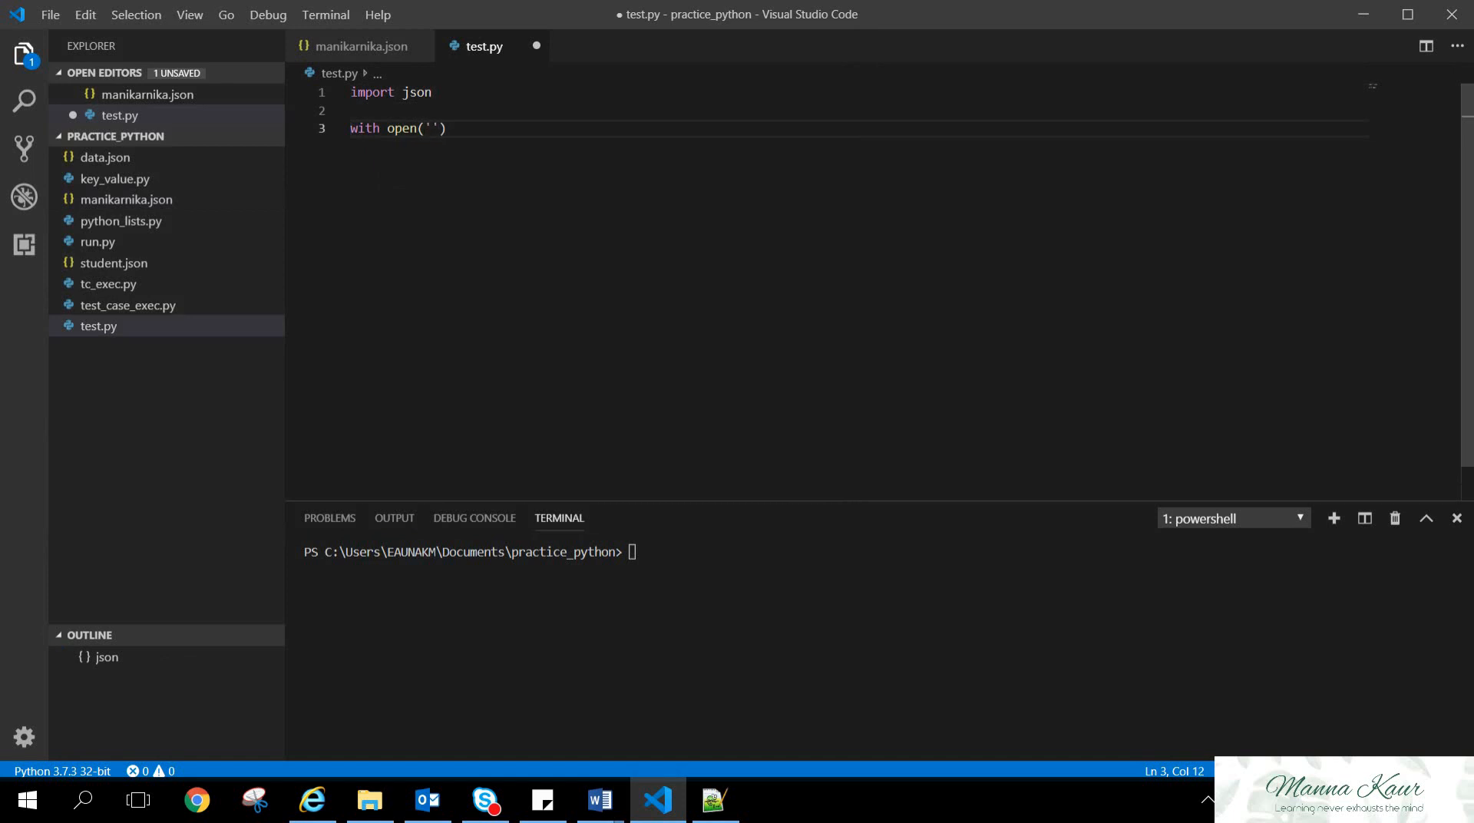
text(manikarnika)
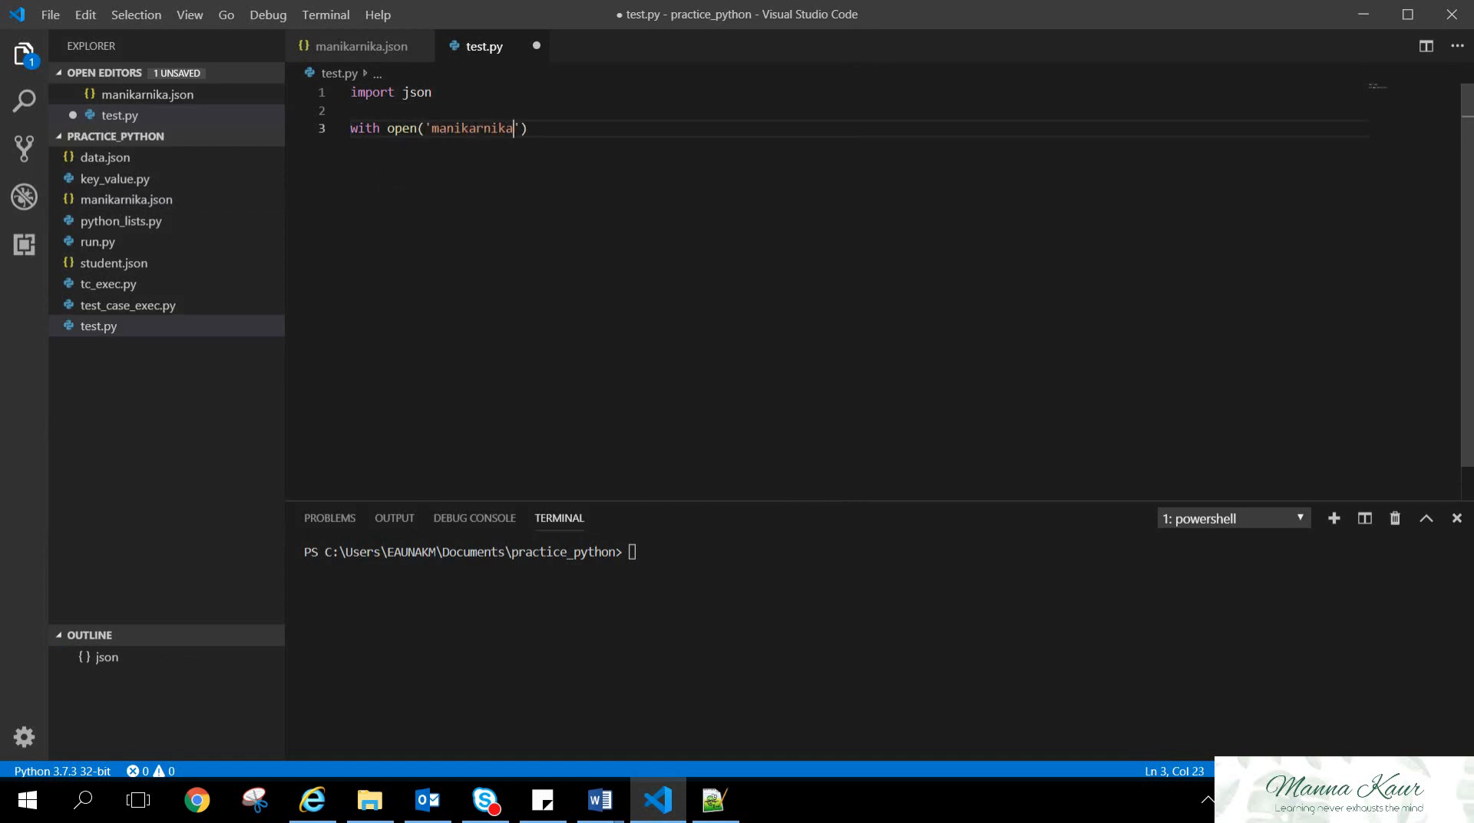
text(.jso)
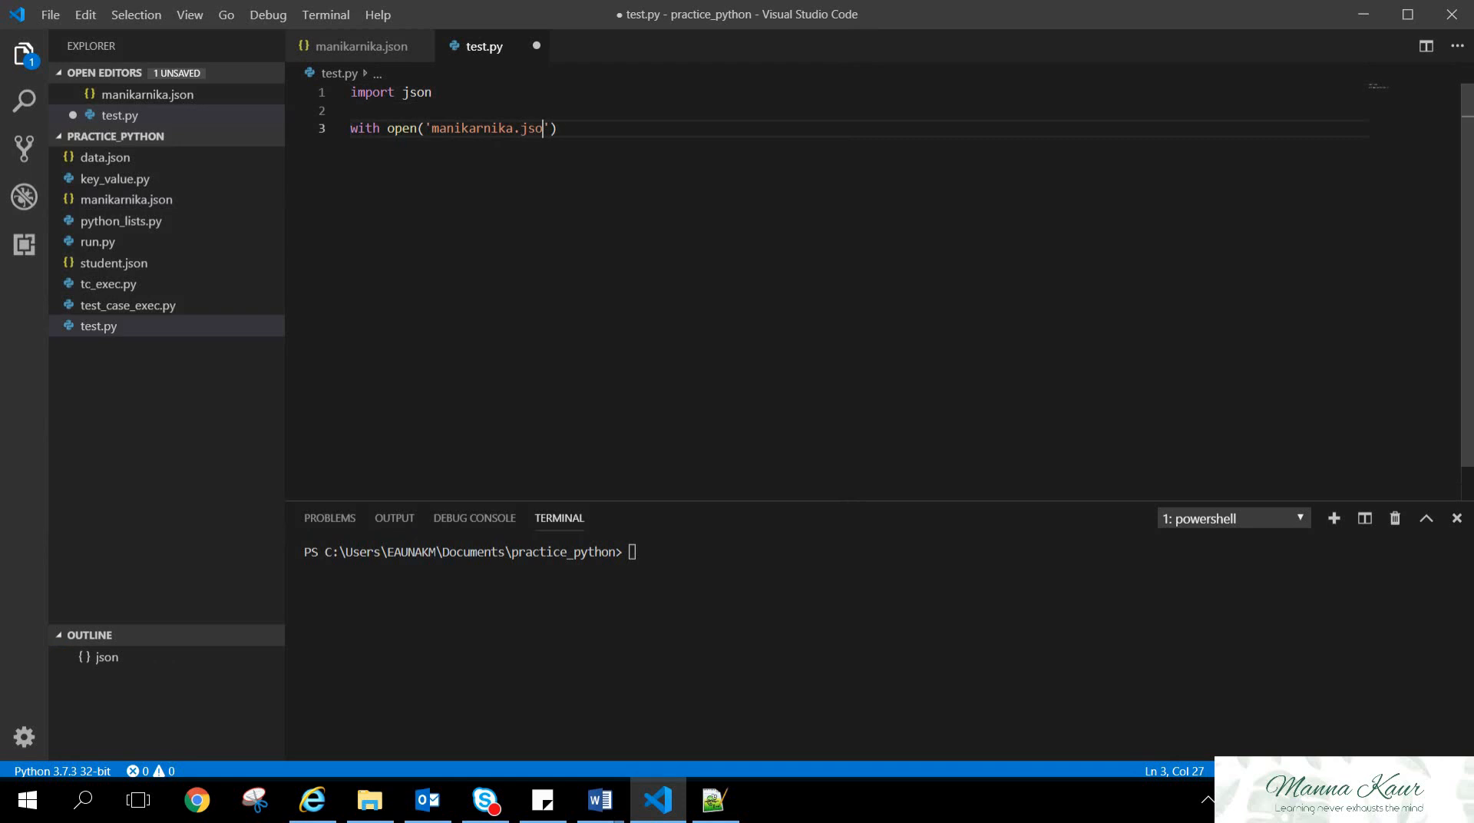
text(n)
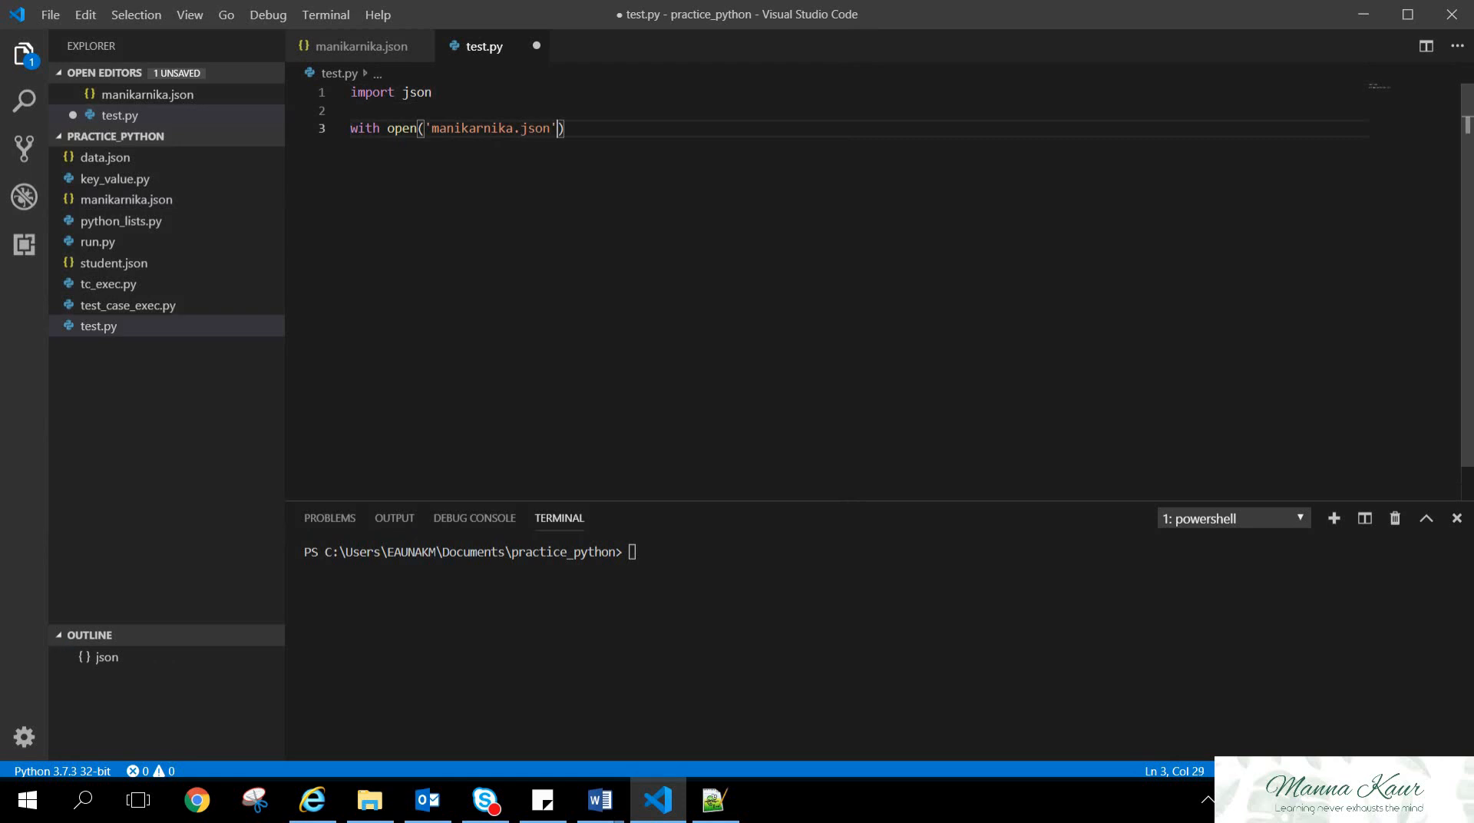
text(as f:)
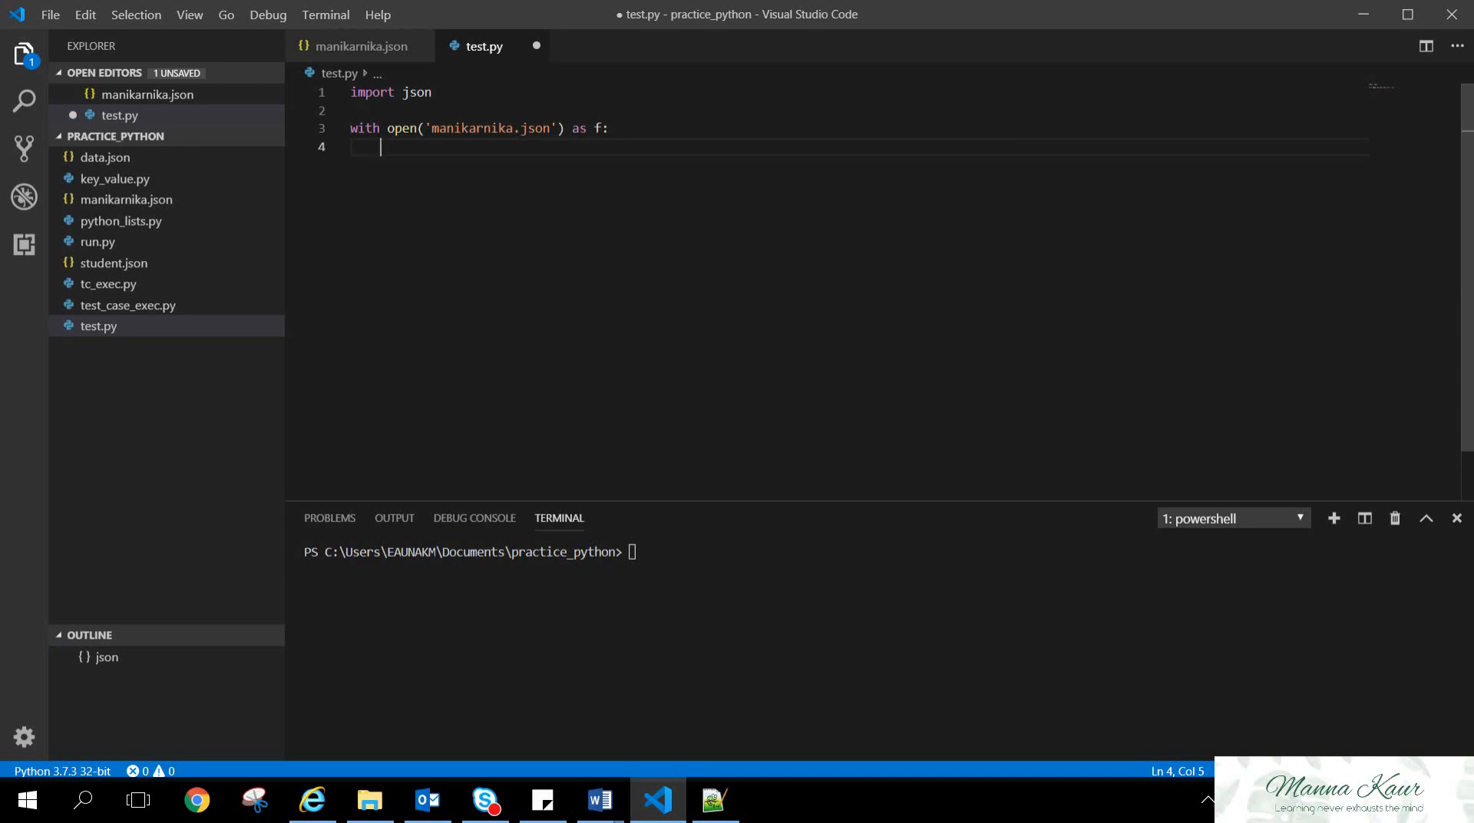
Inside the with-block write data_file= json.load(f) and move to a new line
text(data)
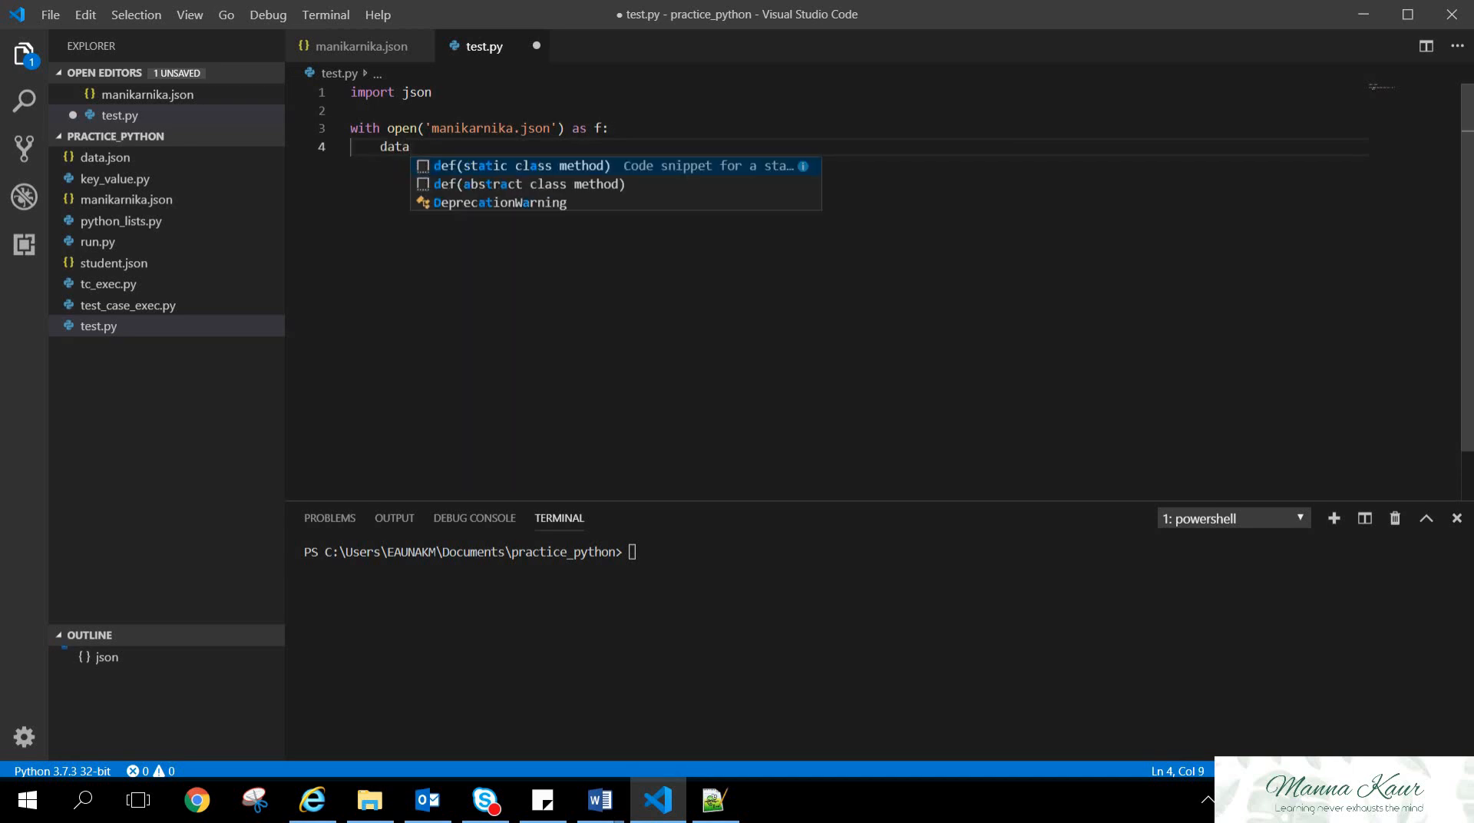
text(_fil)
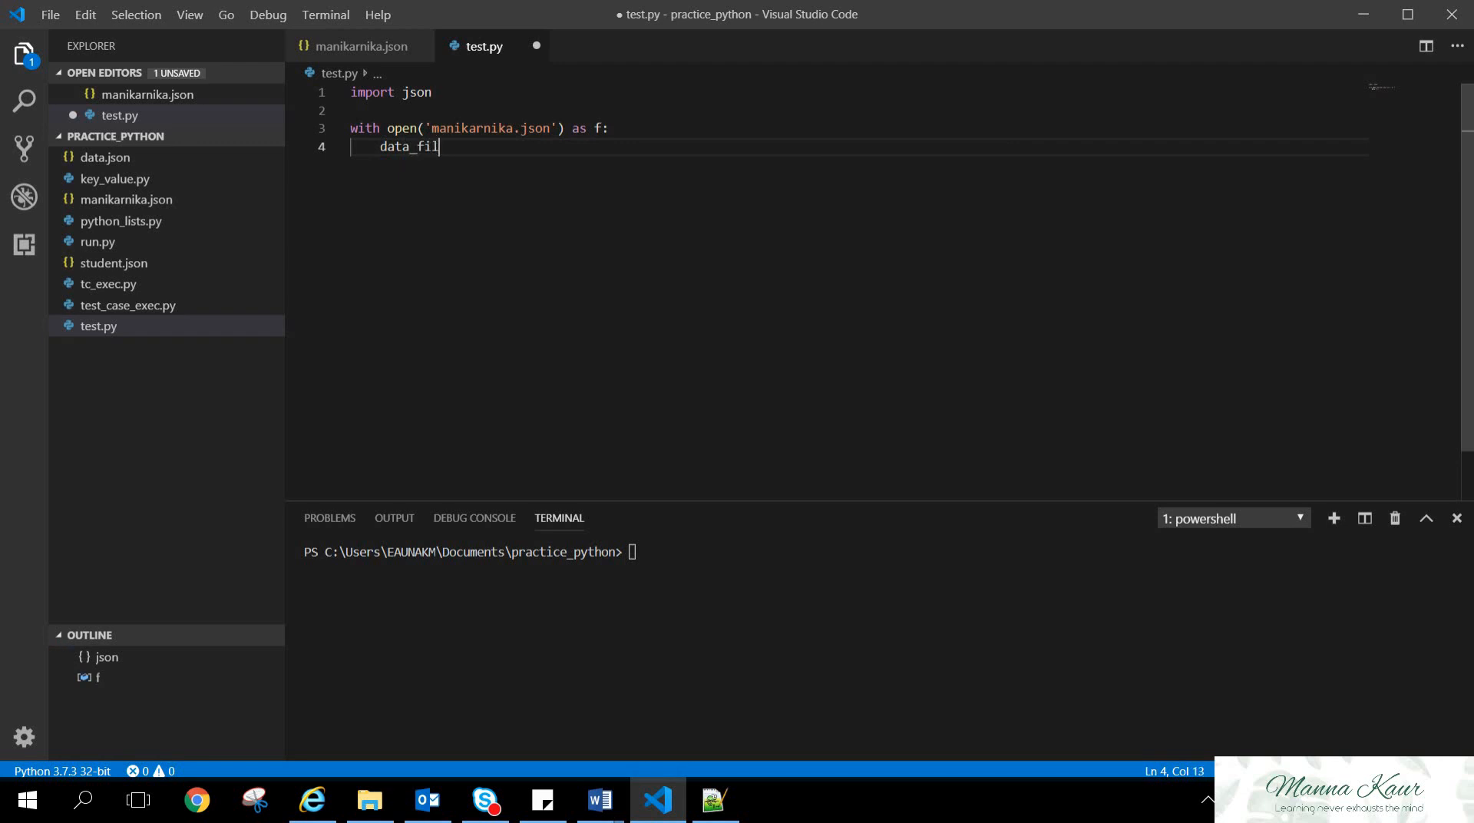
text(e=)
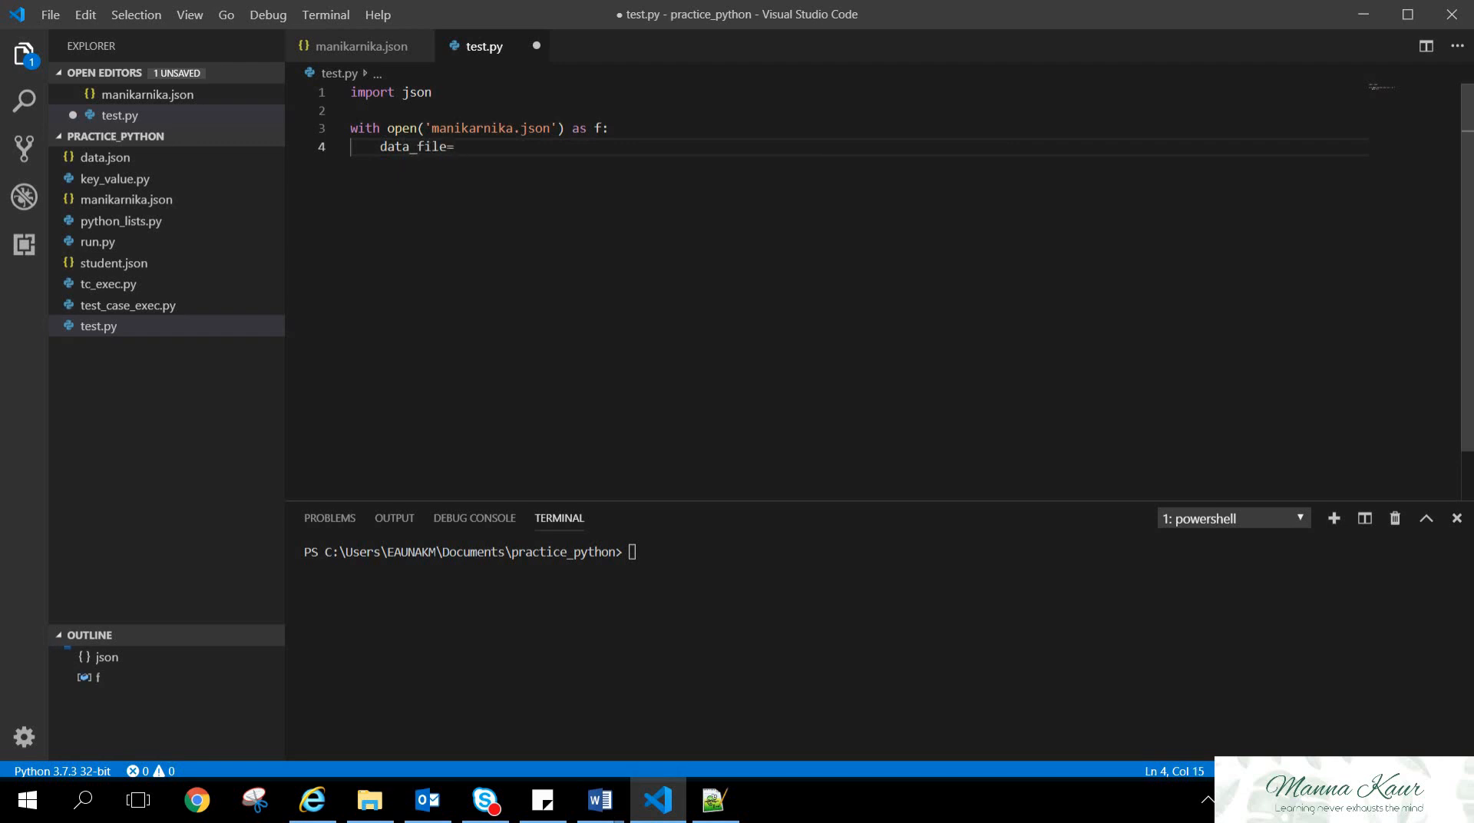
text(json.load()
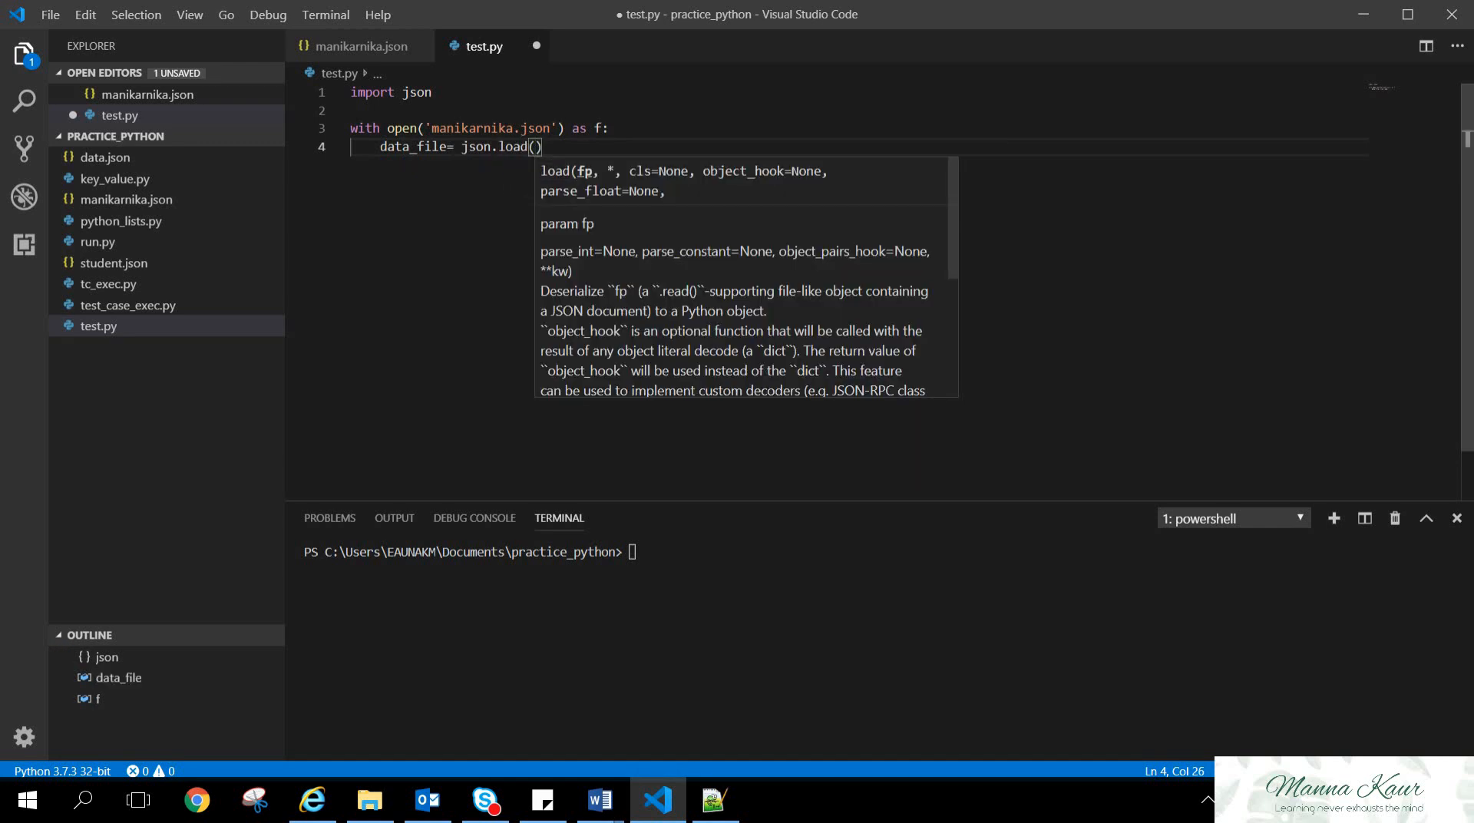
text(f)
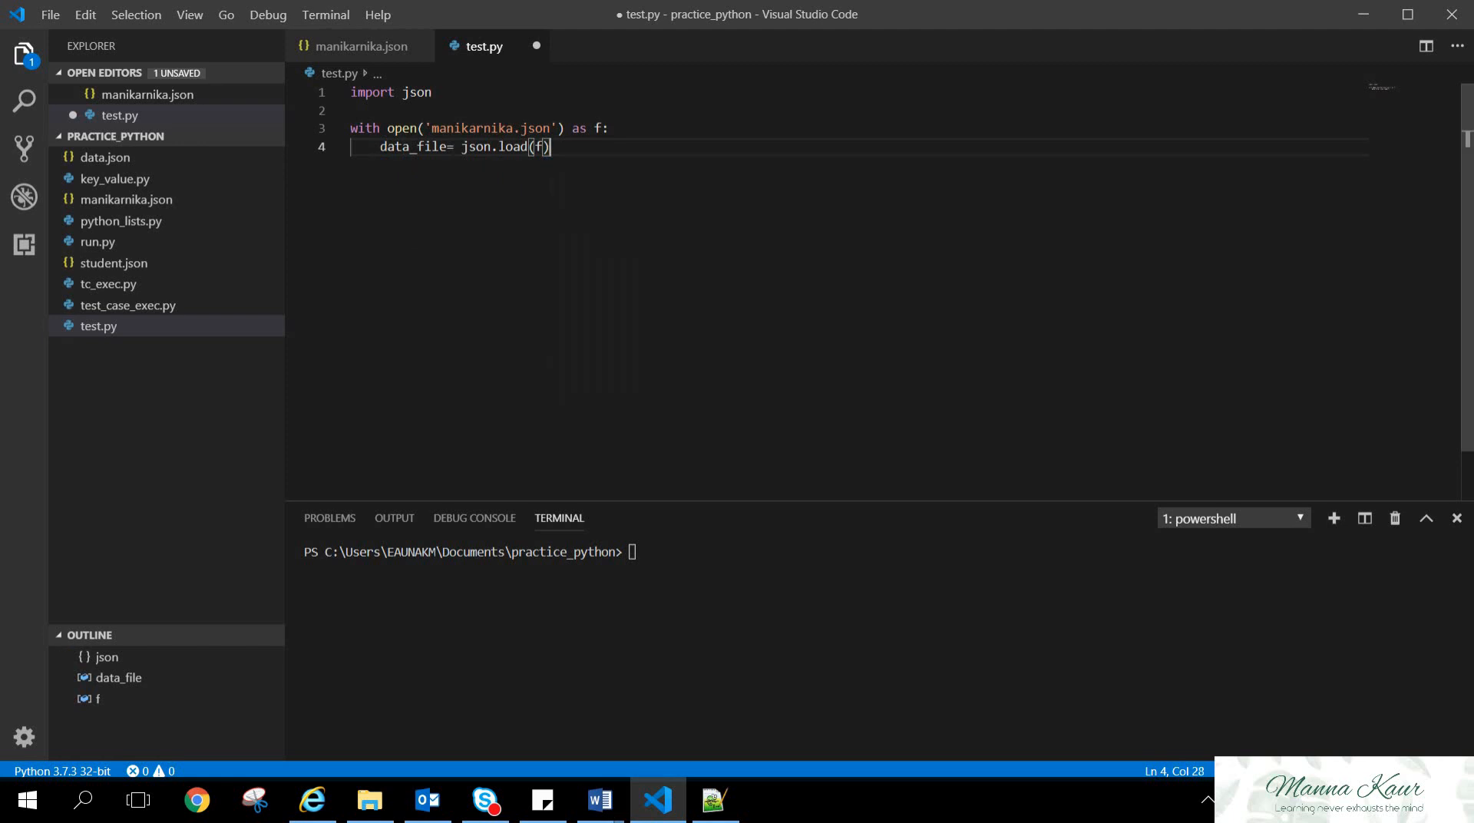
key(ctrl+s)
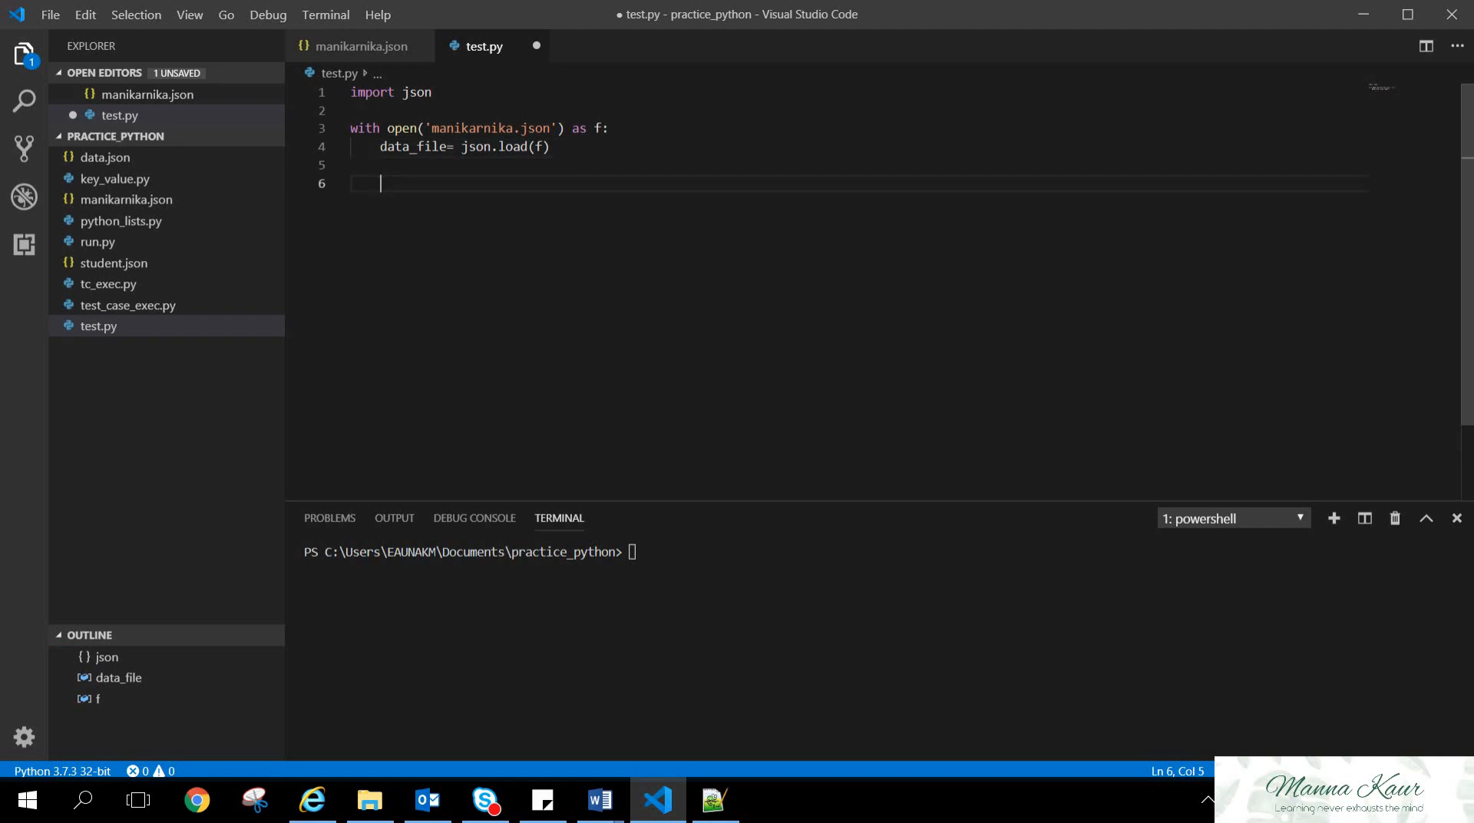
Add print(data_file) after the with-block and save test.py
text(prin)
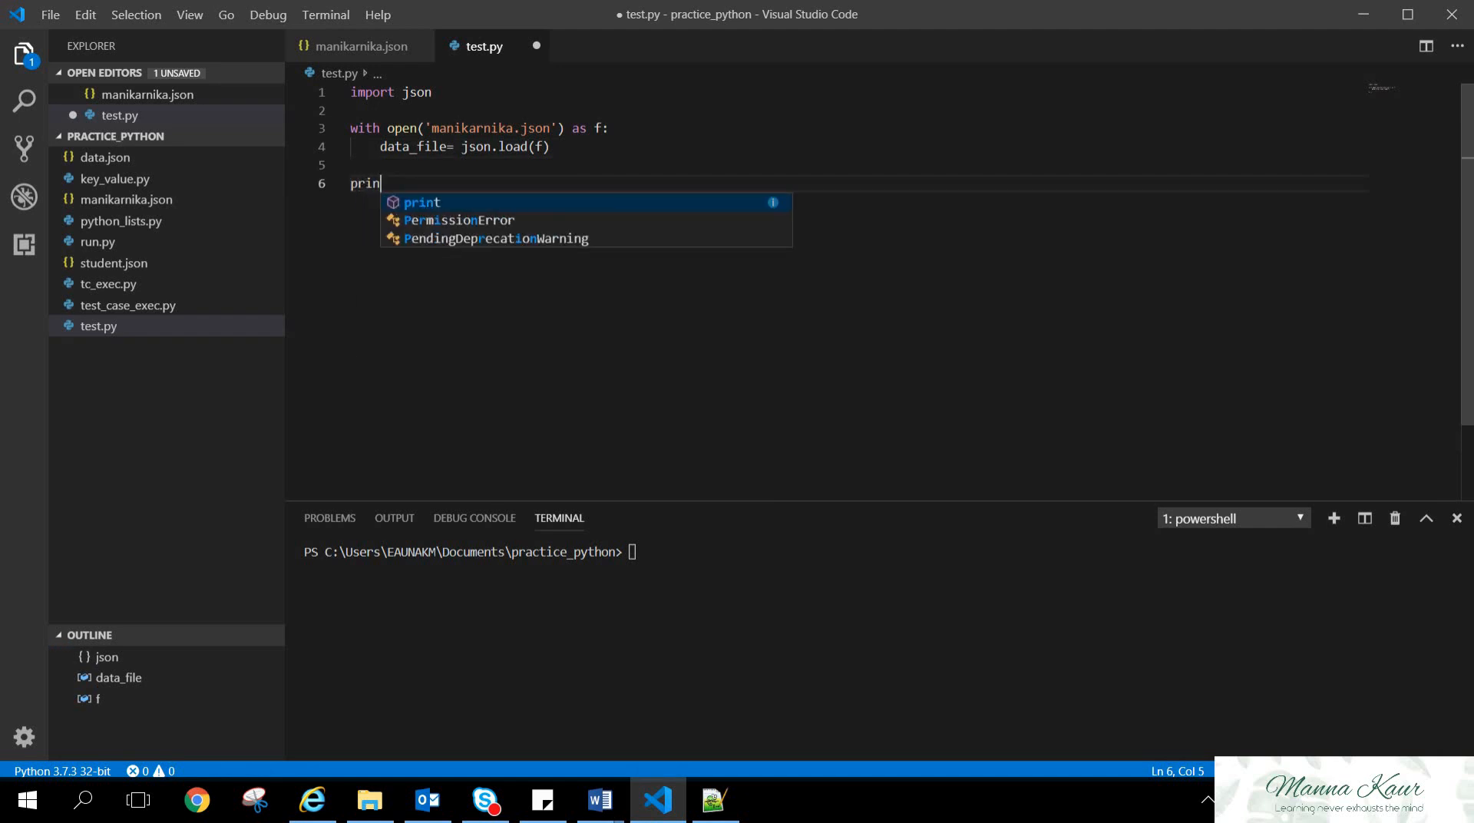
text(t)
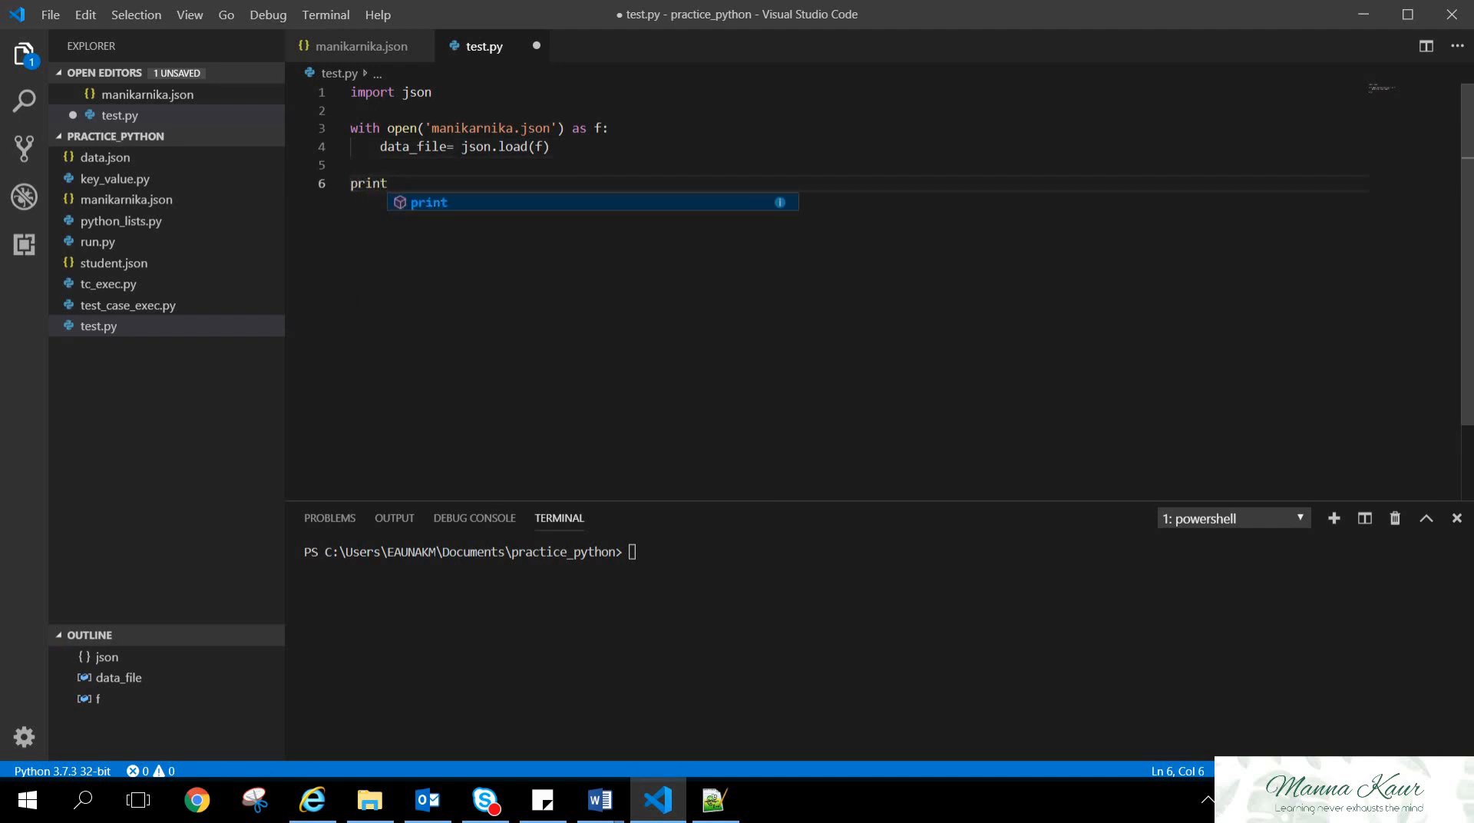
text((dtad)
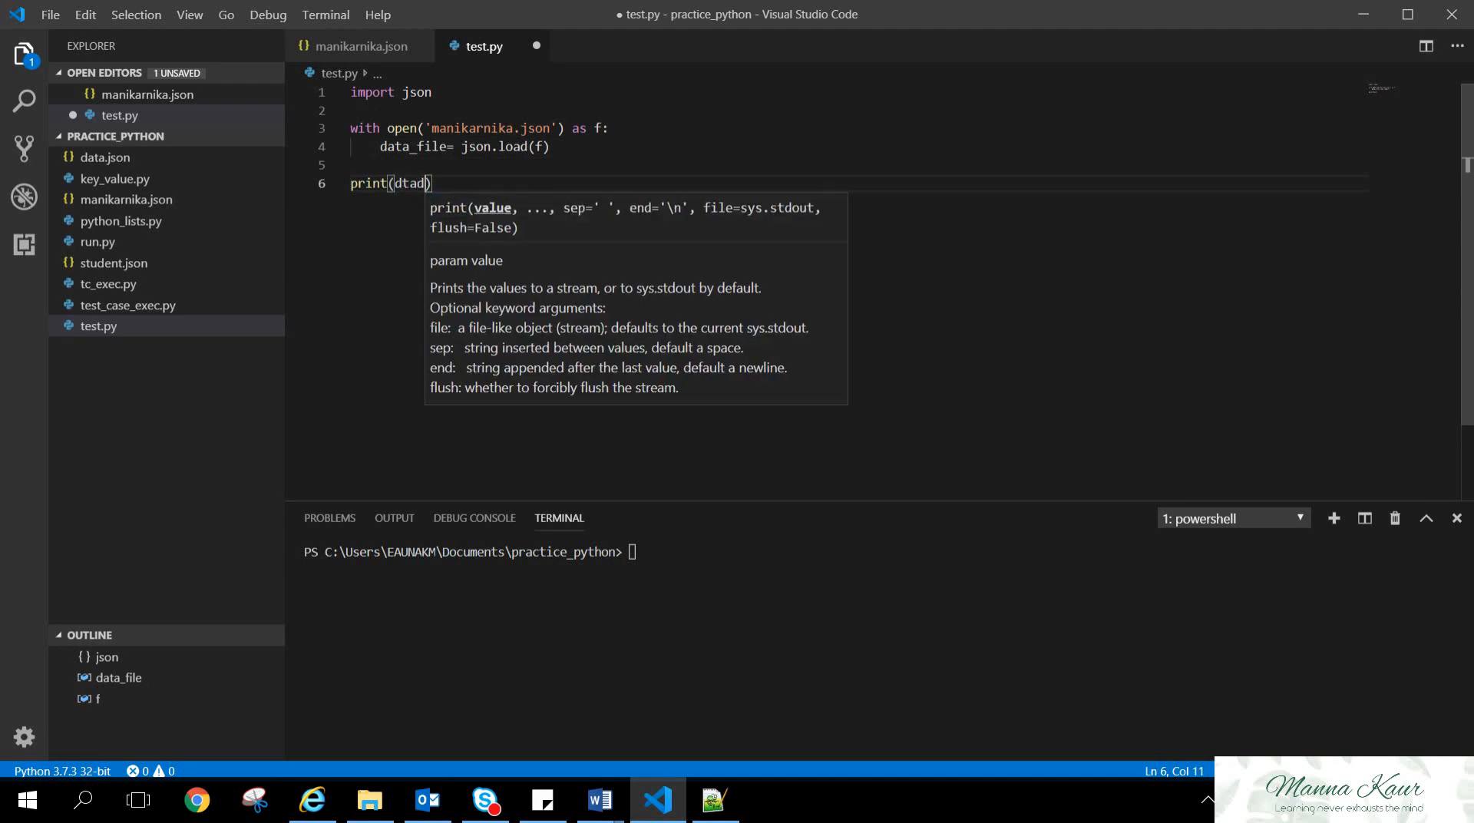
text(data_file)
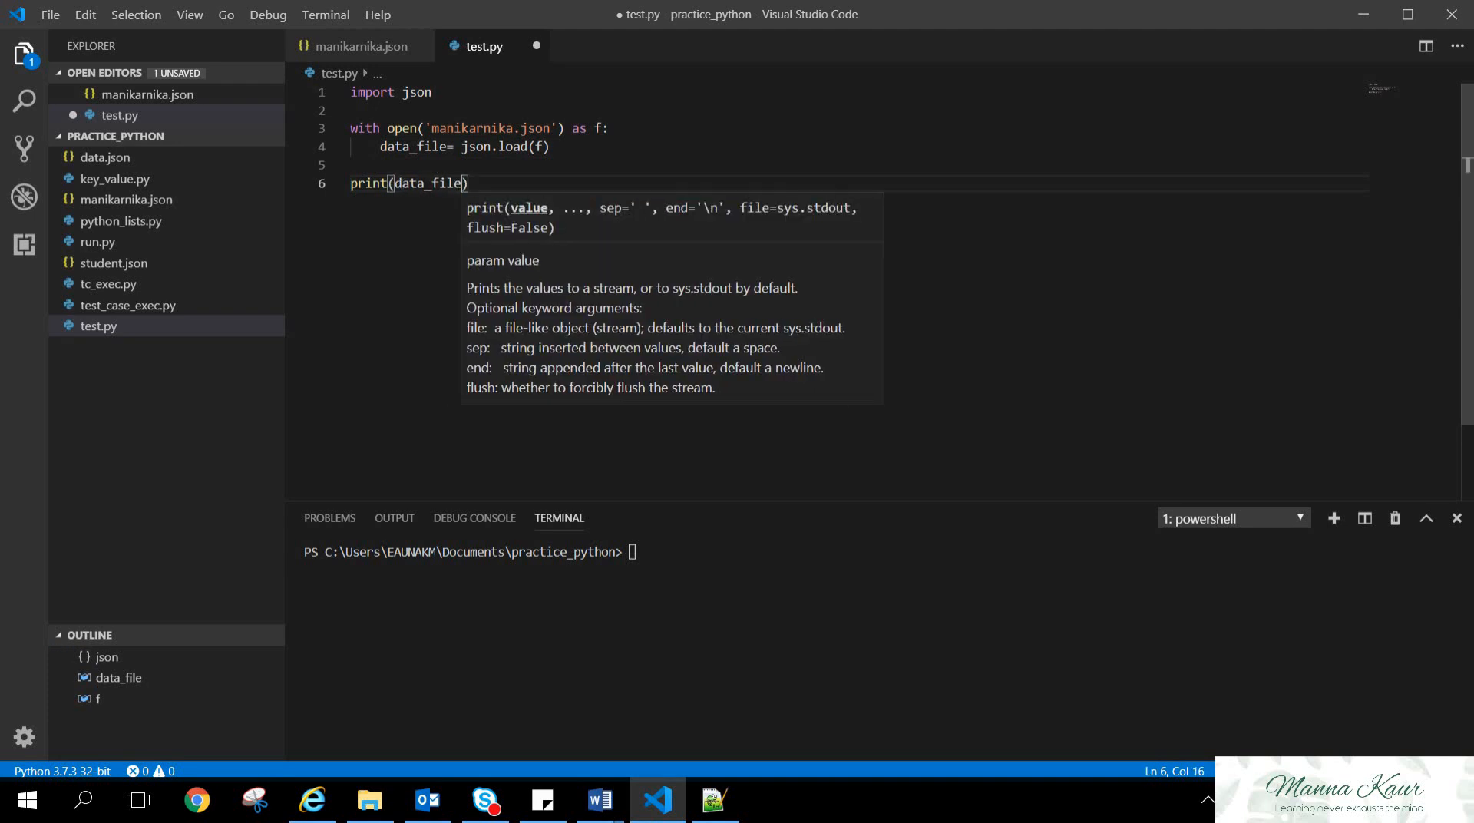
key(ctrl+s)
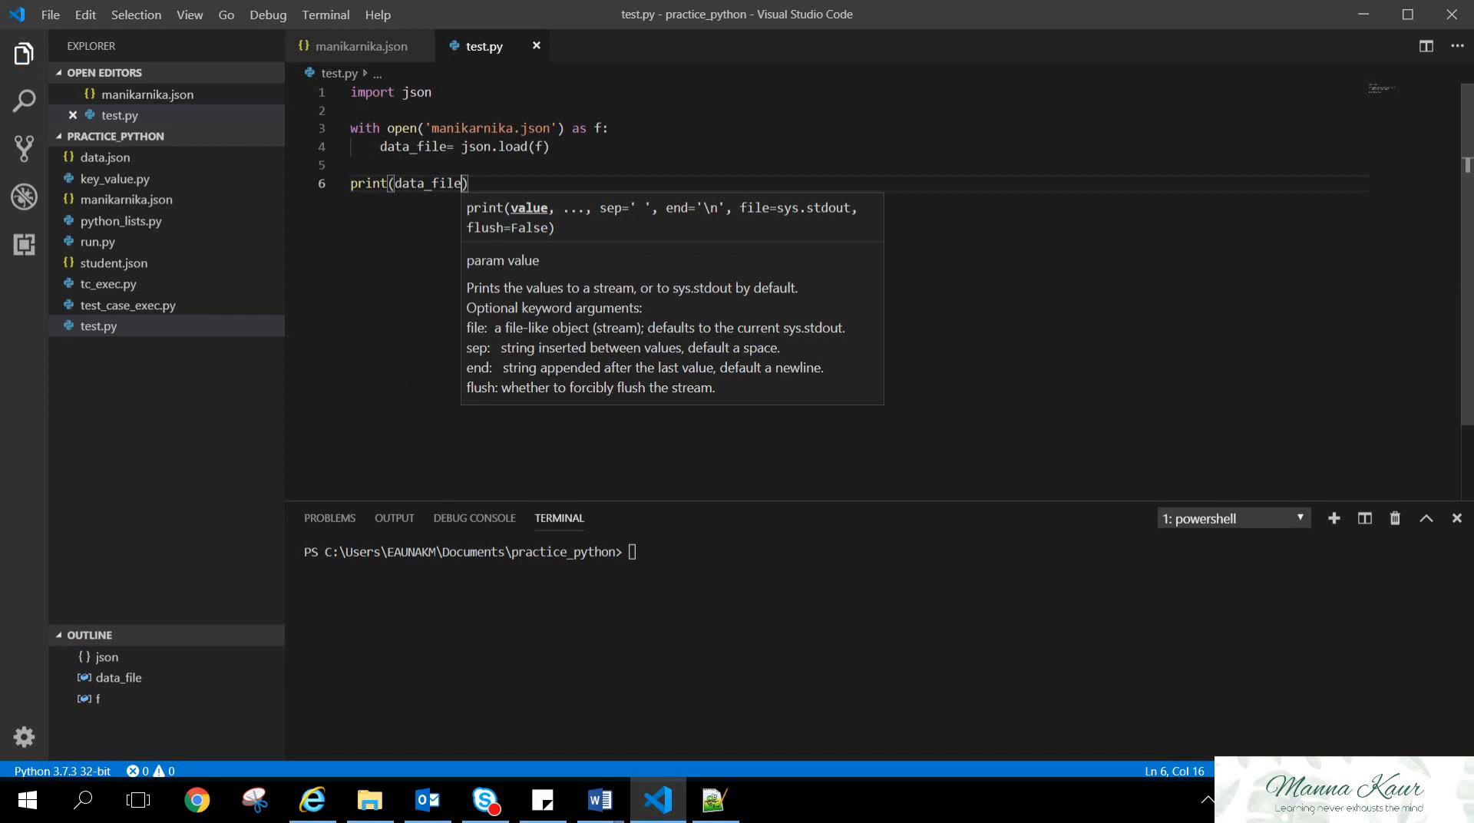
Clear the terminal and run python .\test.py to print the whole movie dictionary
text(clear)
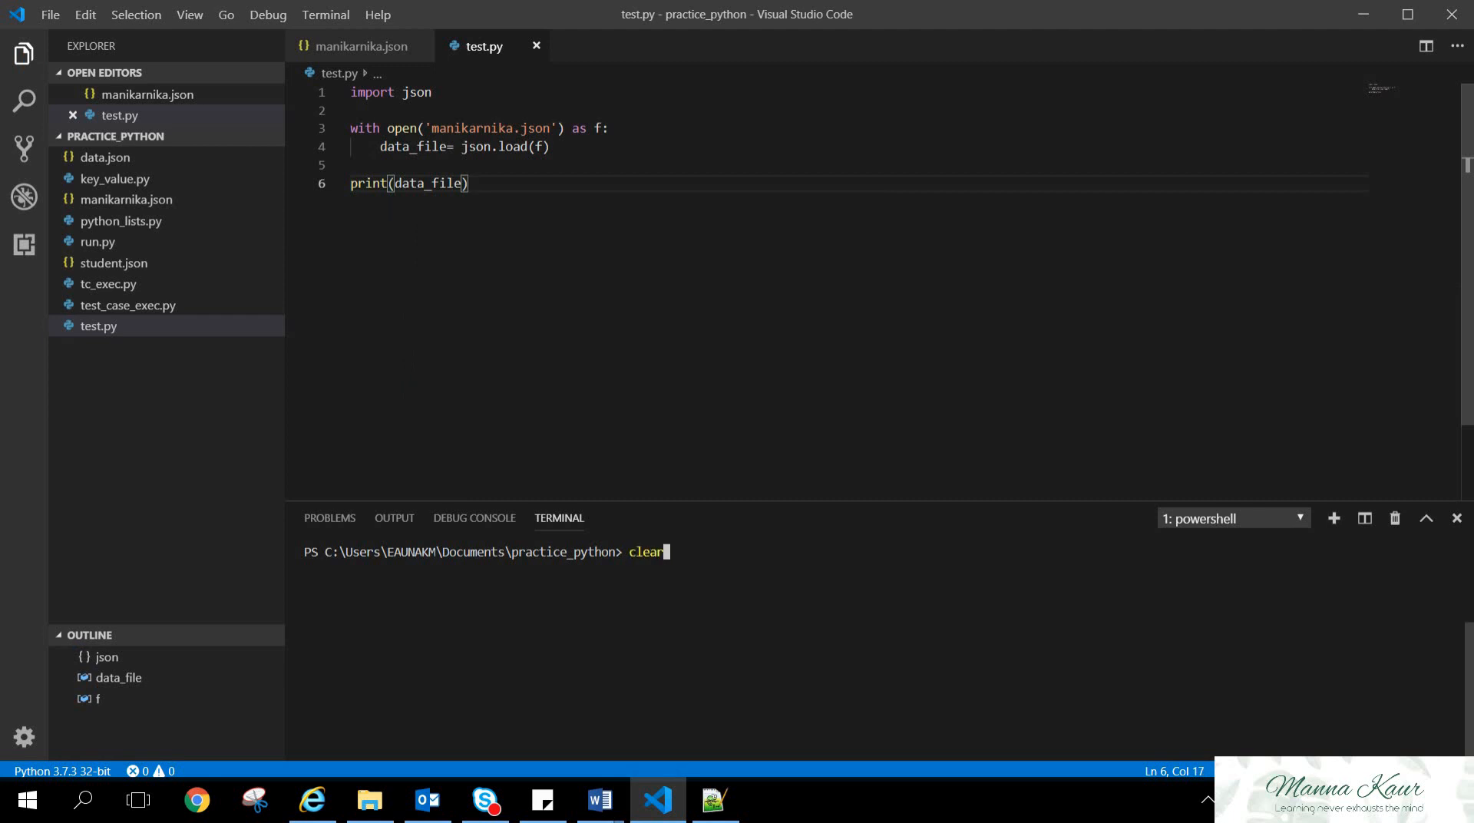
text(python .\test.py)
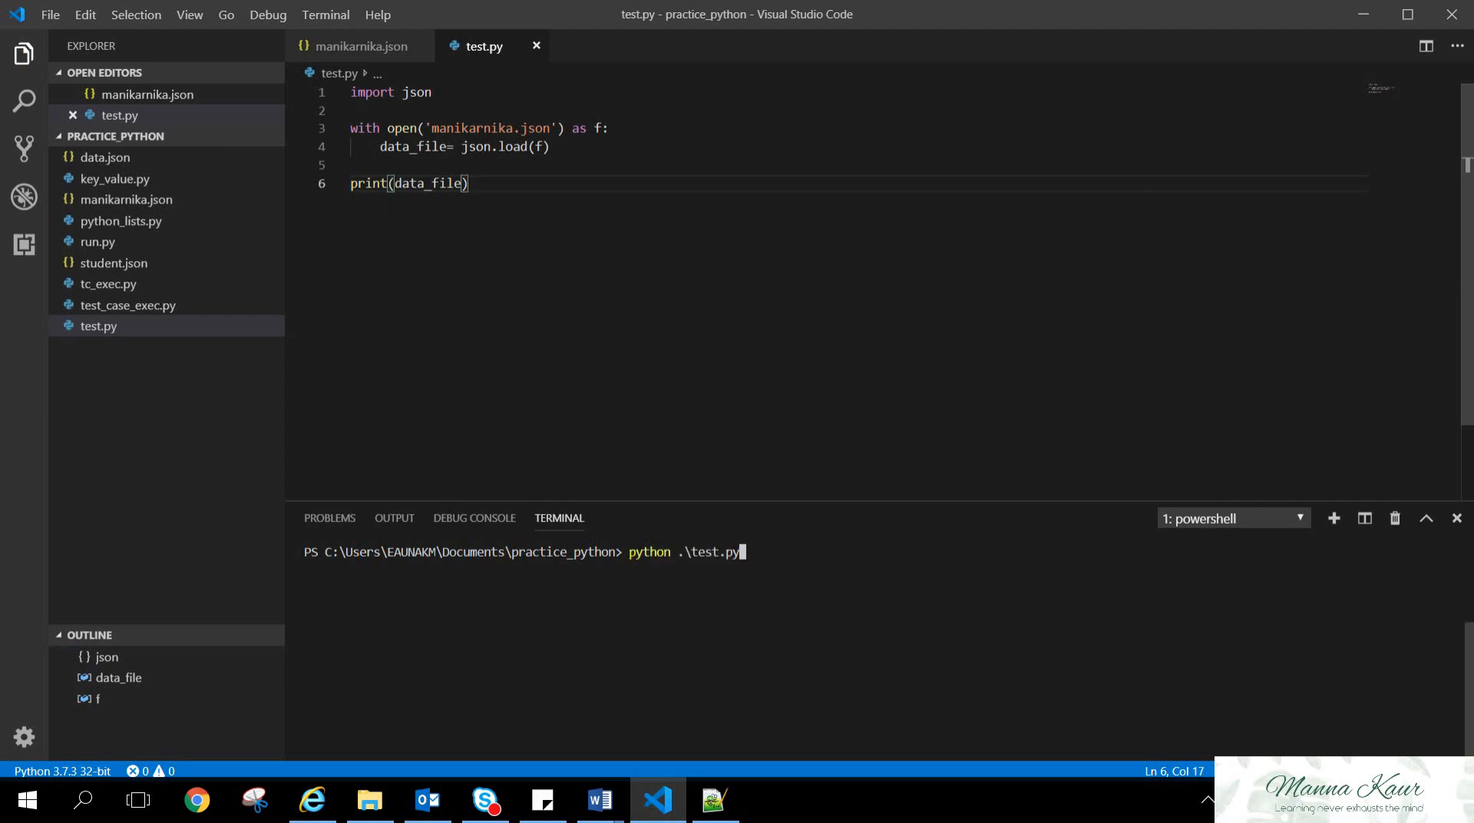
key(Return)
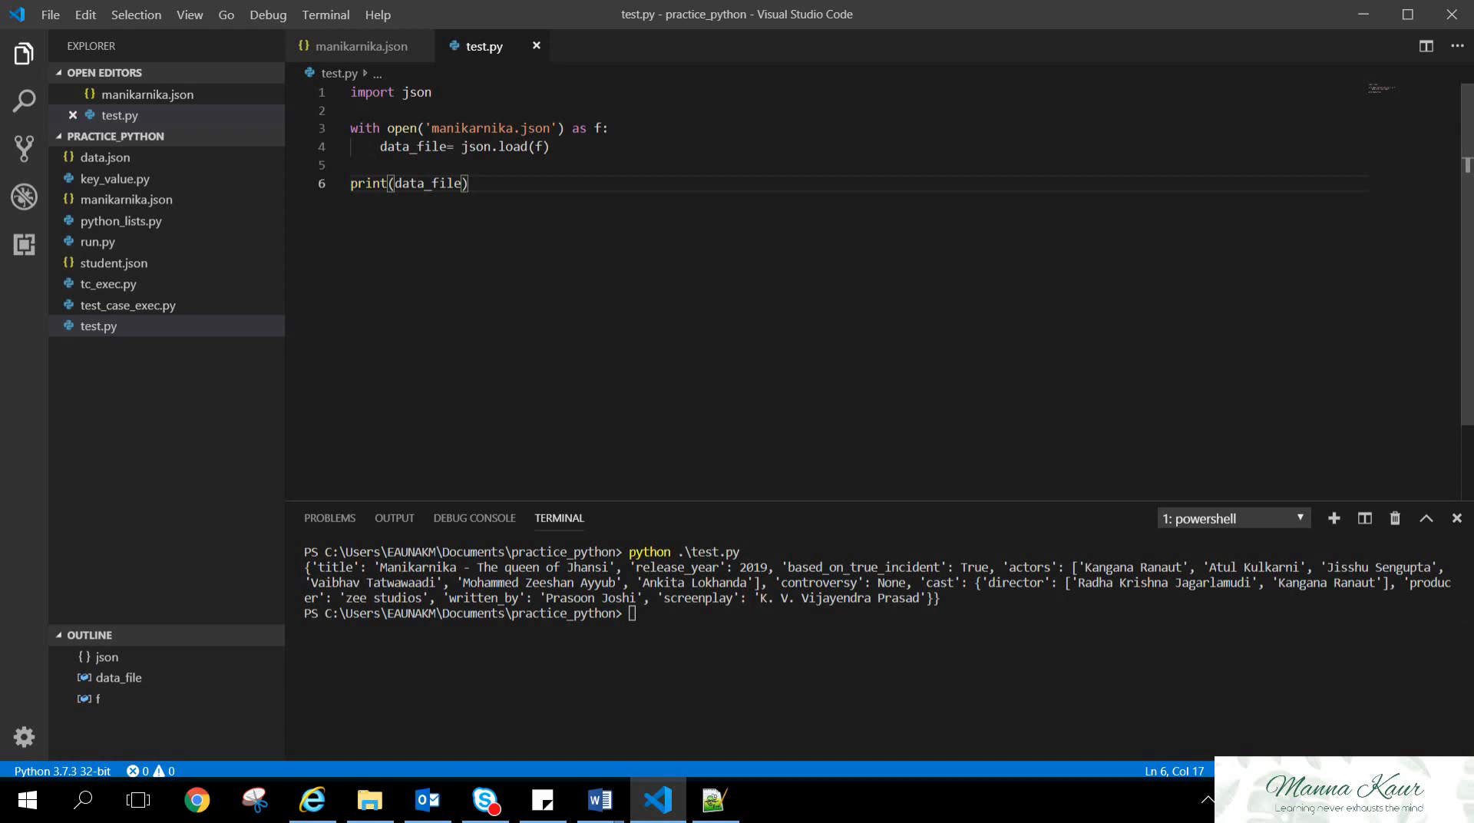
Compare the output with manikarnika.json, then move to the Notepad++ notes
click(359, 46)
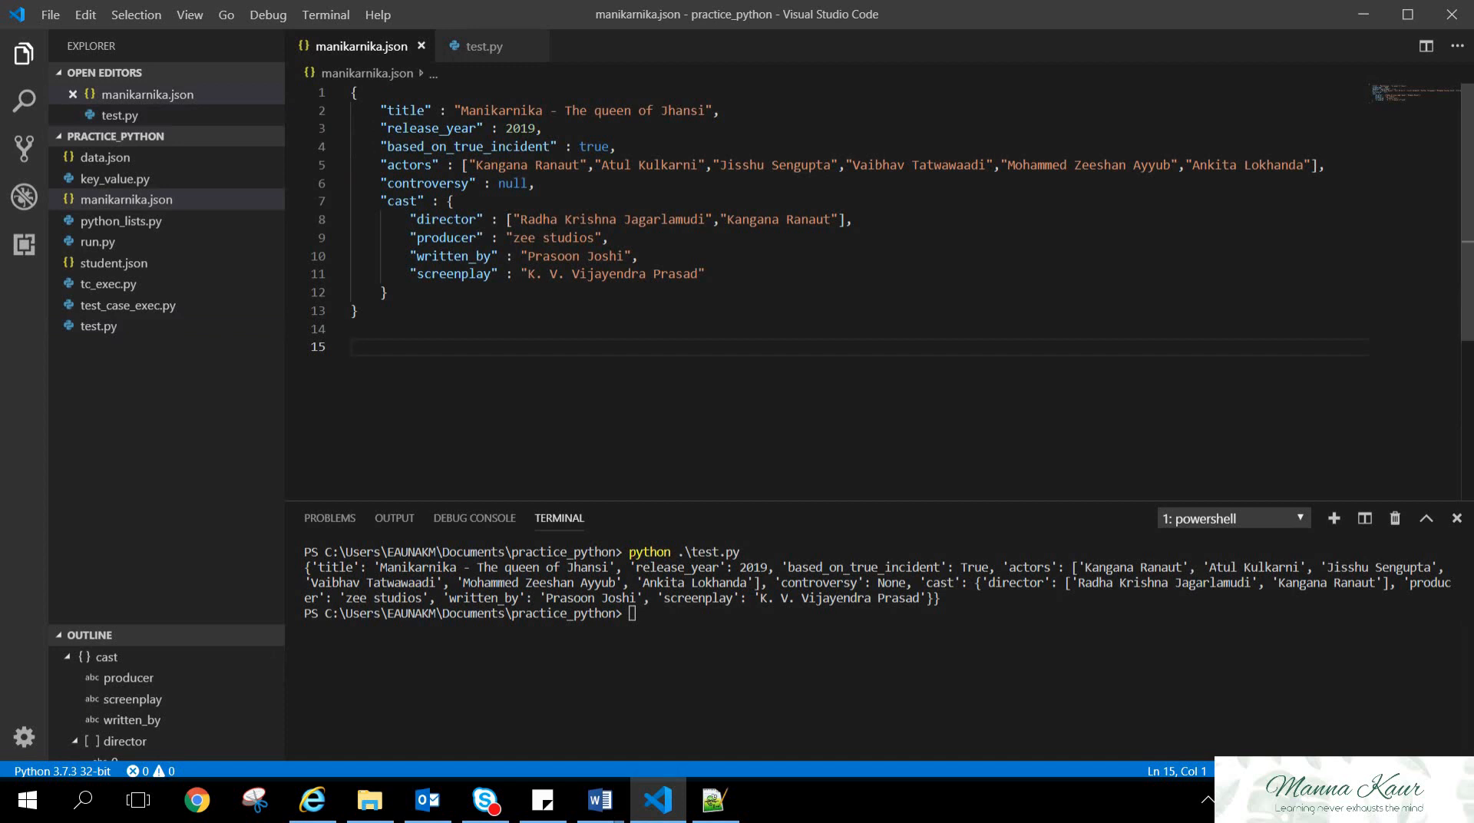
click(484, 47)
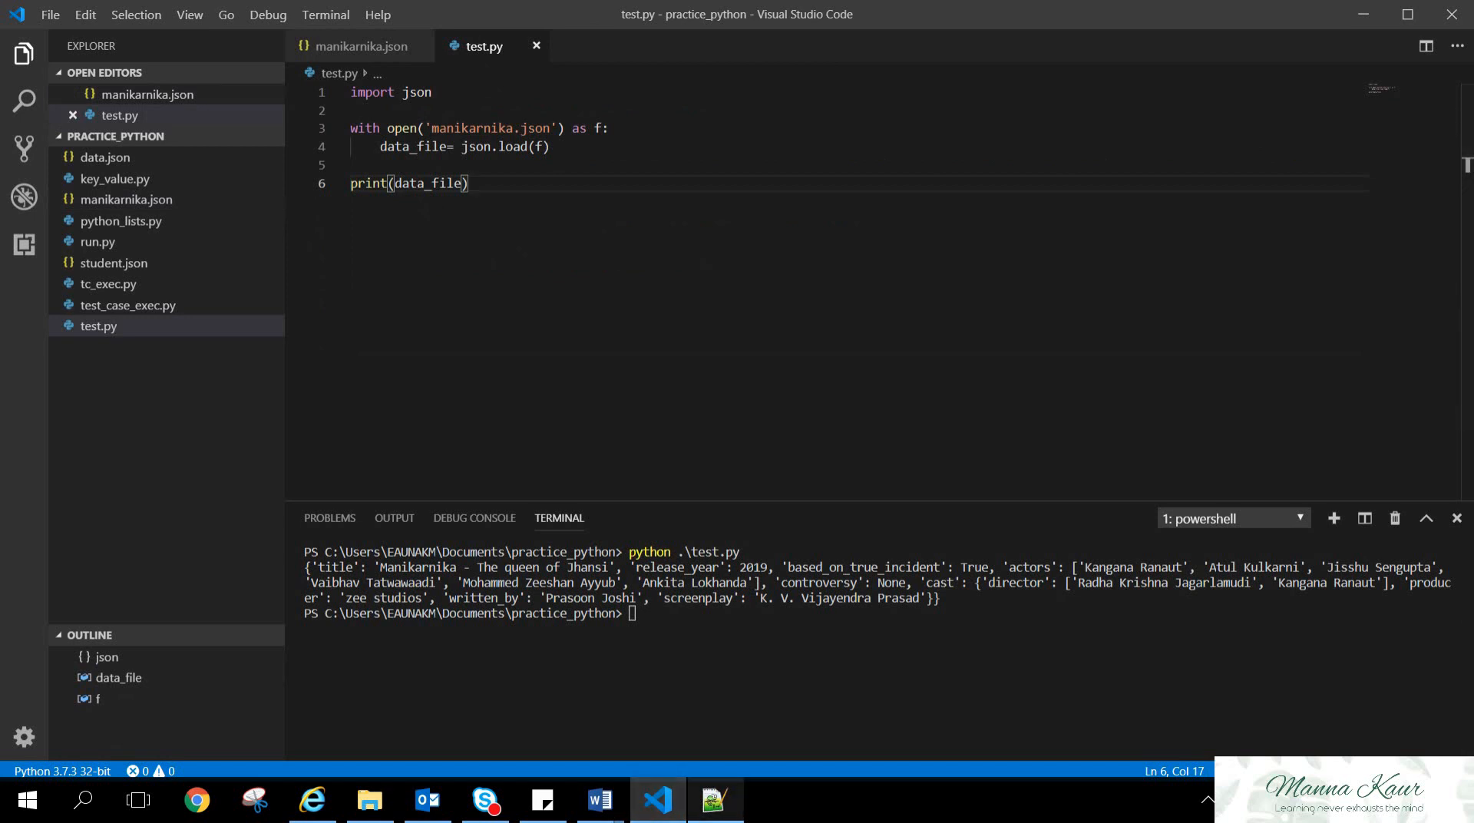
click(715, 800)
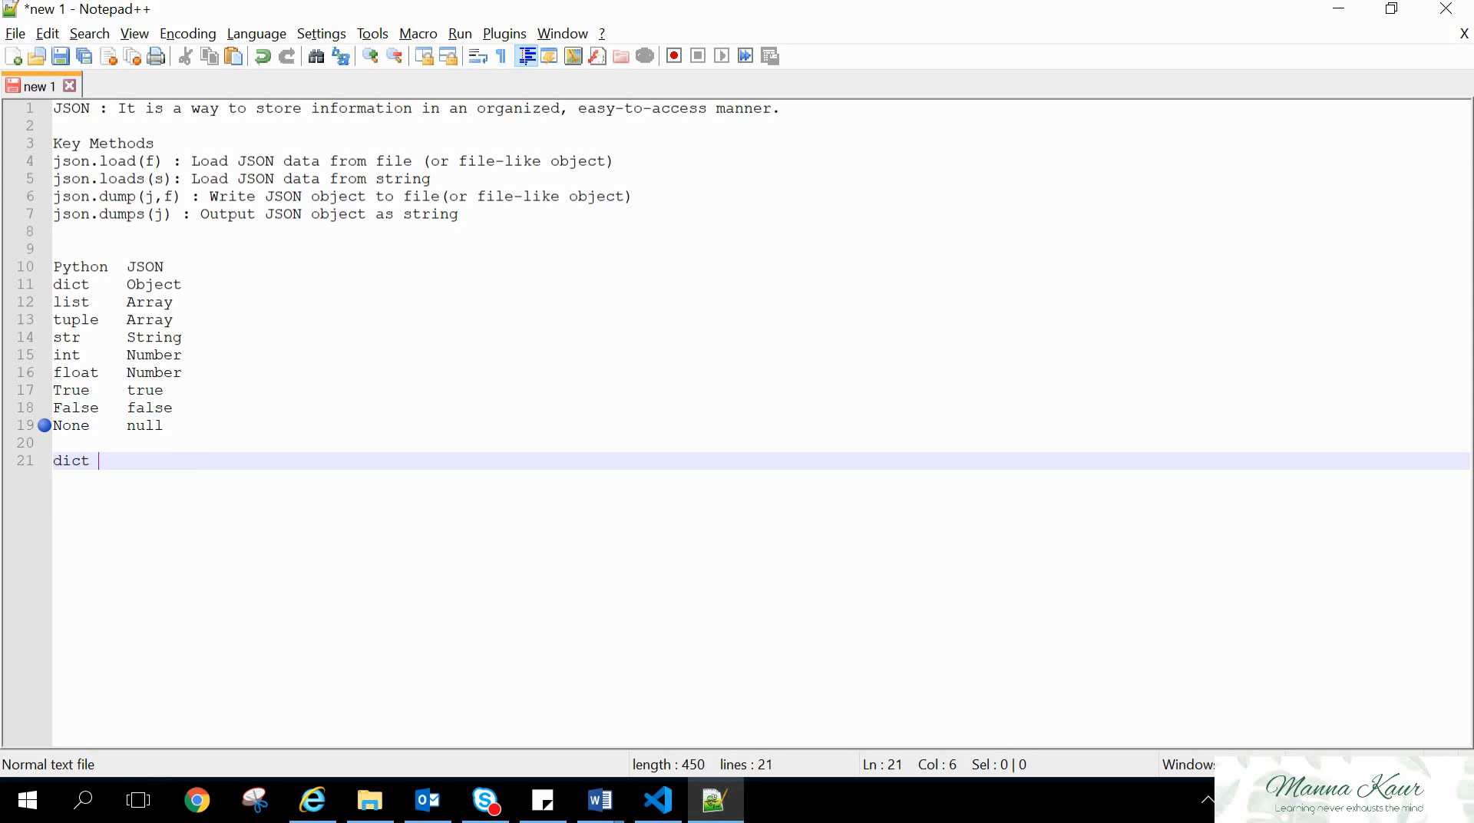
Write the note lines 'dict - "name" , "key"' and 'list - 0, 1'
text(-)
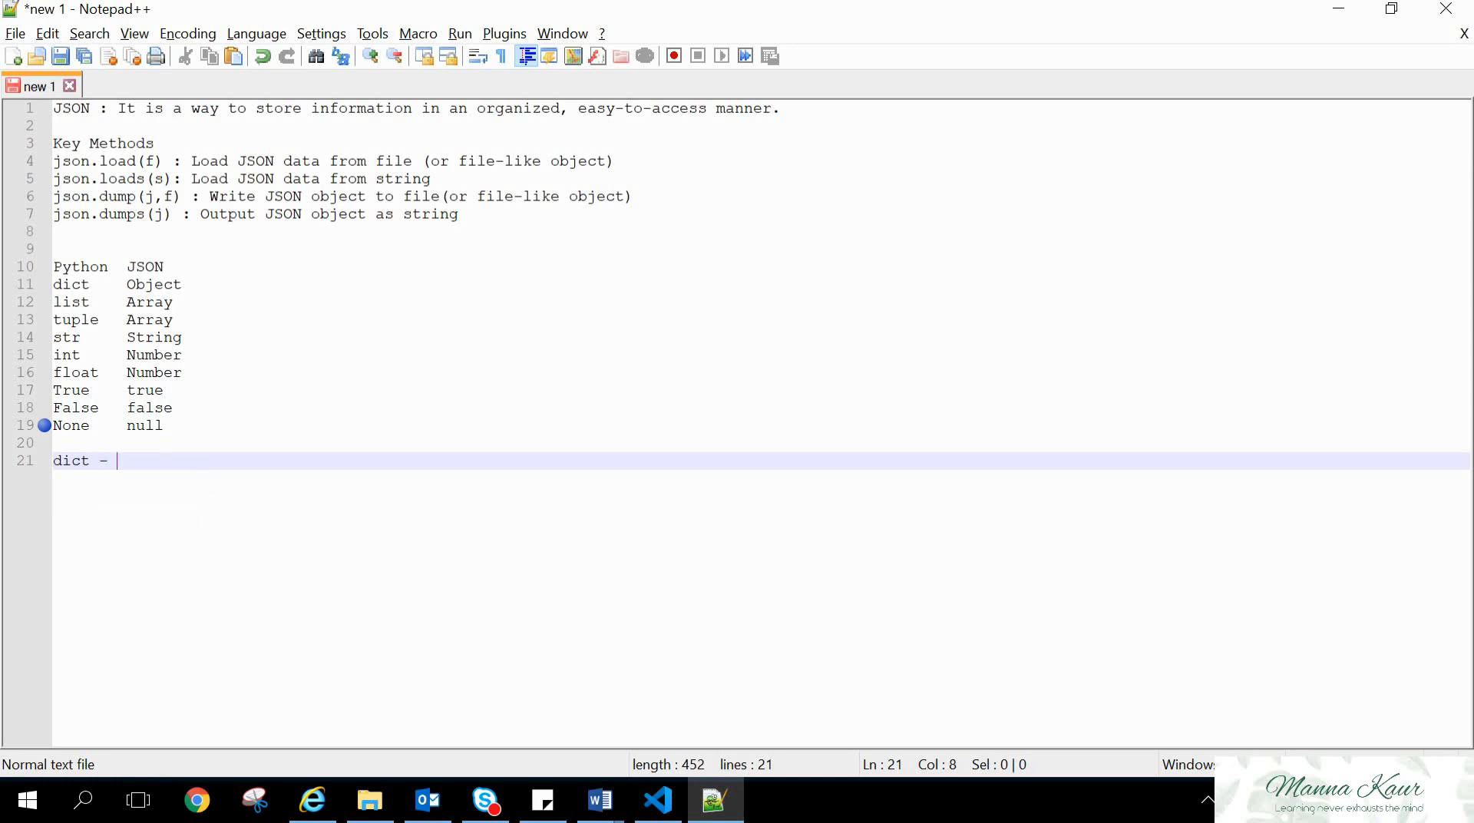
text("name" , "key)
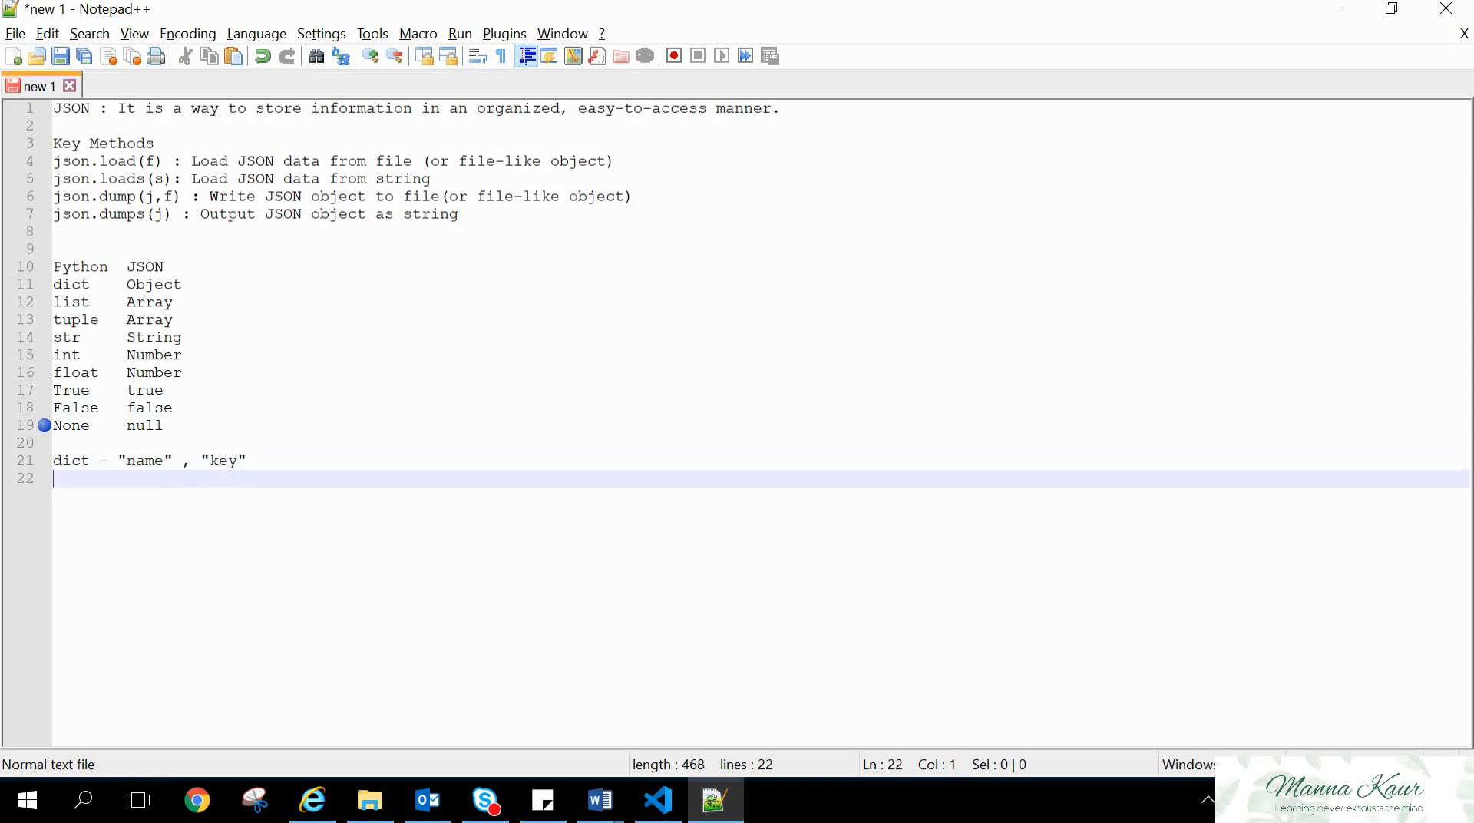
text(list)
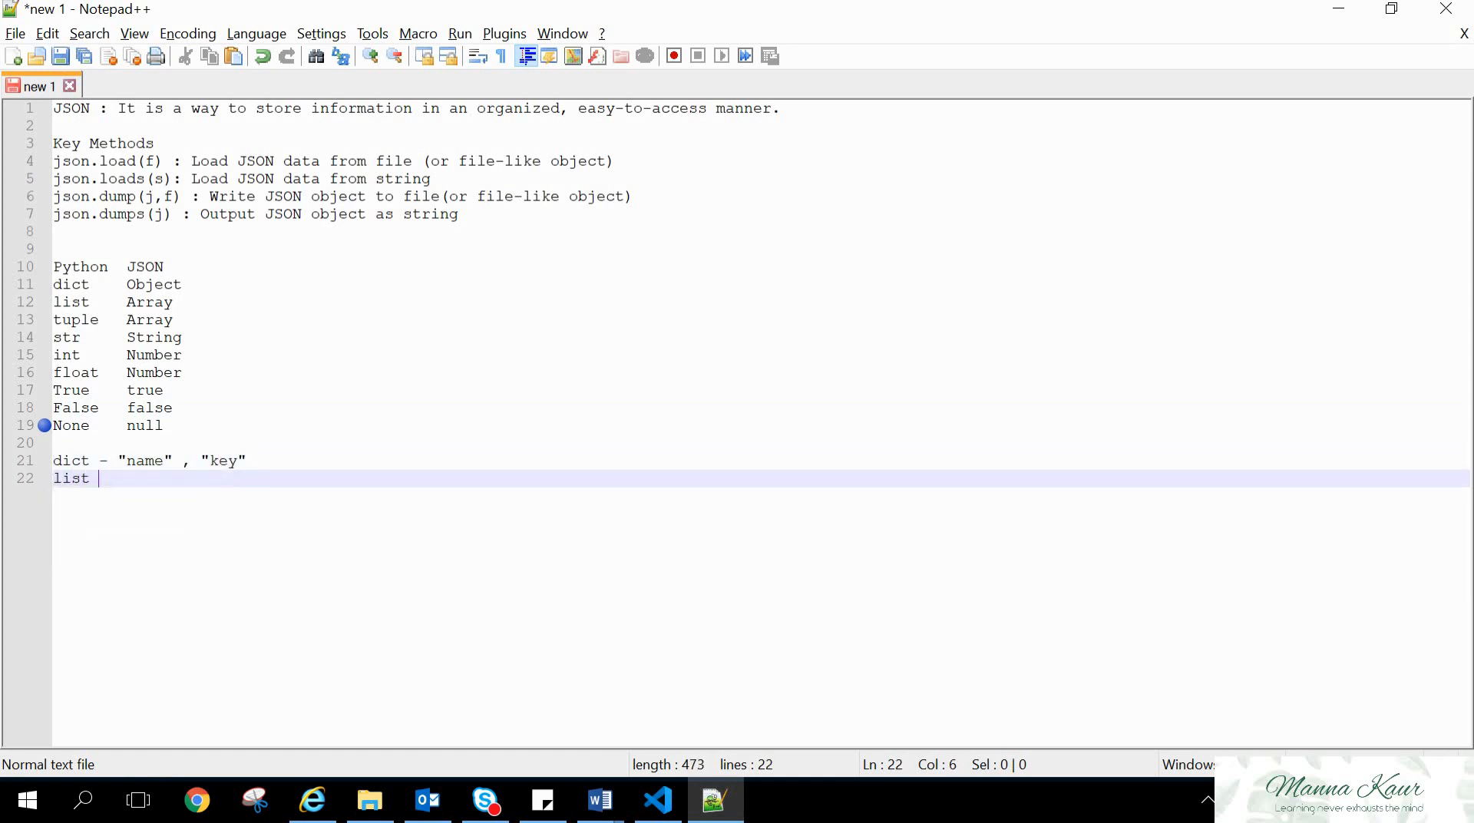
text(-)
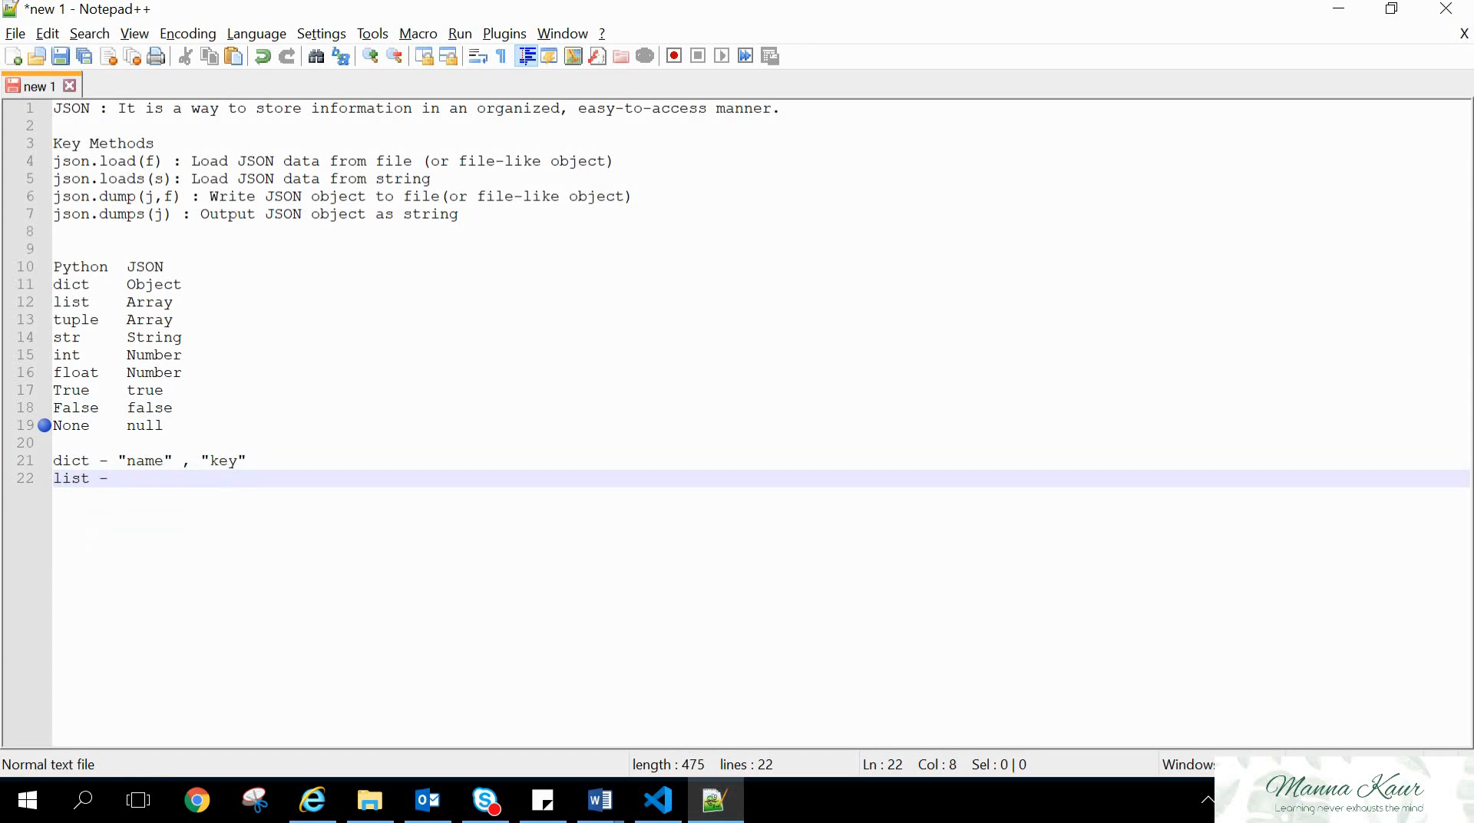
text(0, 1)
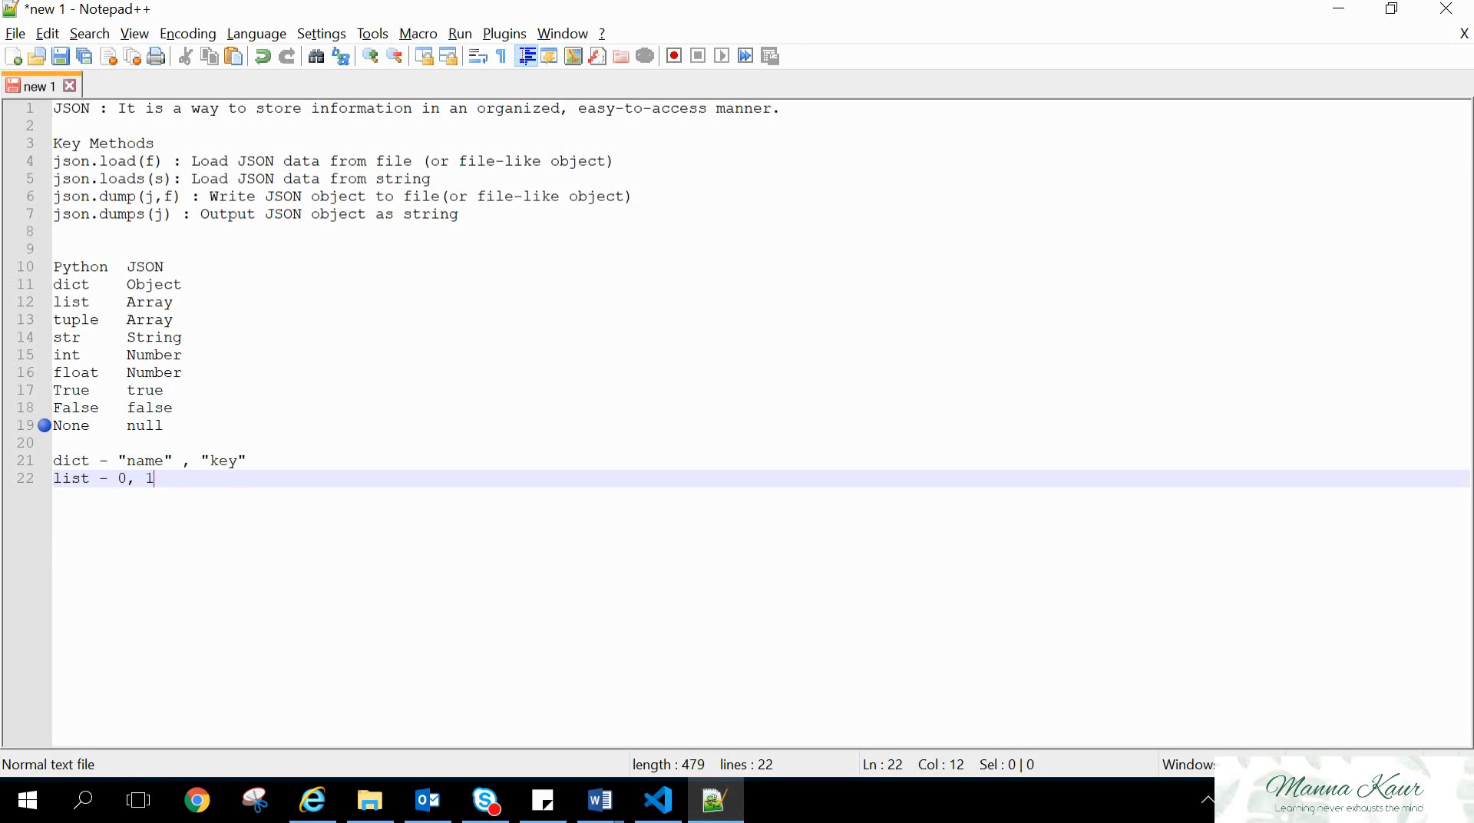
Return to VS Code and pick out the cast key in manikarnika.json for indexing
click(657, 800)
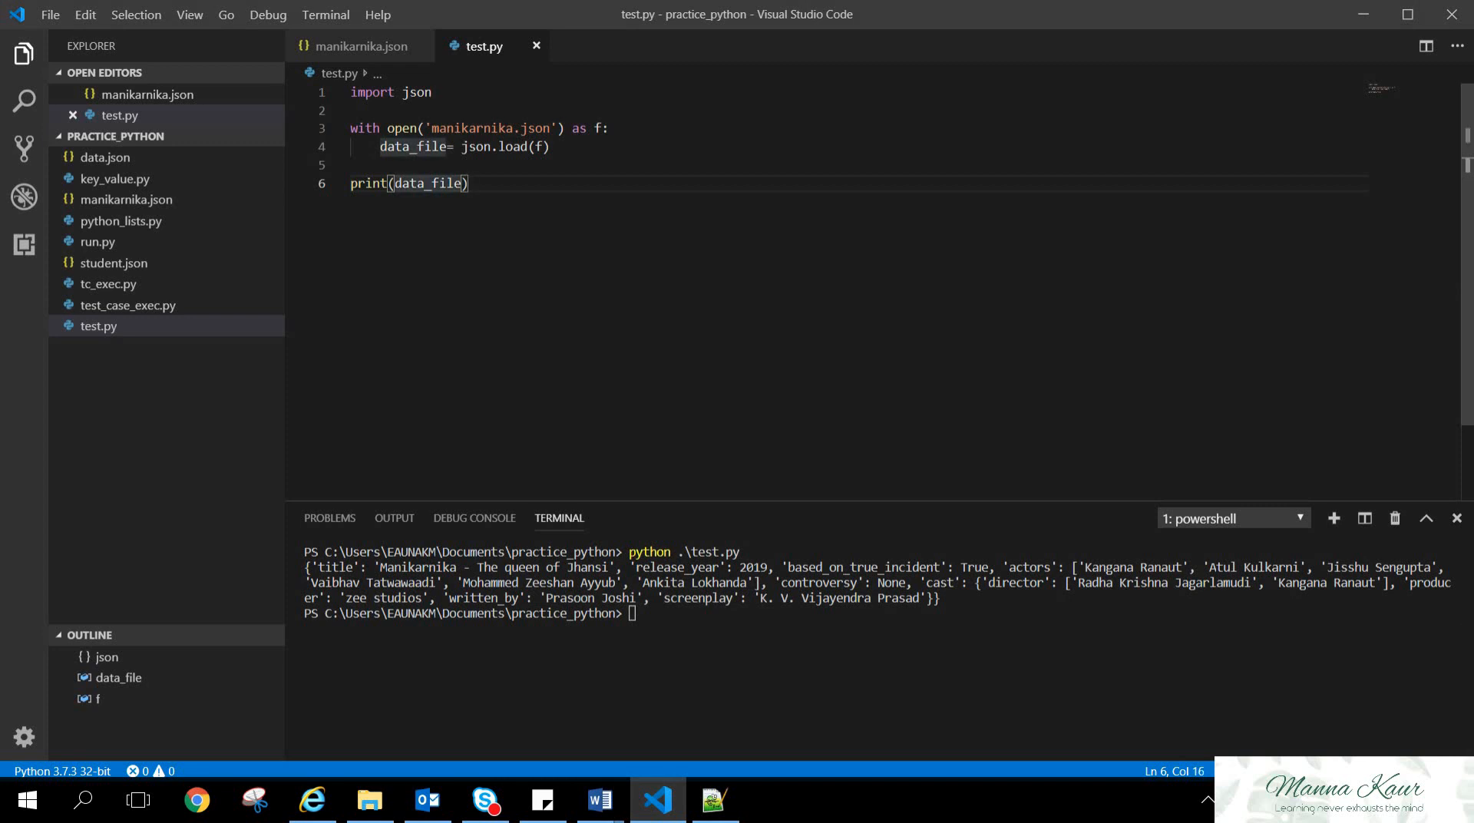
click(361, 46)
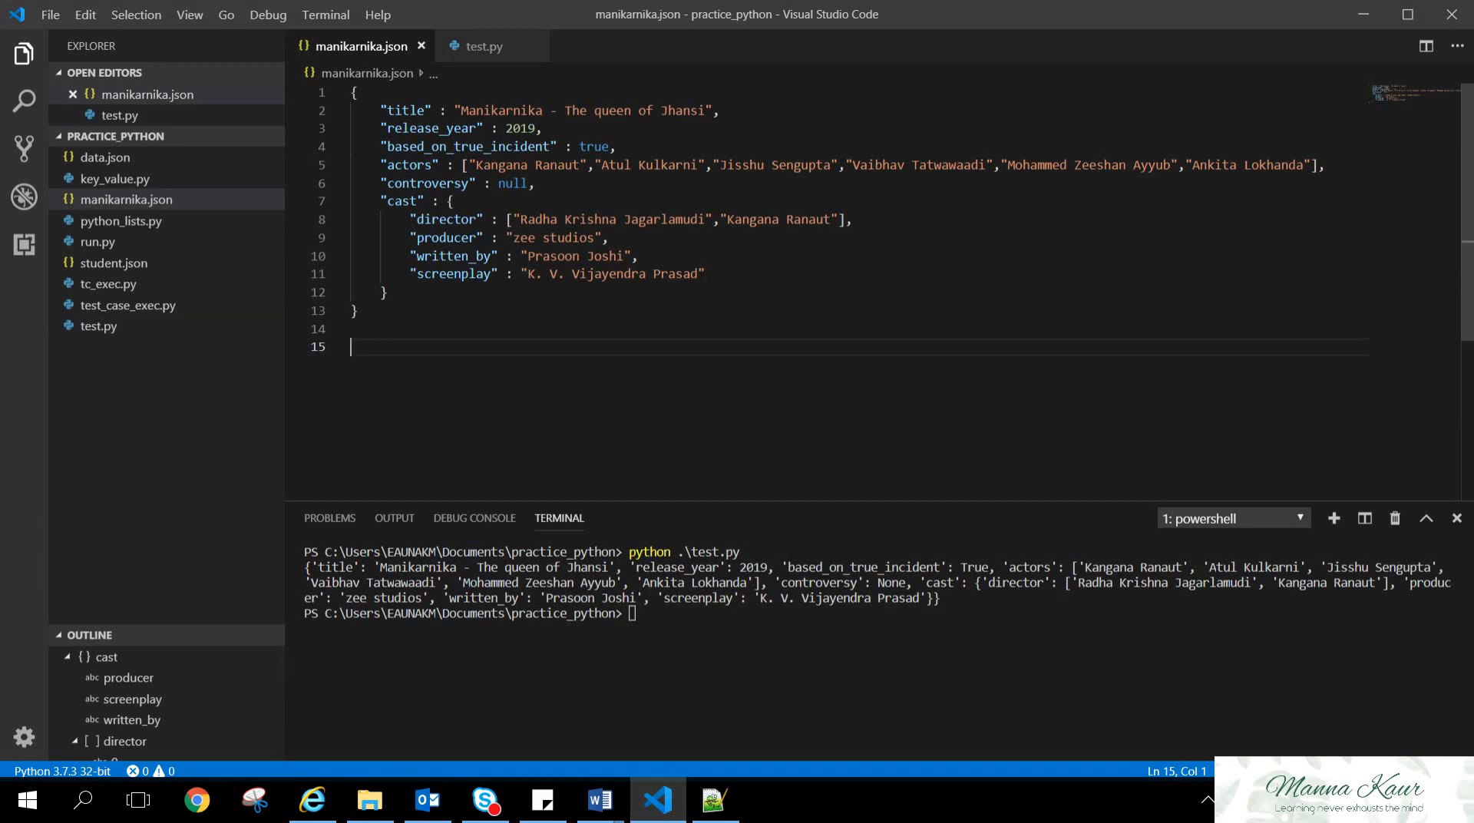
double_click(399, 199)
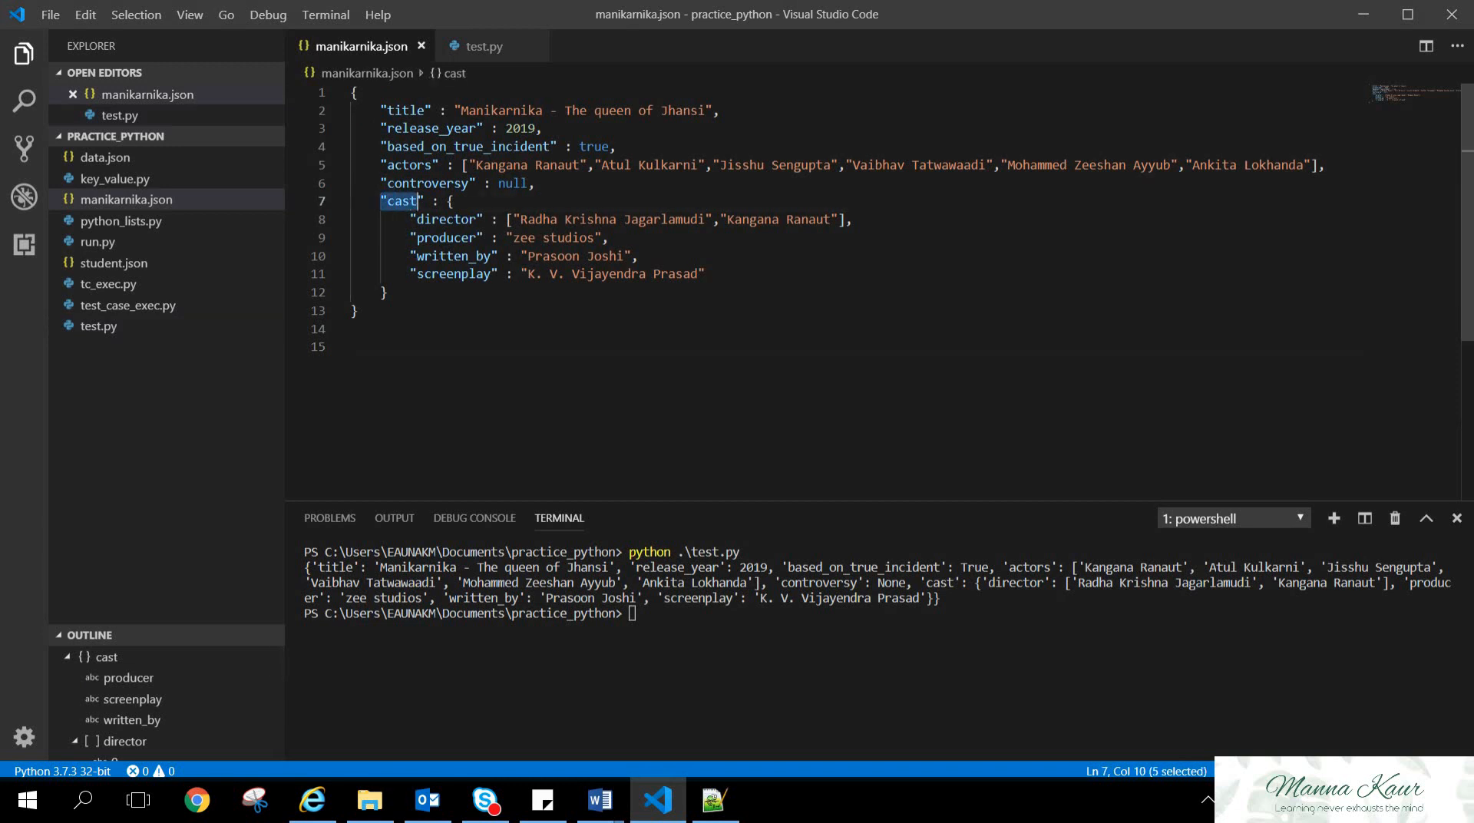
click(484, 46)
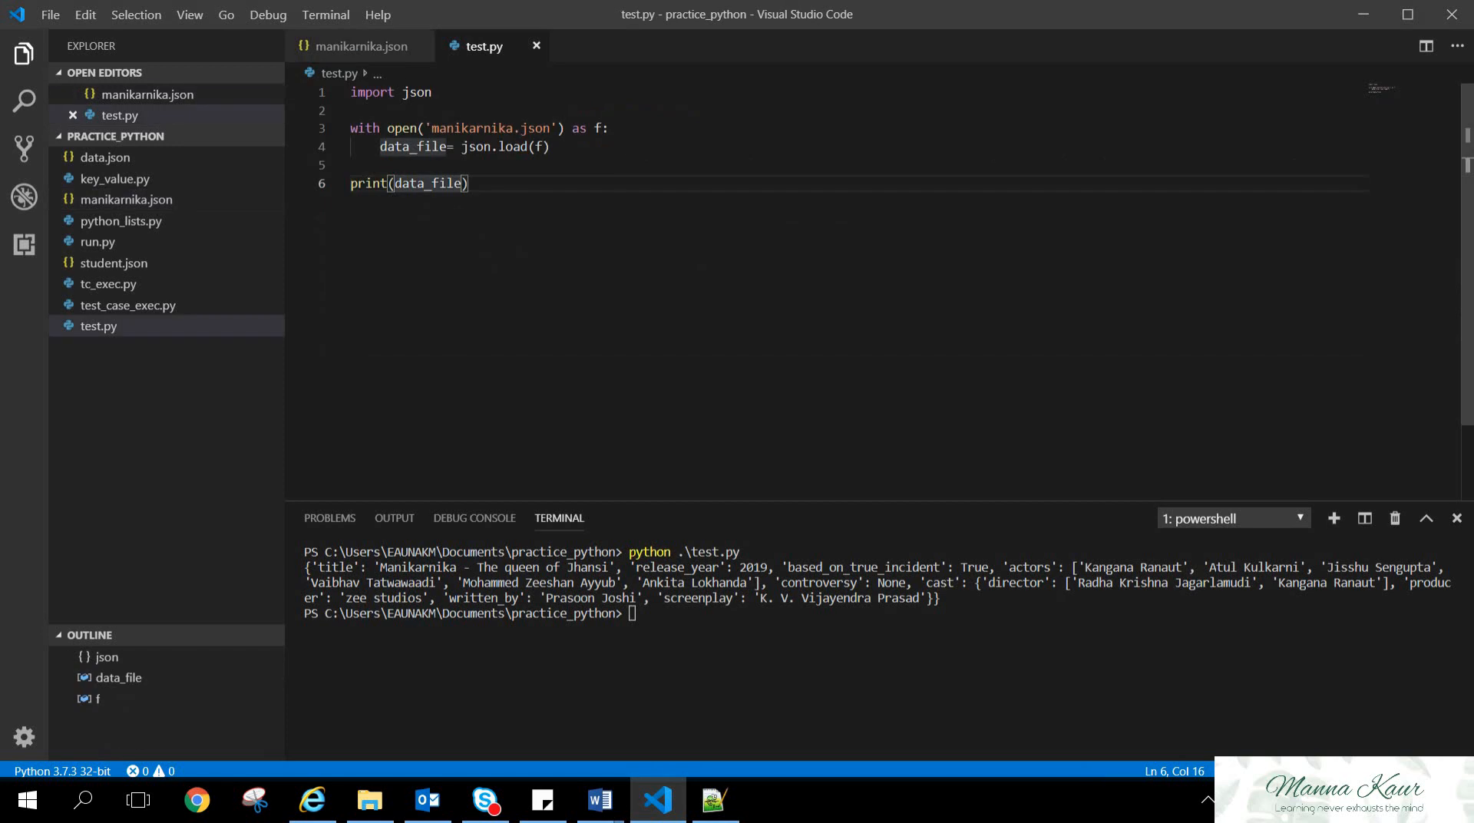
Change the print to data_file['cast'] and save test.py
text([''])
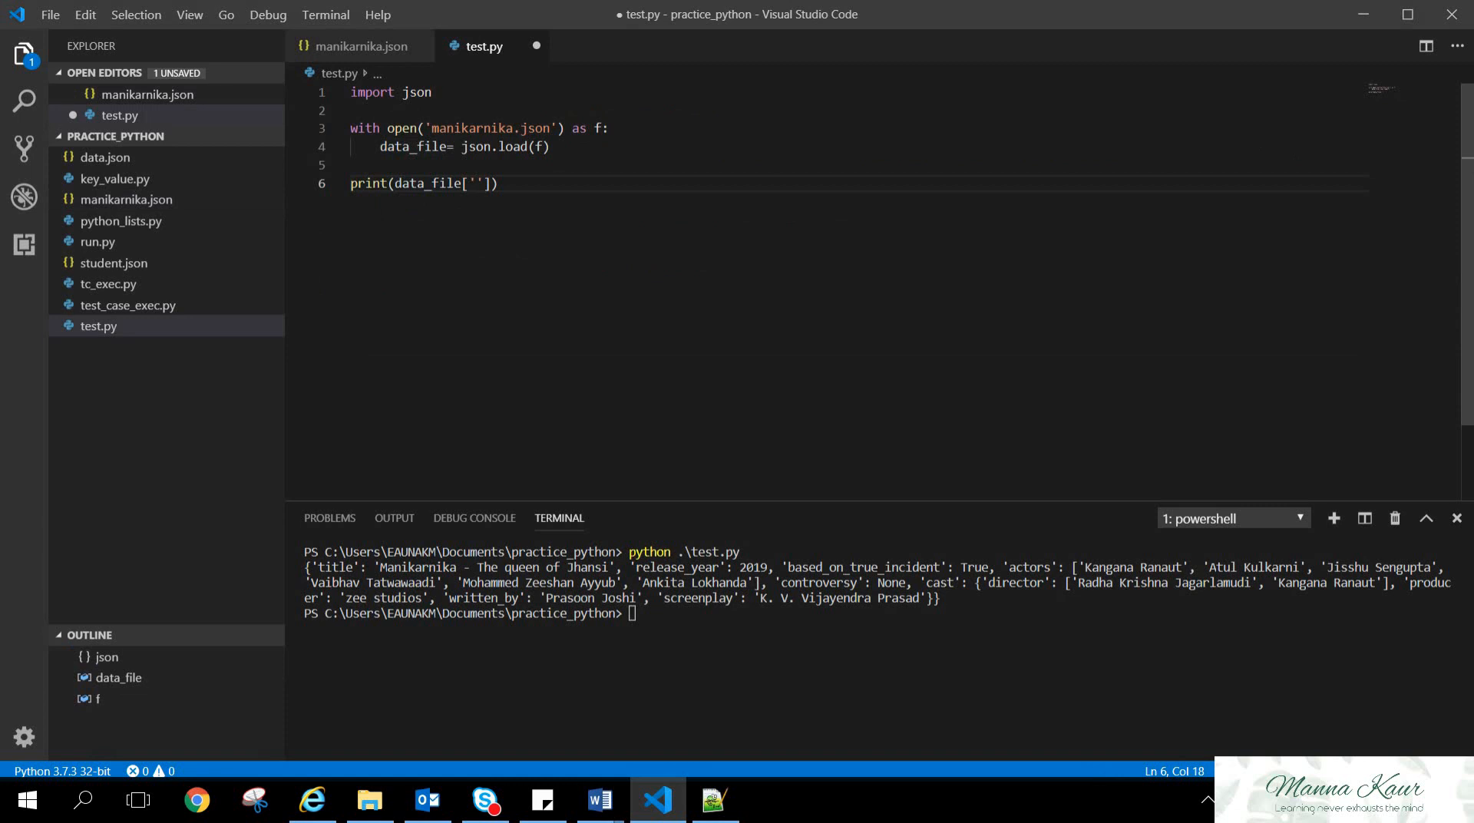
text(cast)
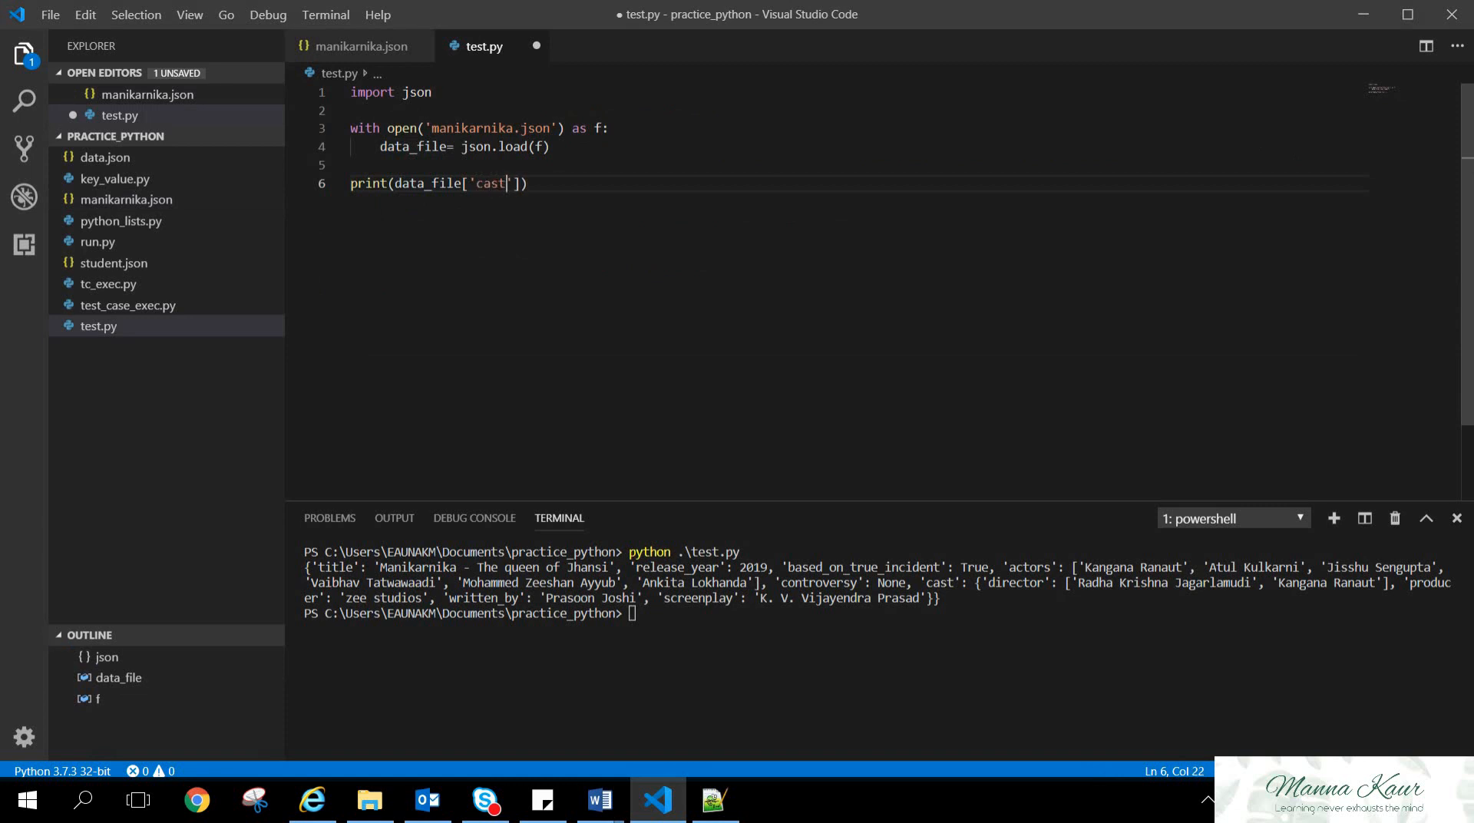
key(ctrl+s)
text(python .\test.py)
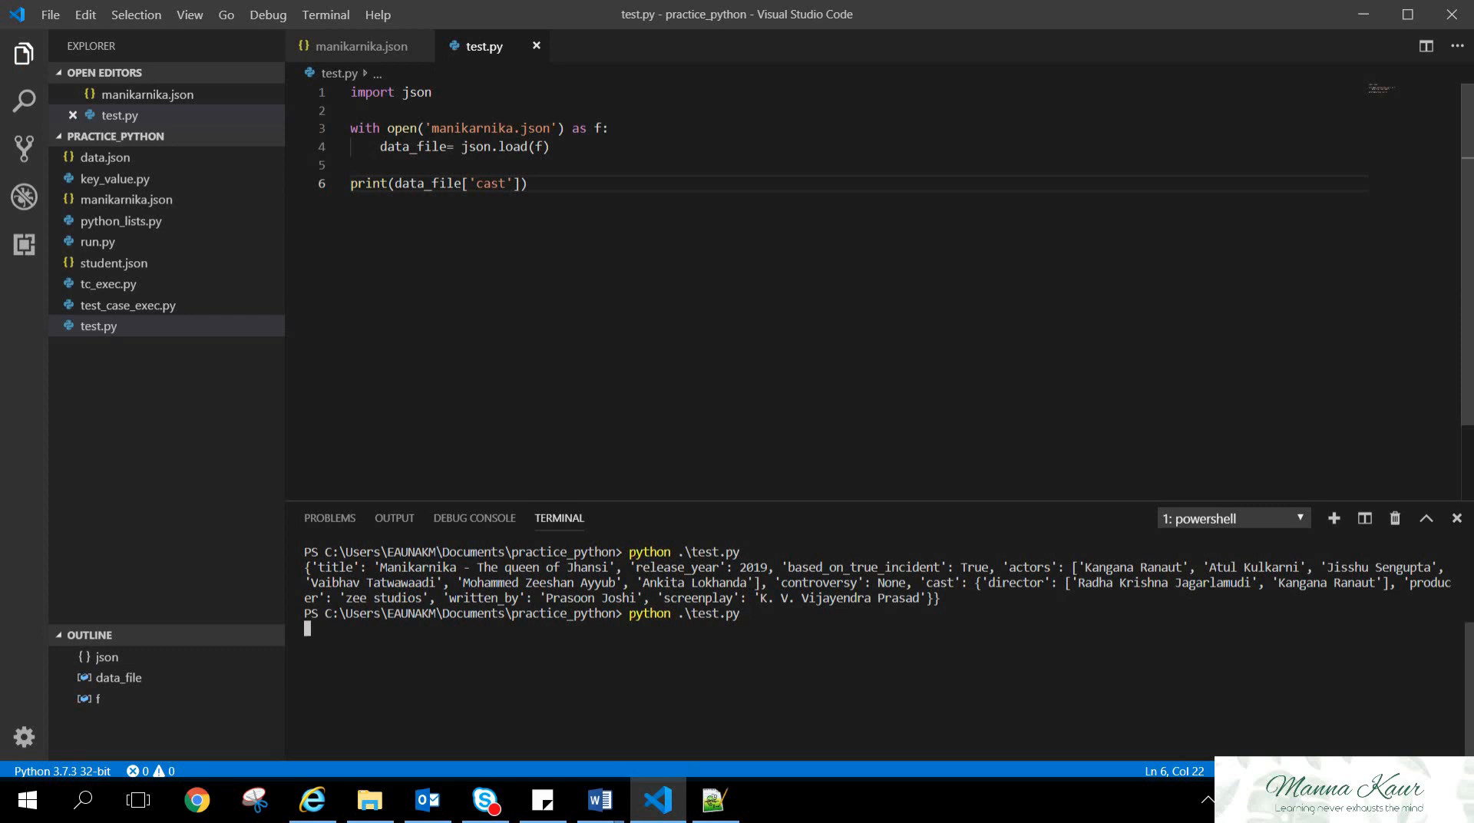
Run the script to print the cast dictionary and compare it with manikarnika.json
key(Return)
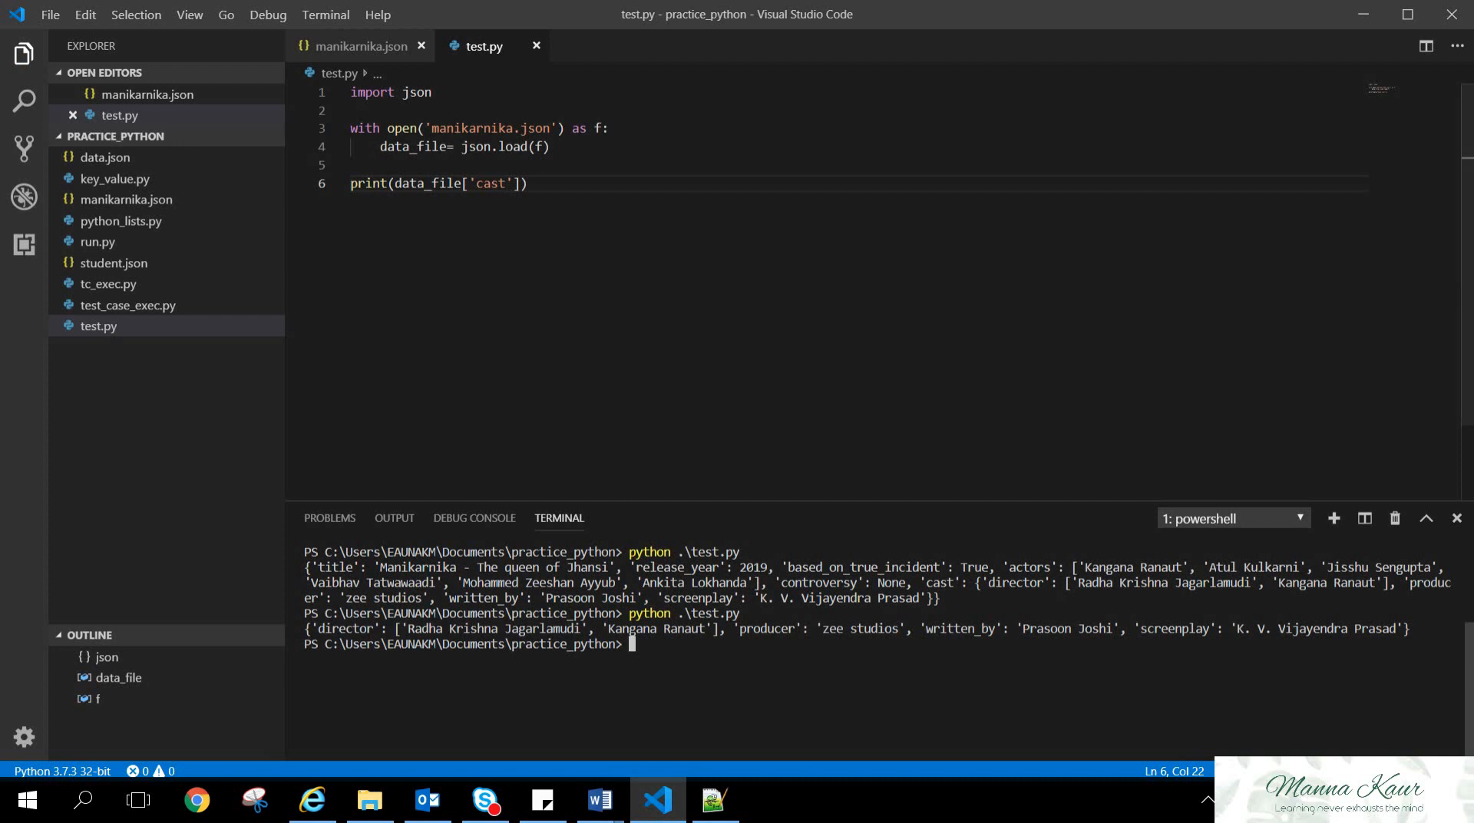
click(361, 46)
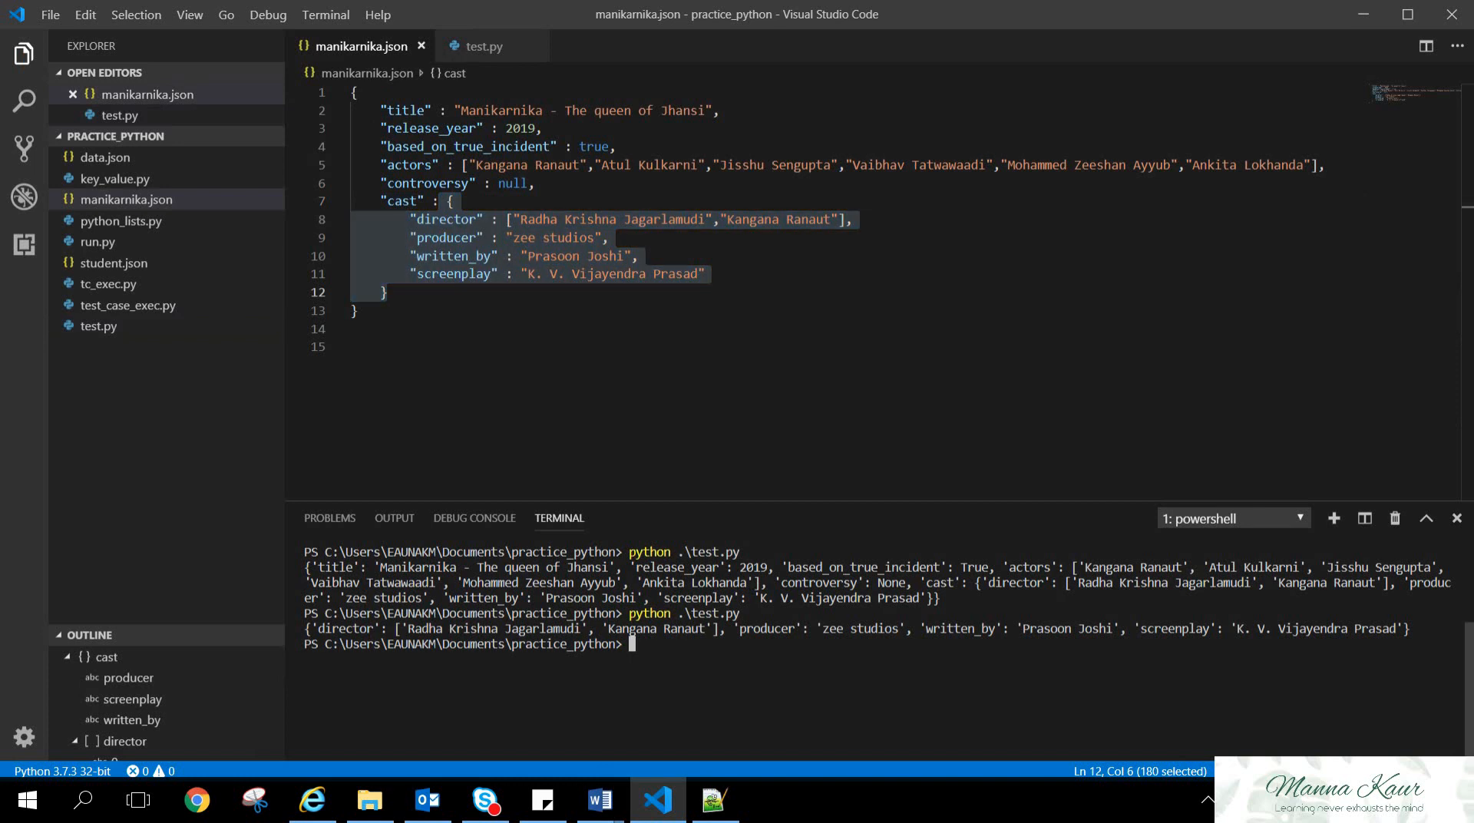
click(358, 345)
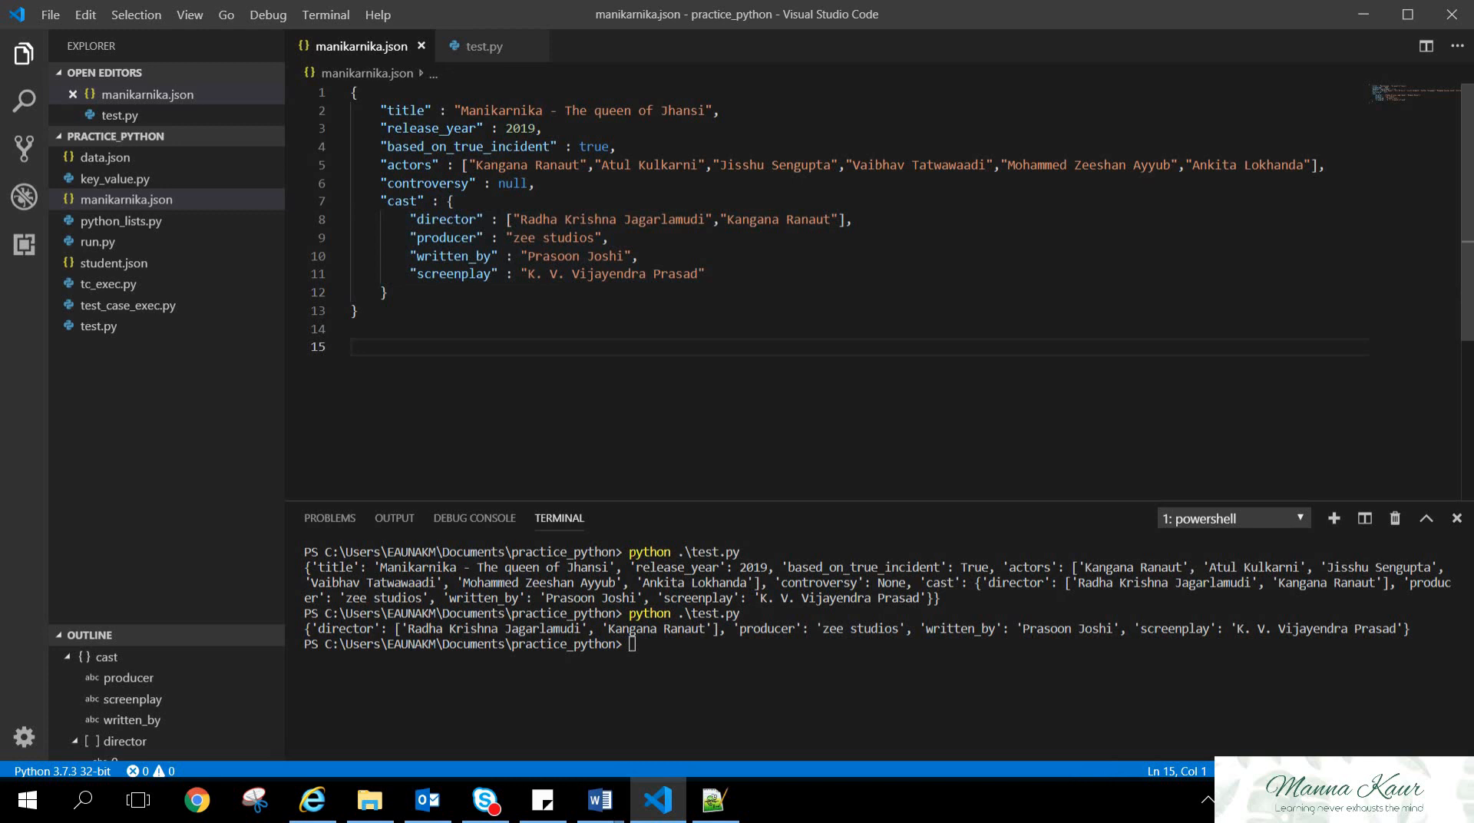
Change the print to data_file['cast']['director'] and save test.py
click(482, 46)
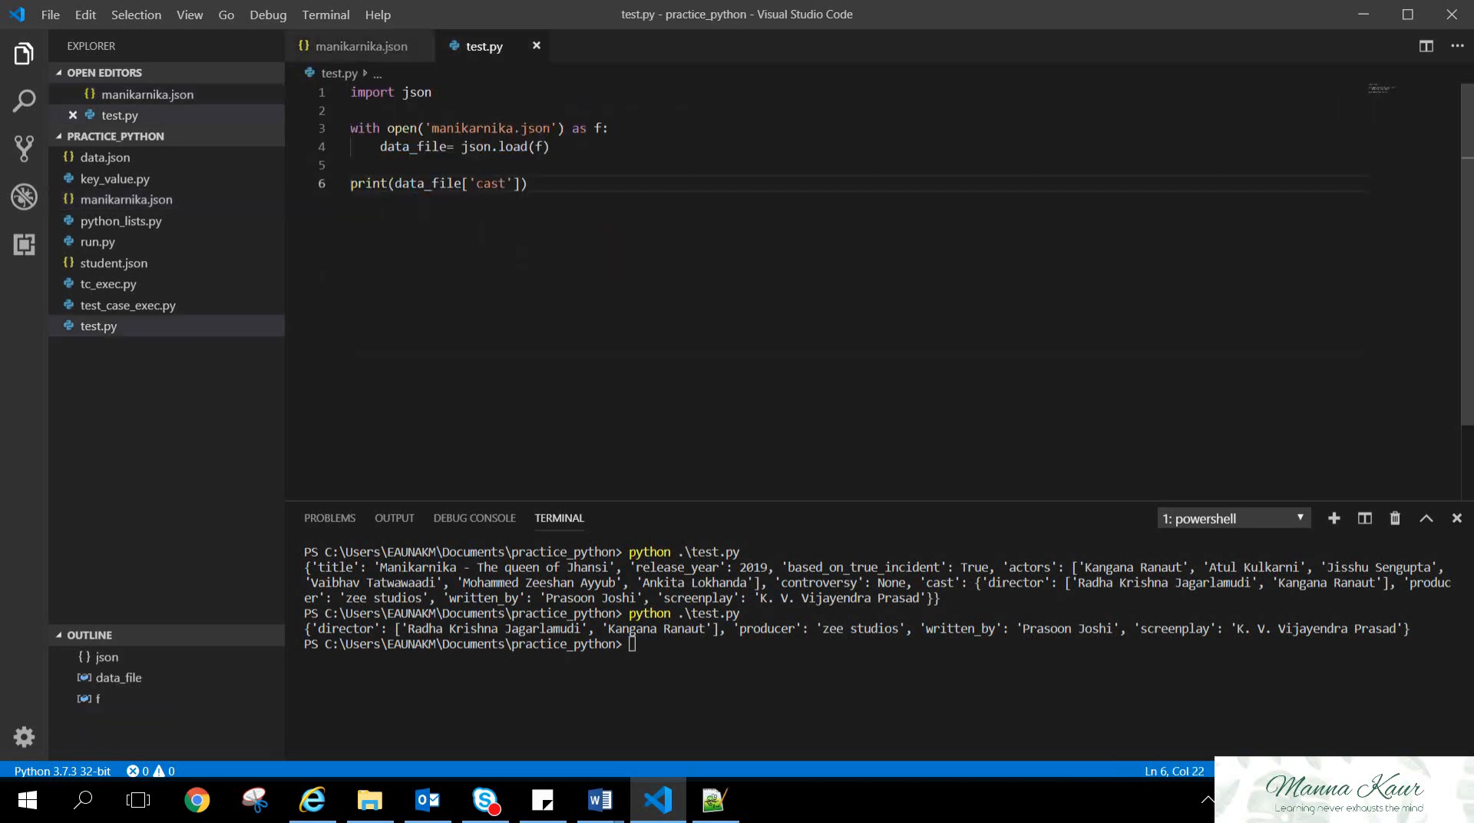
text([])
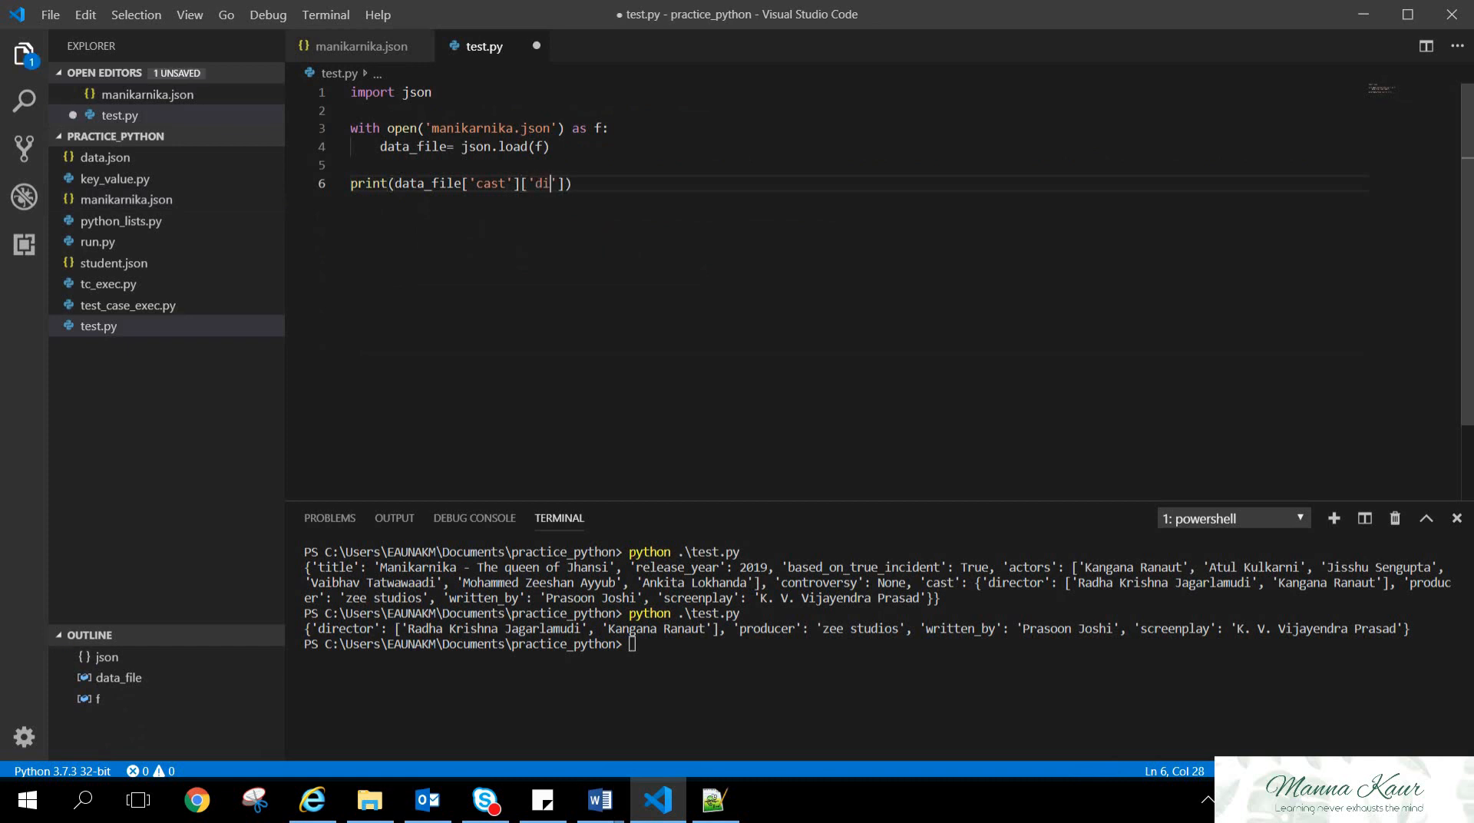
text(rector)
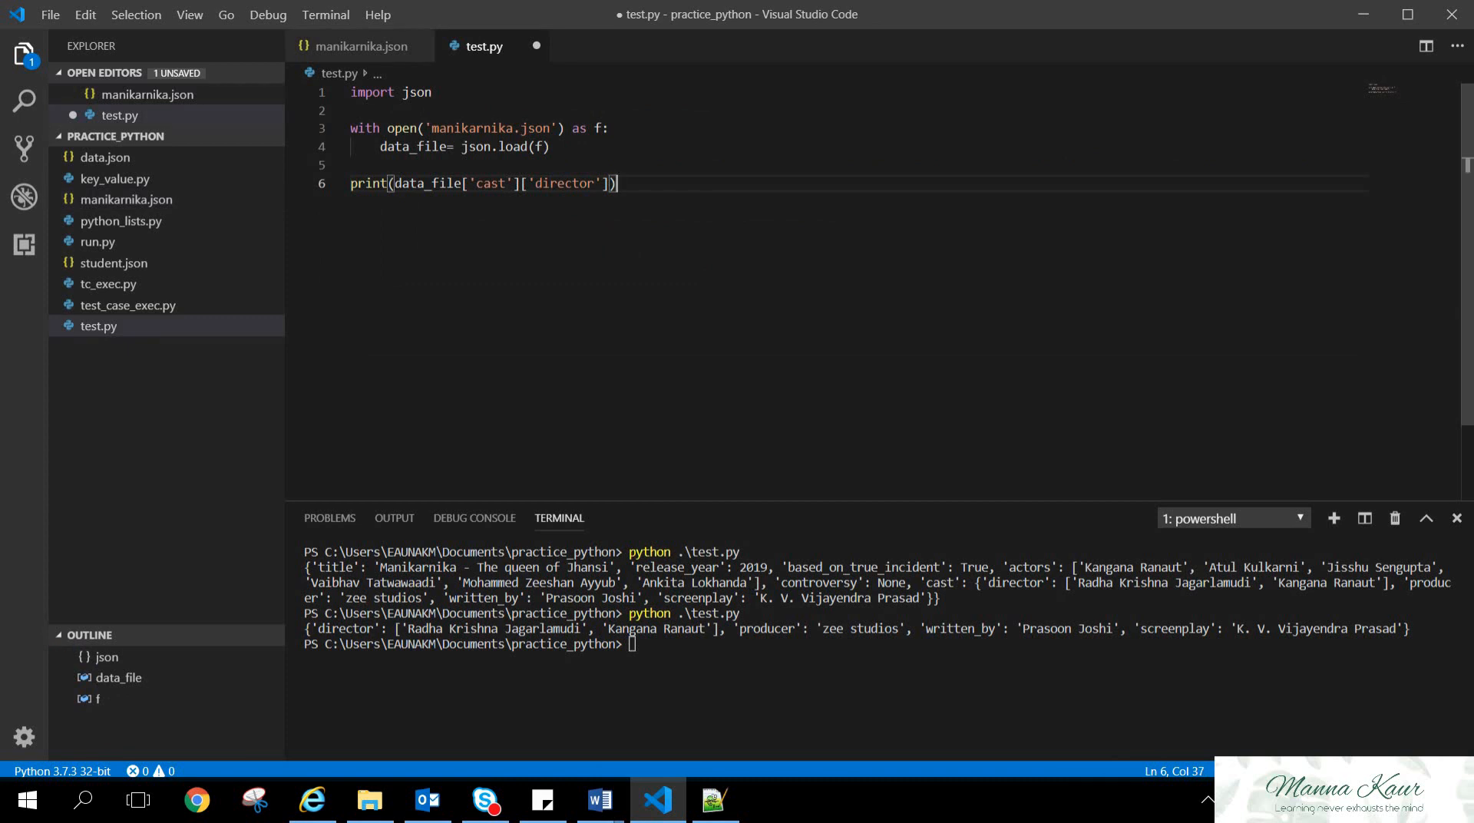
key(ctrl+s)
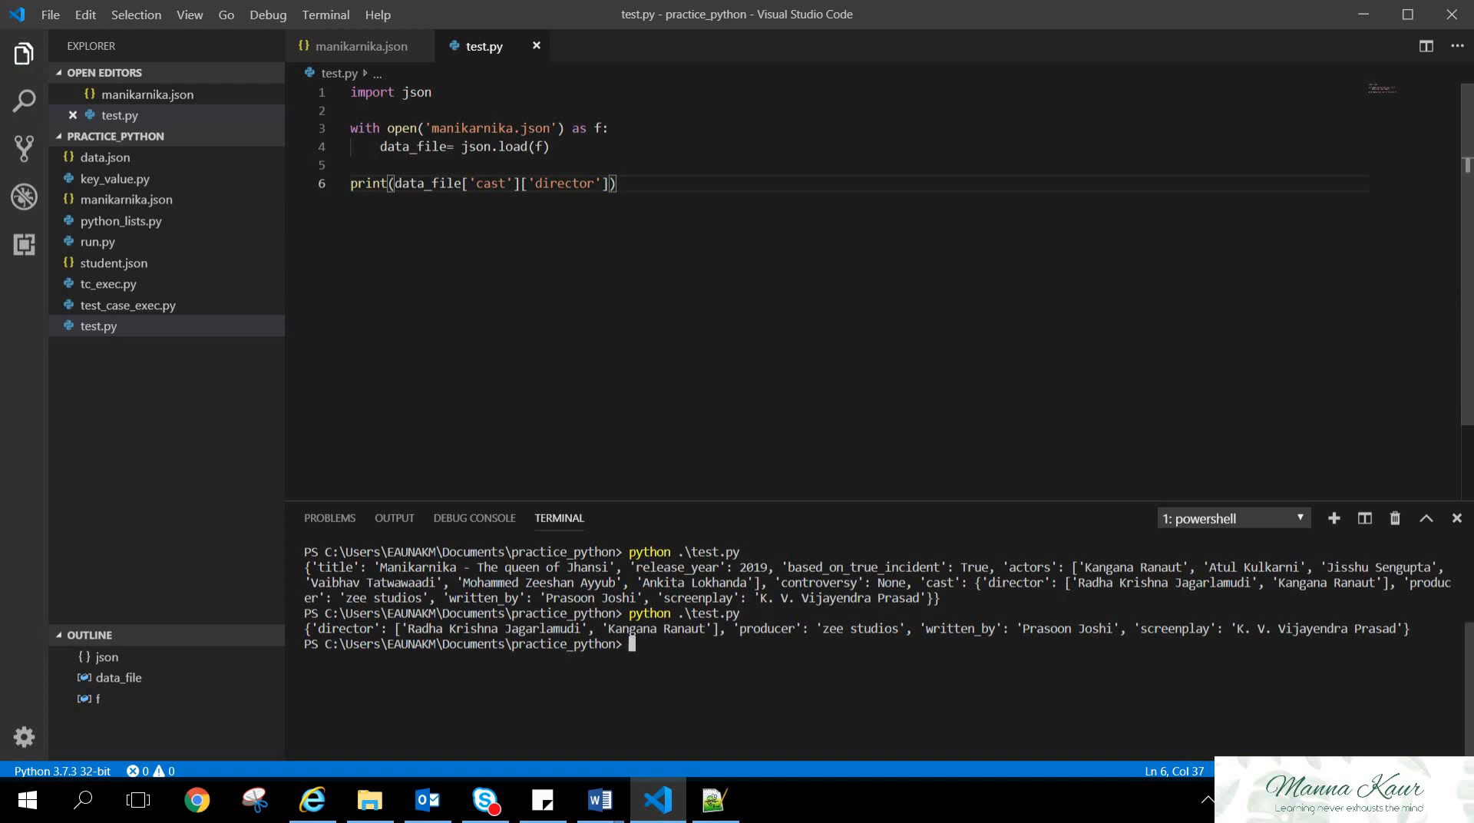
Rerun the script to print both director names and check against manikarnika.json
key(Return)
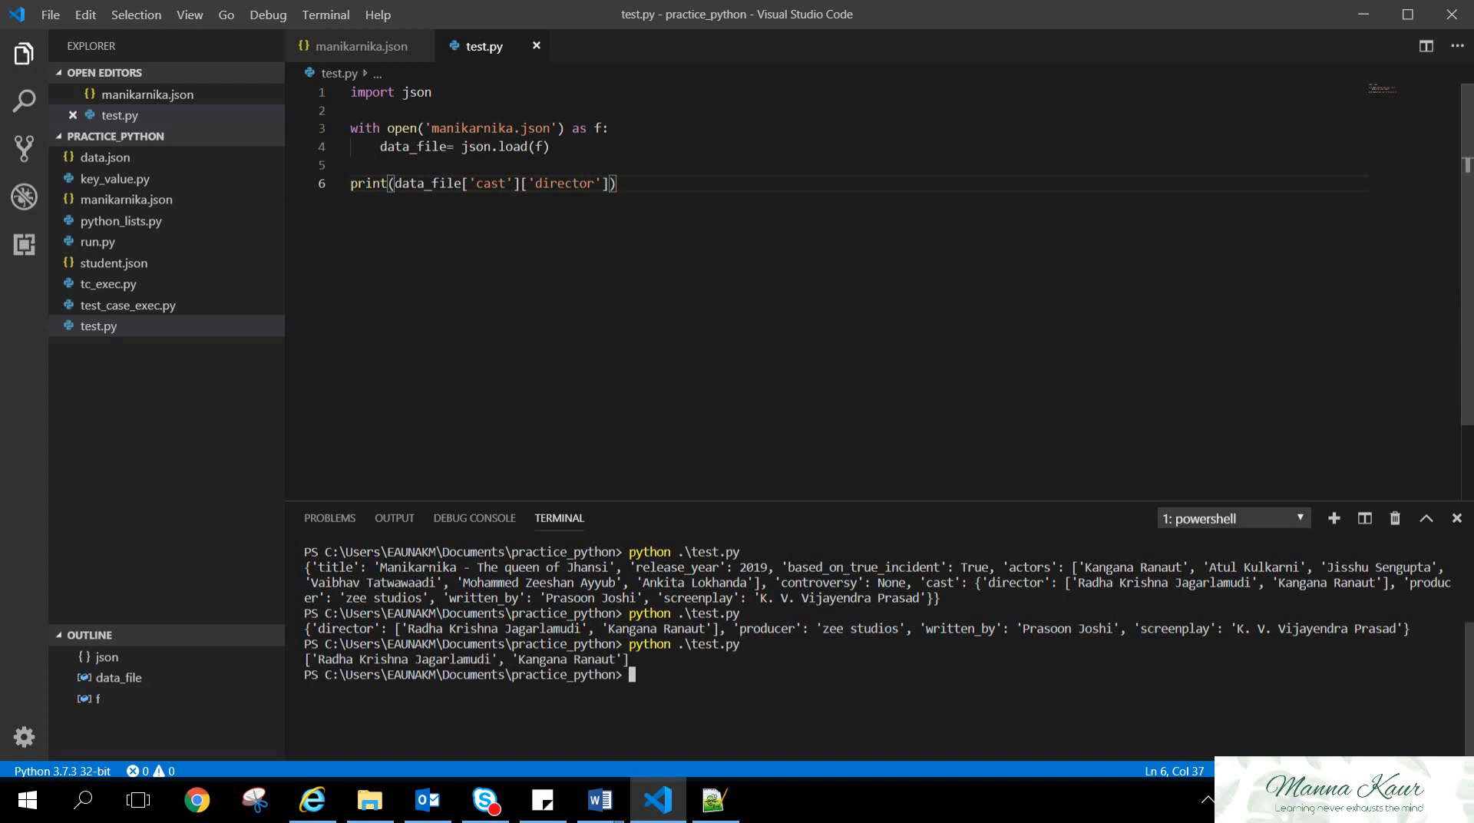
click(359, 46)
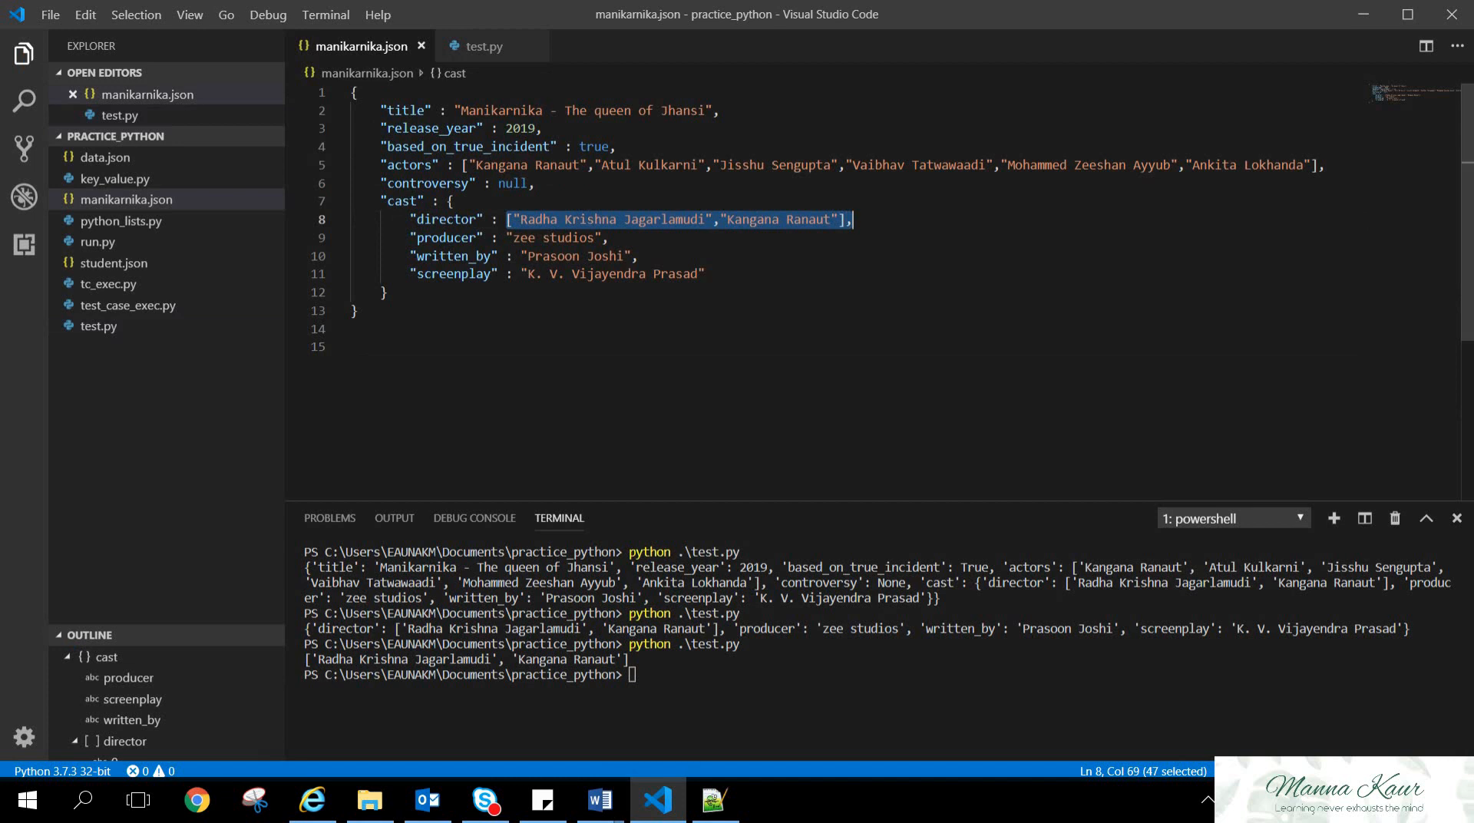
click(483, 46)
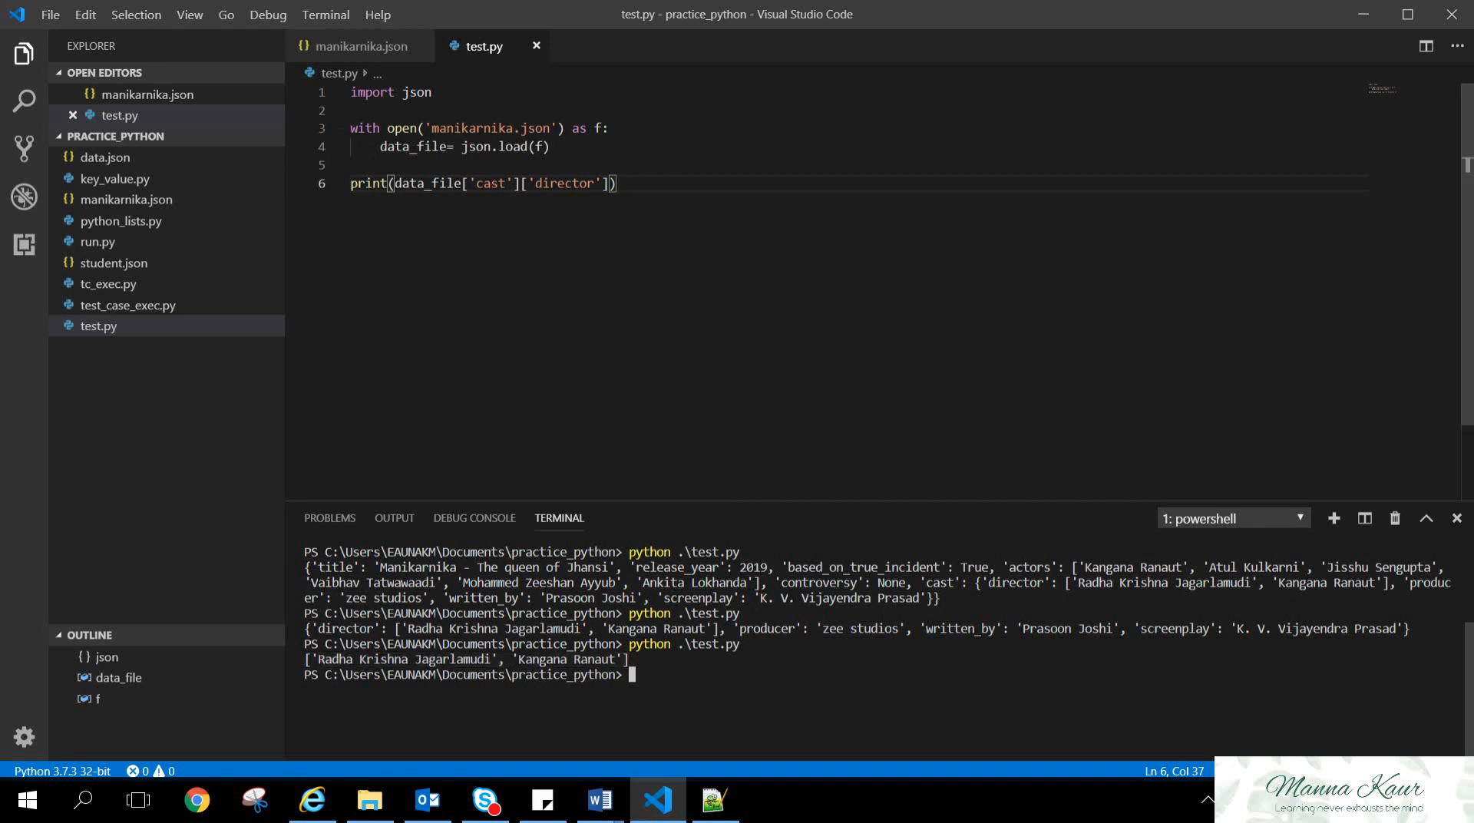
Inspect the director list in manikarnika.json, noting Kangana as the second entry
click(360, 46)
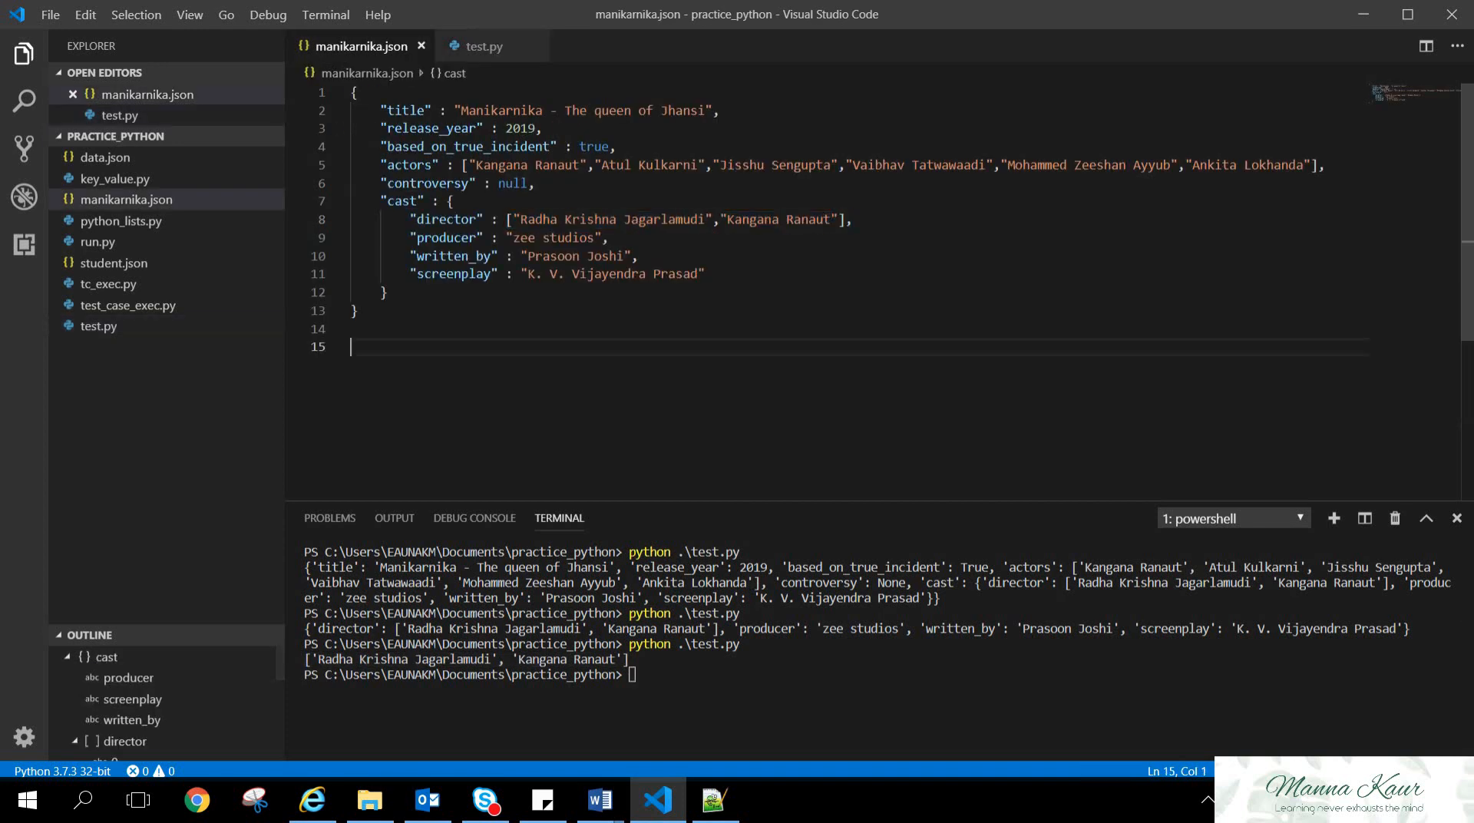
double_click(741, 220)
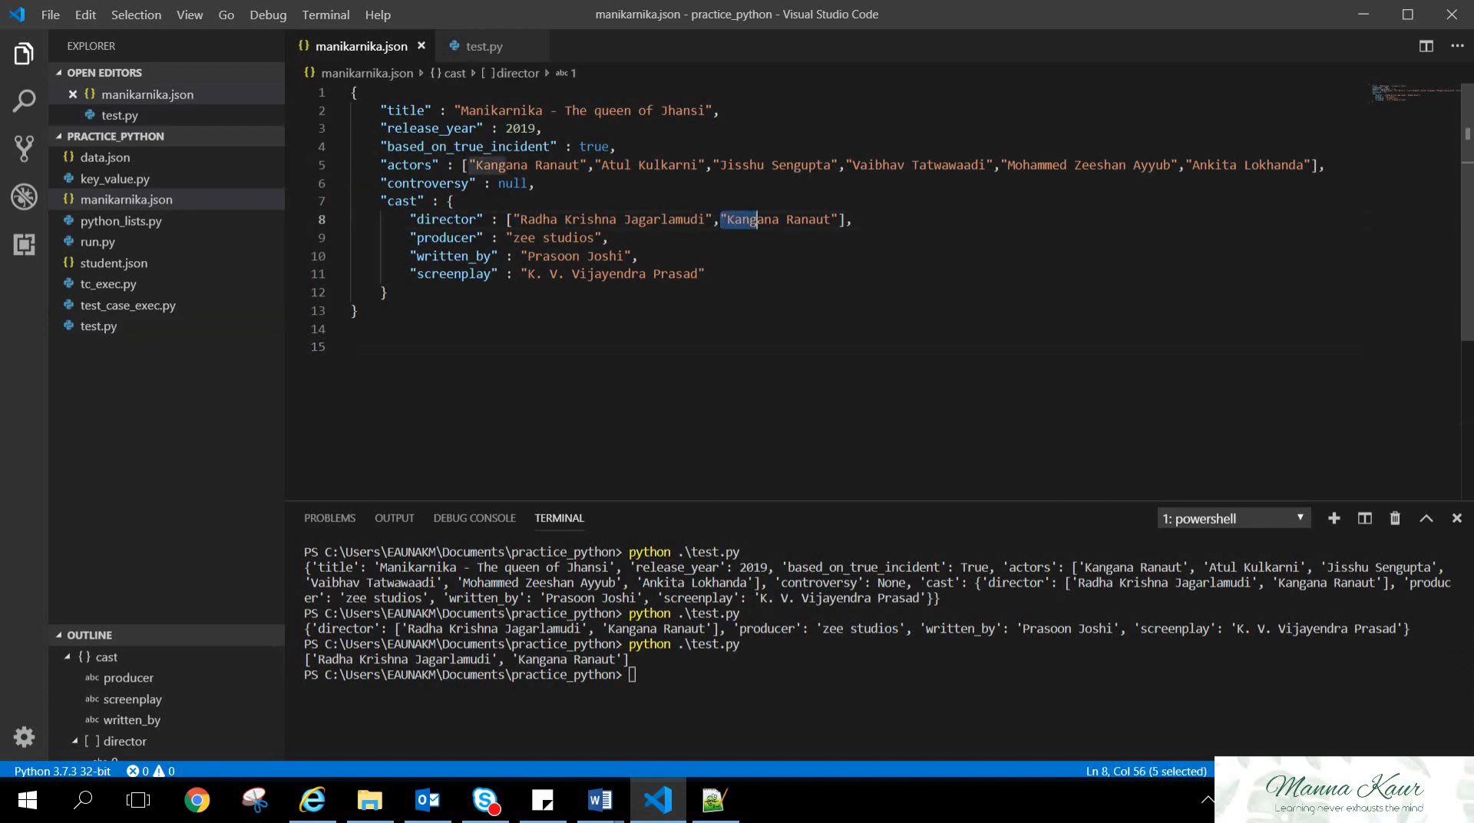
click(700, 273)
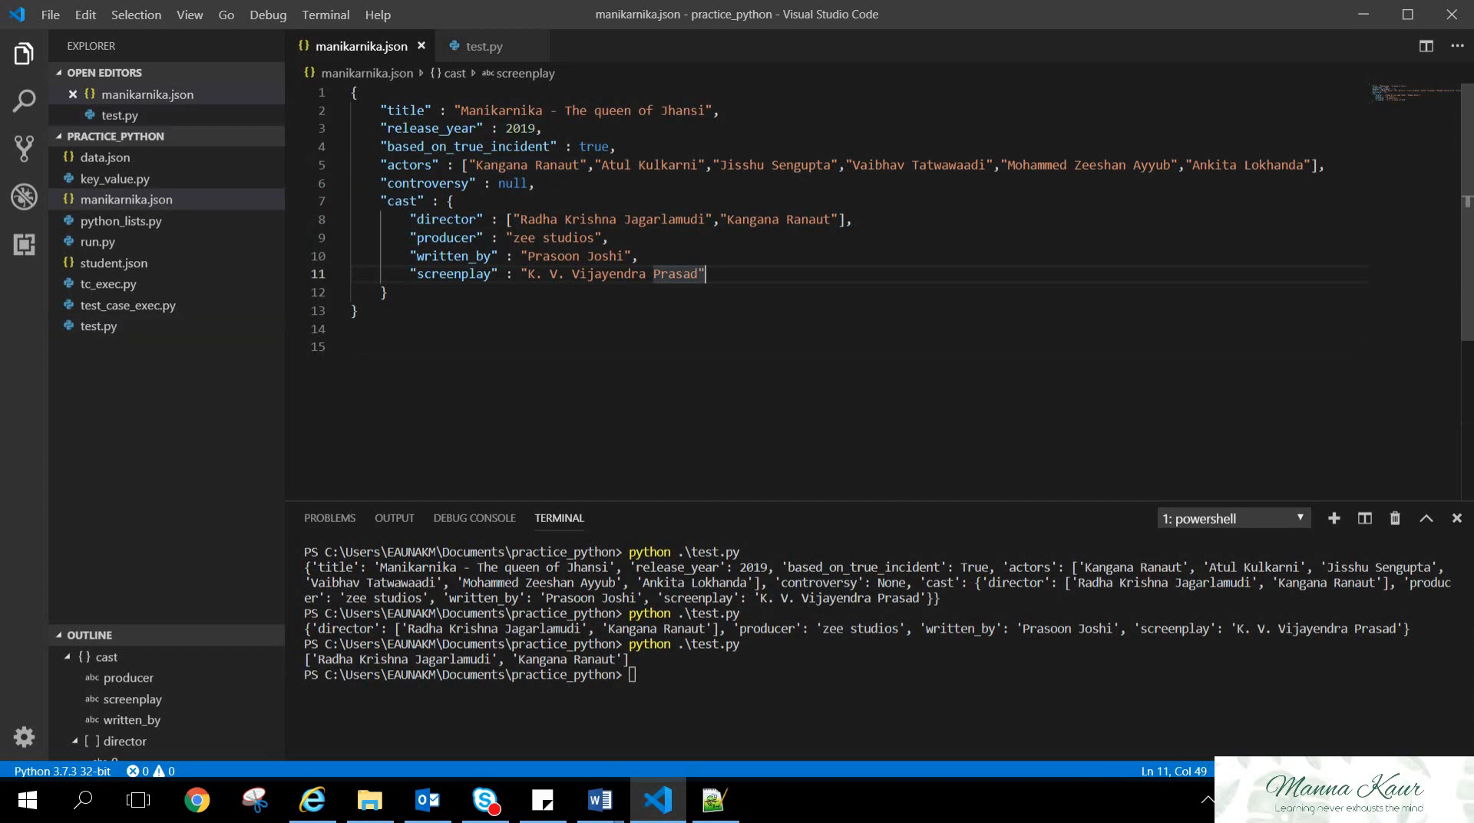
click(483, 46)
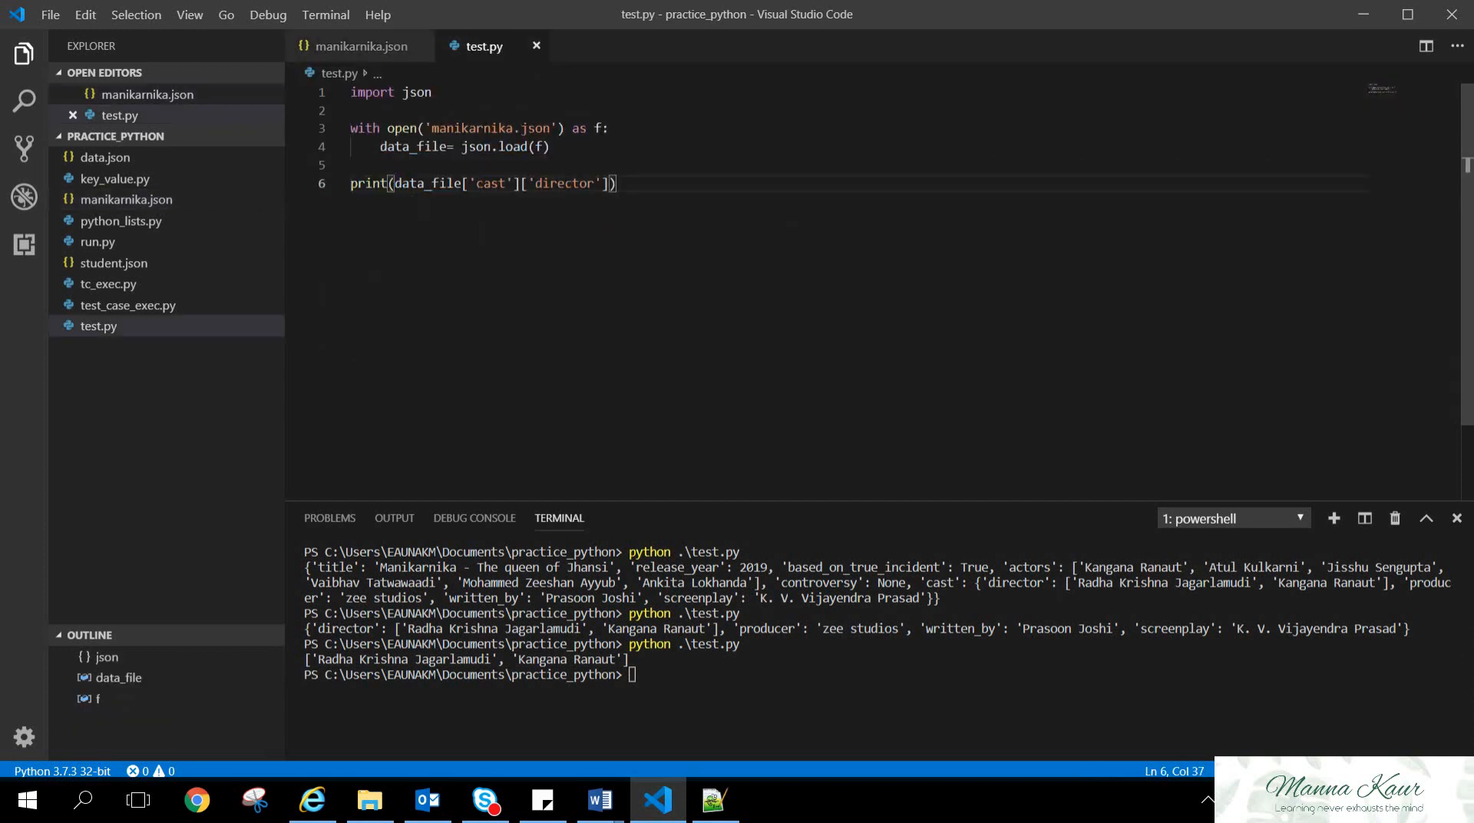
click(359, 44)
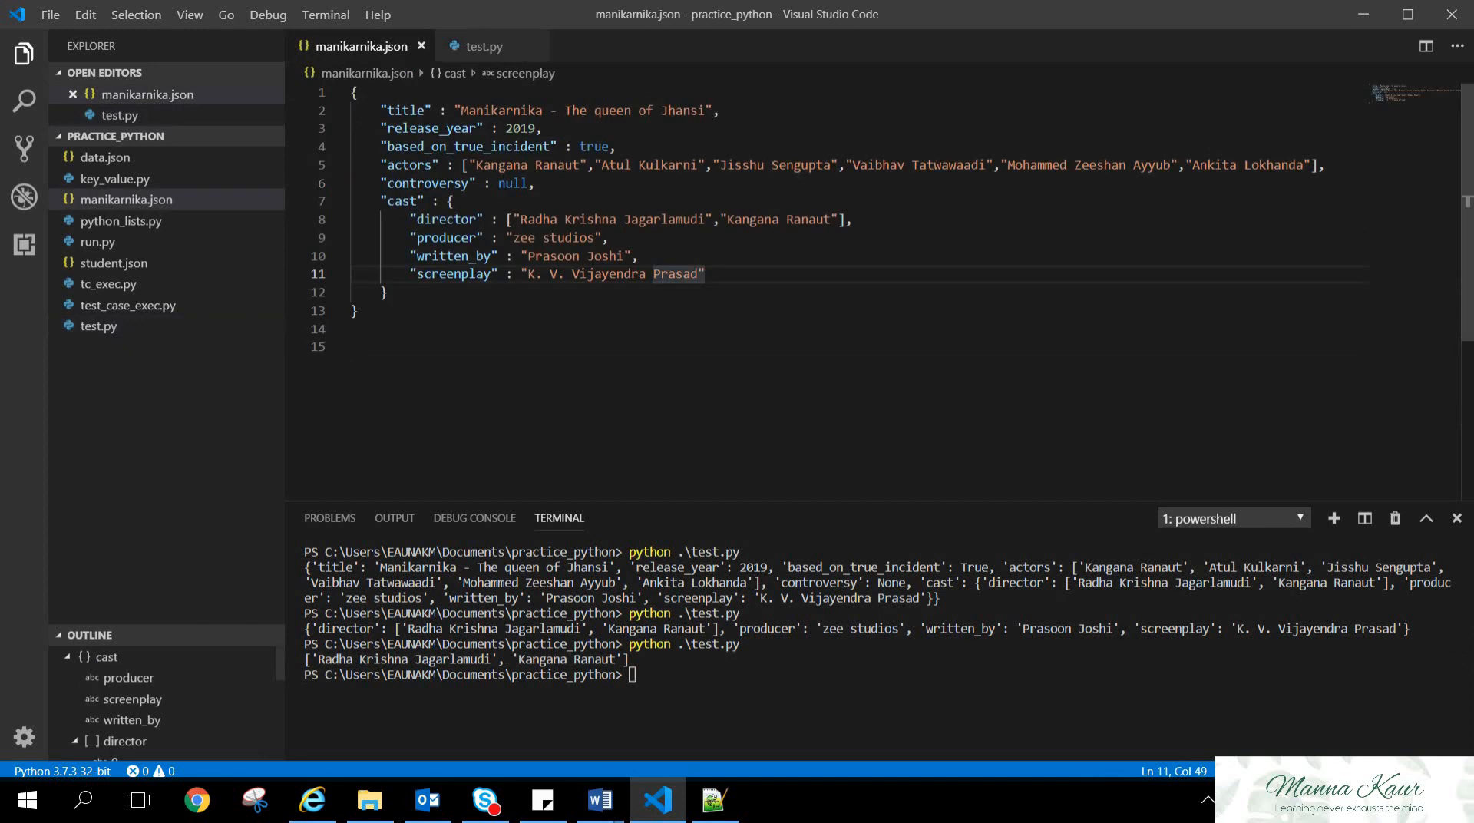
click(842, 220)
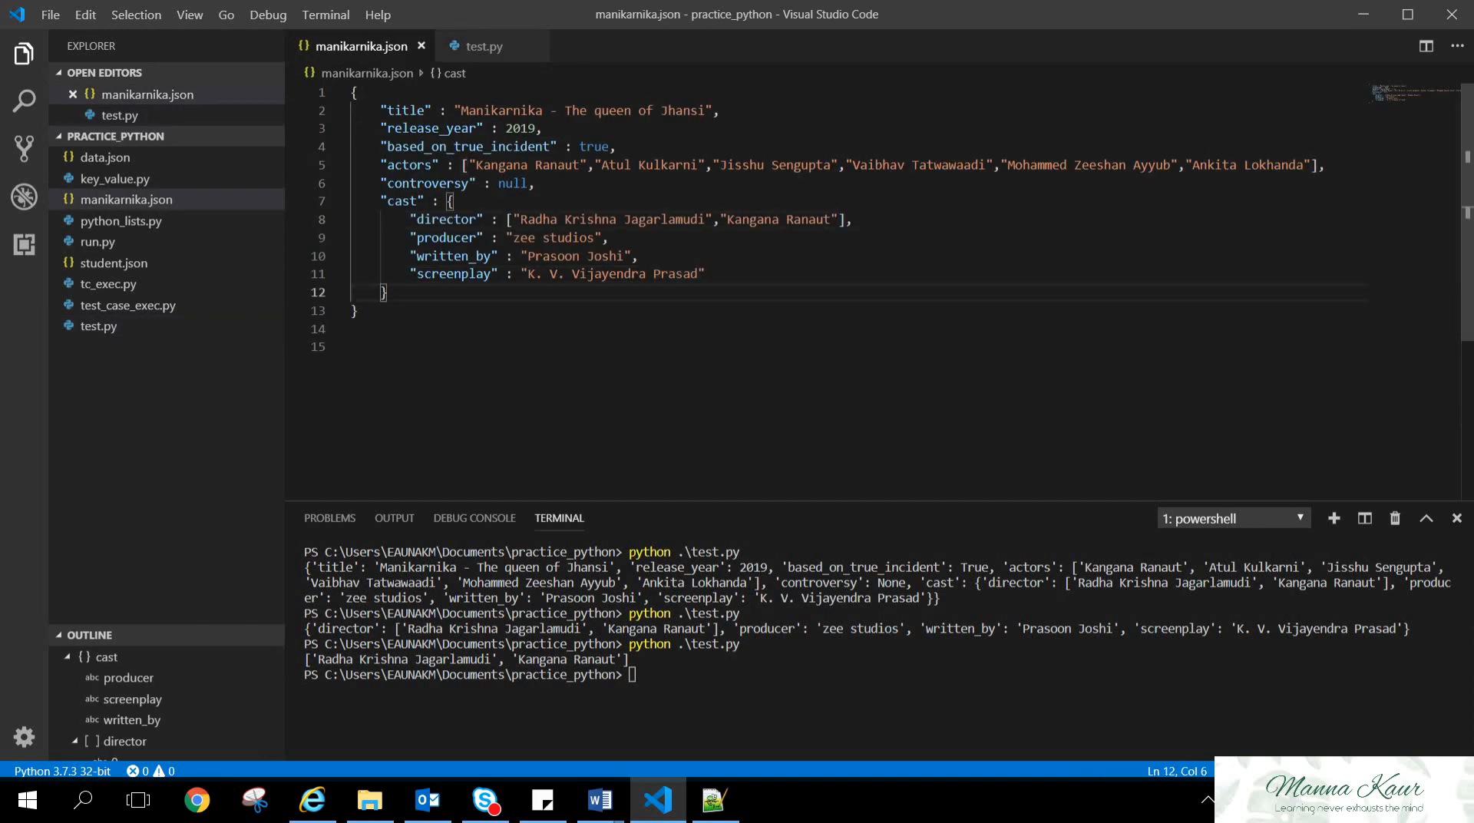
mouse_move(485, 46)
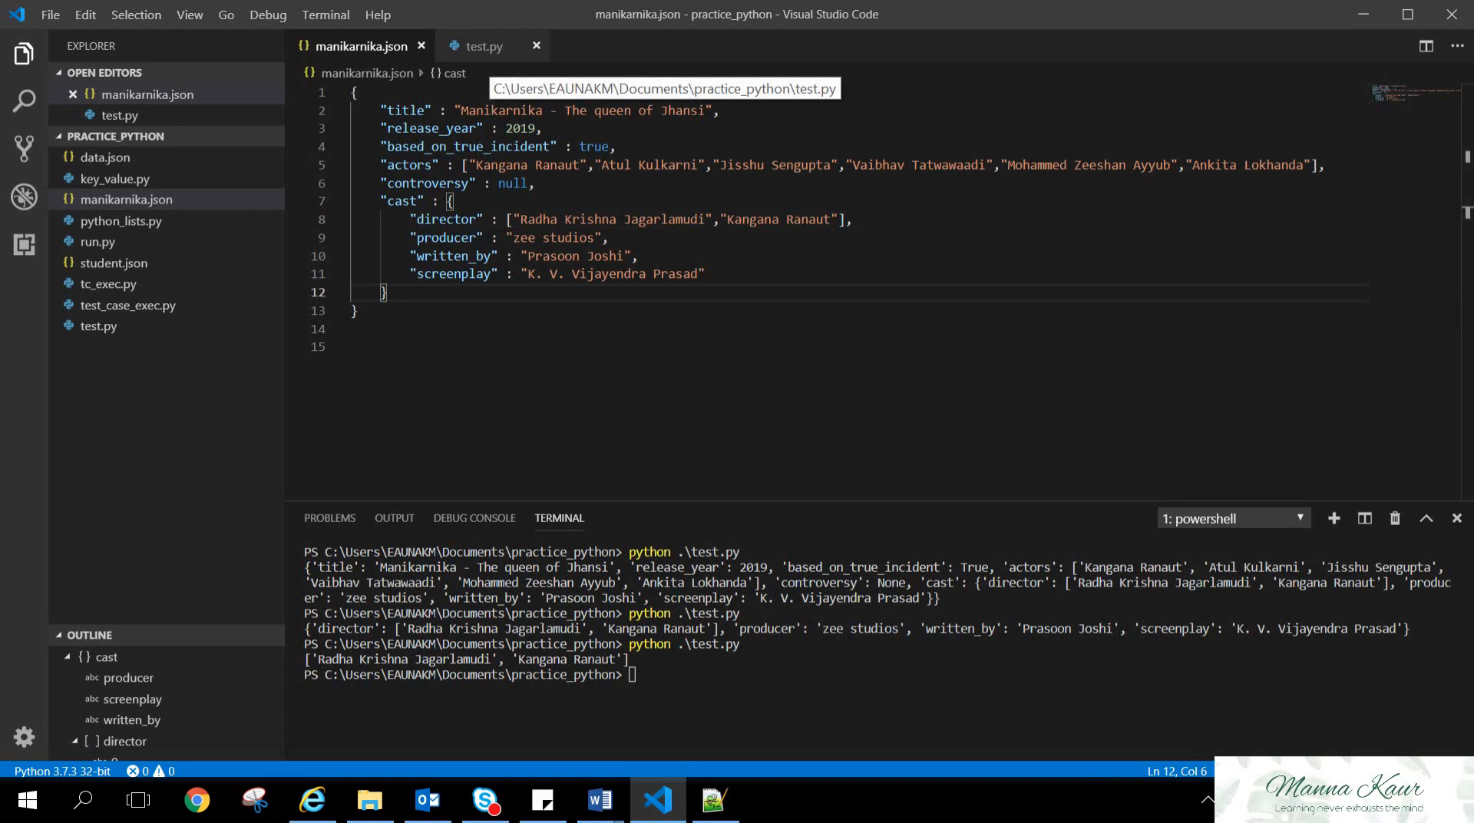
click(483, 47)
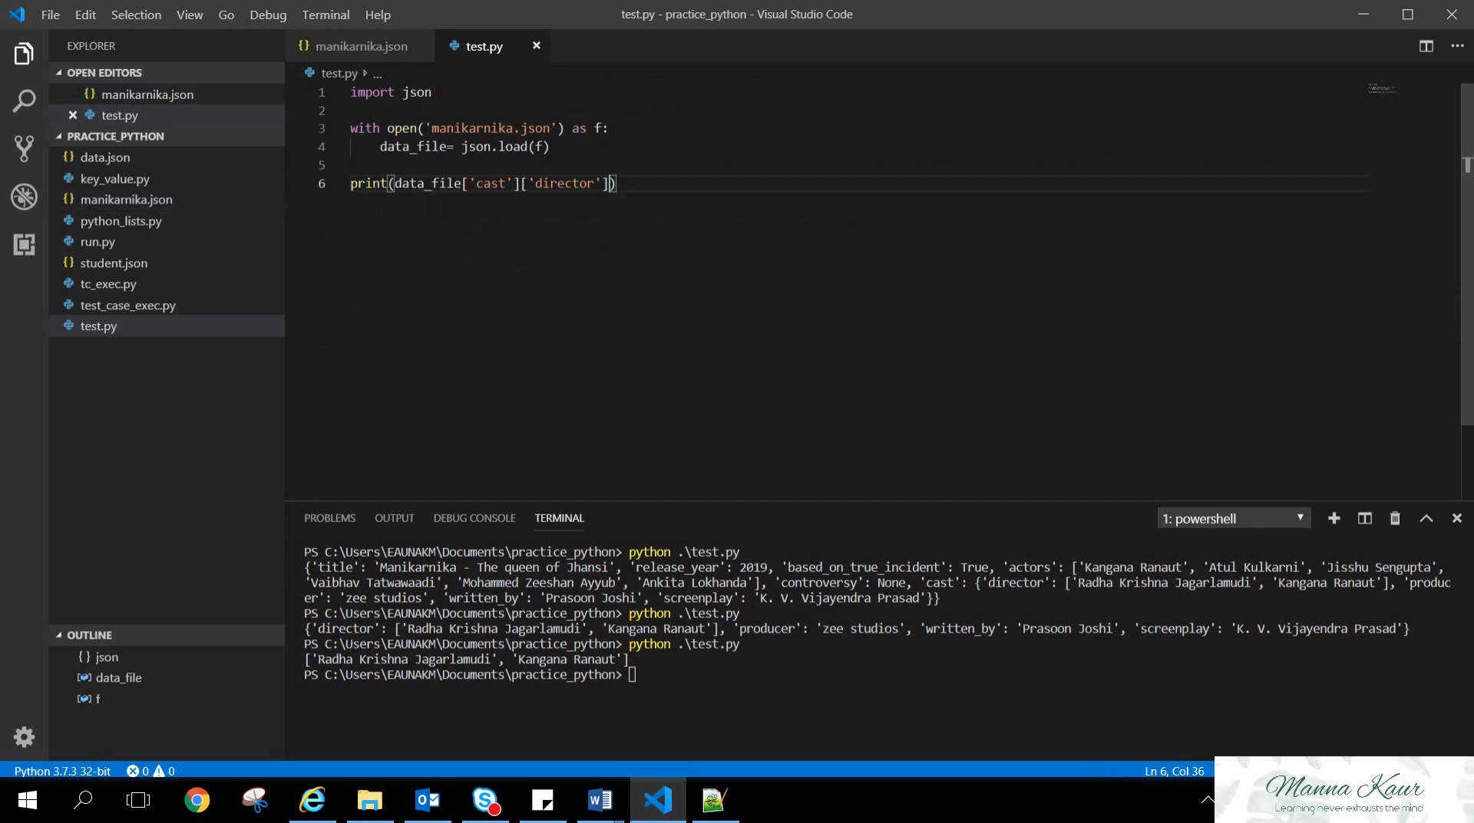
Index the director list with [1] in the print line and save test.py
text([])
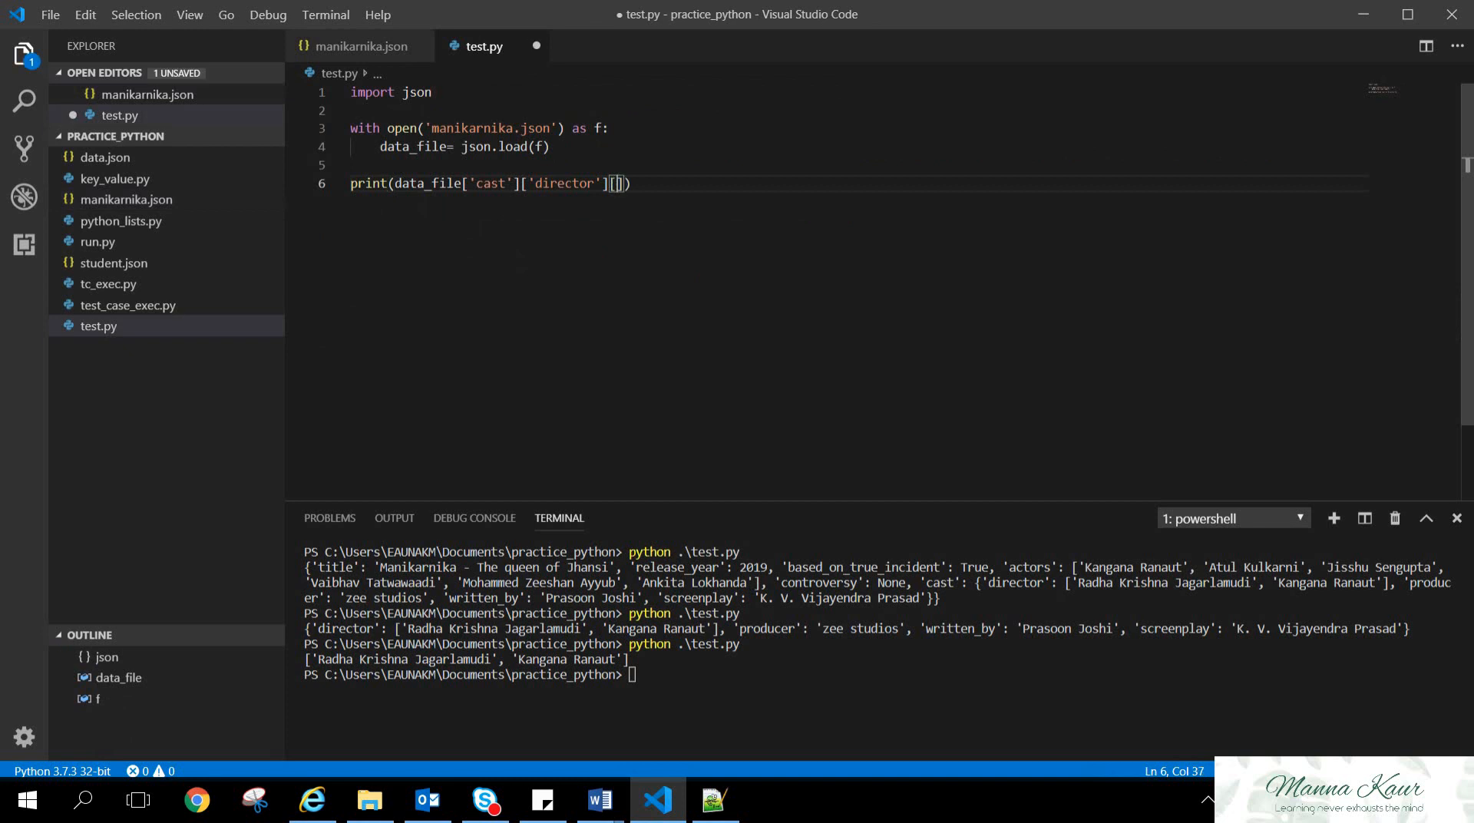
text(1)
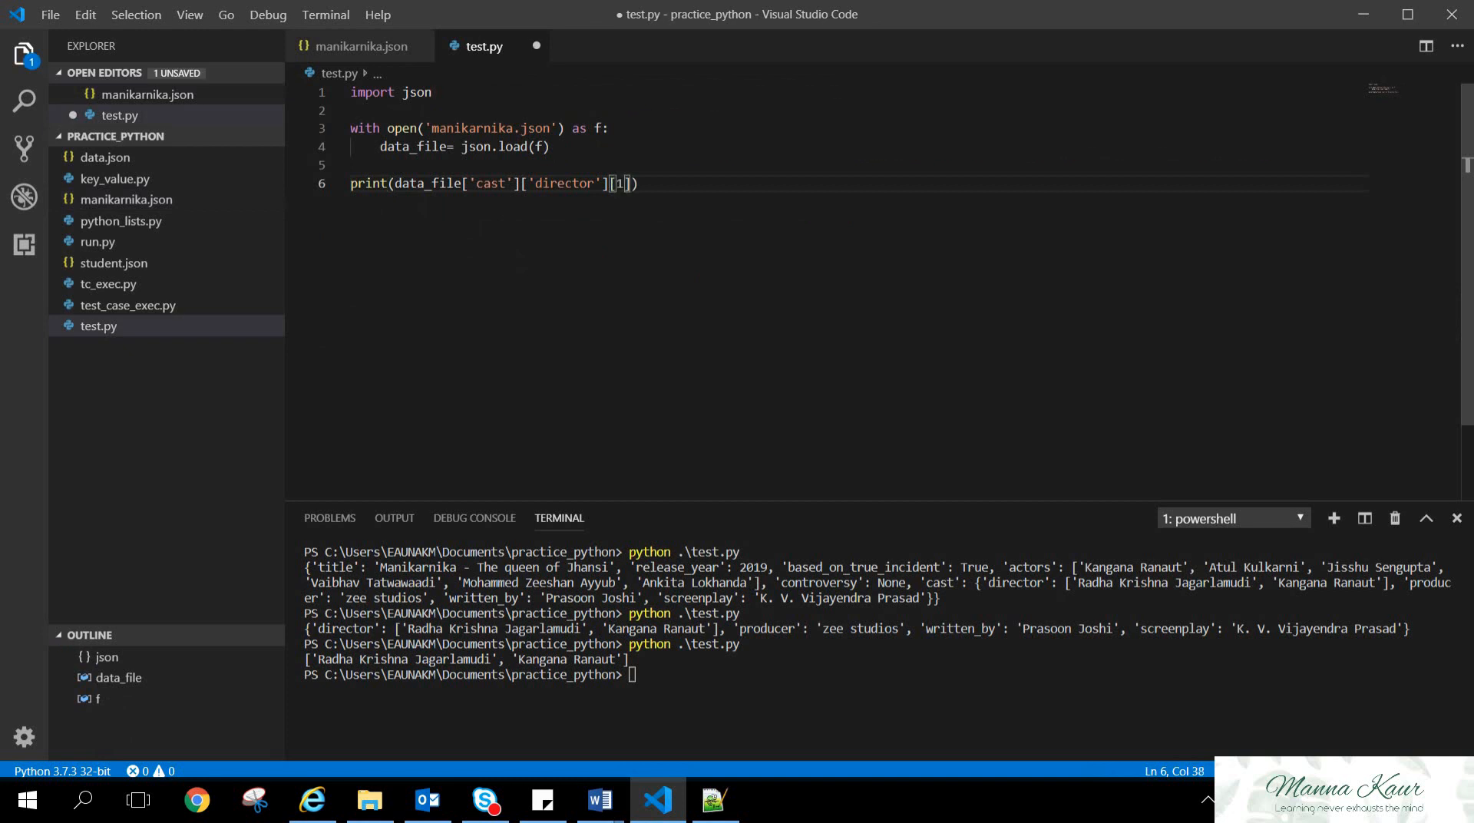
key(ctrl+s)
text(python .\test.py)
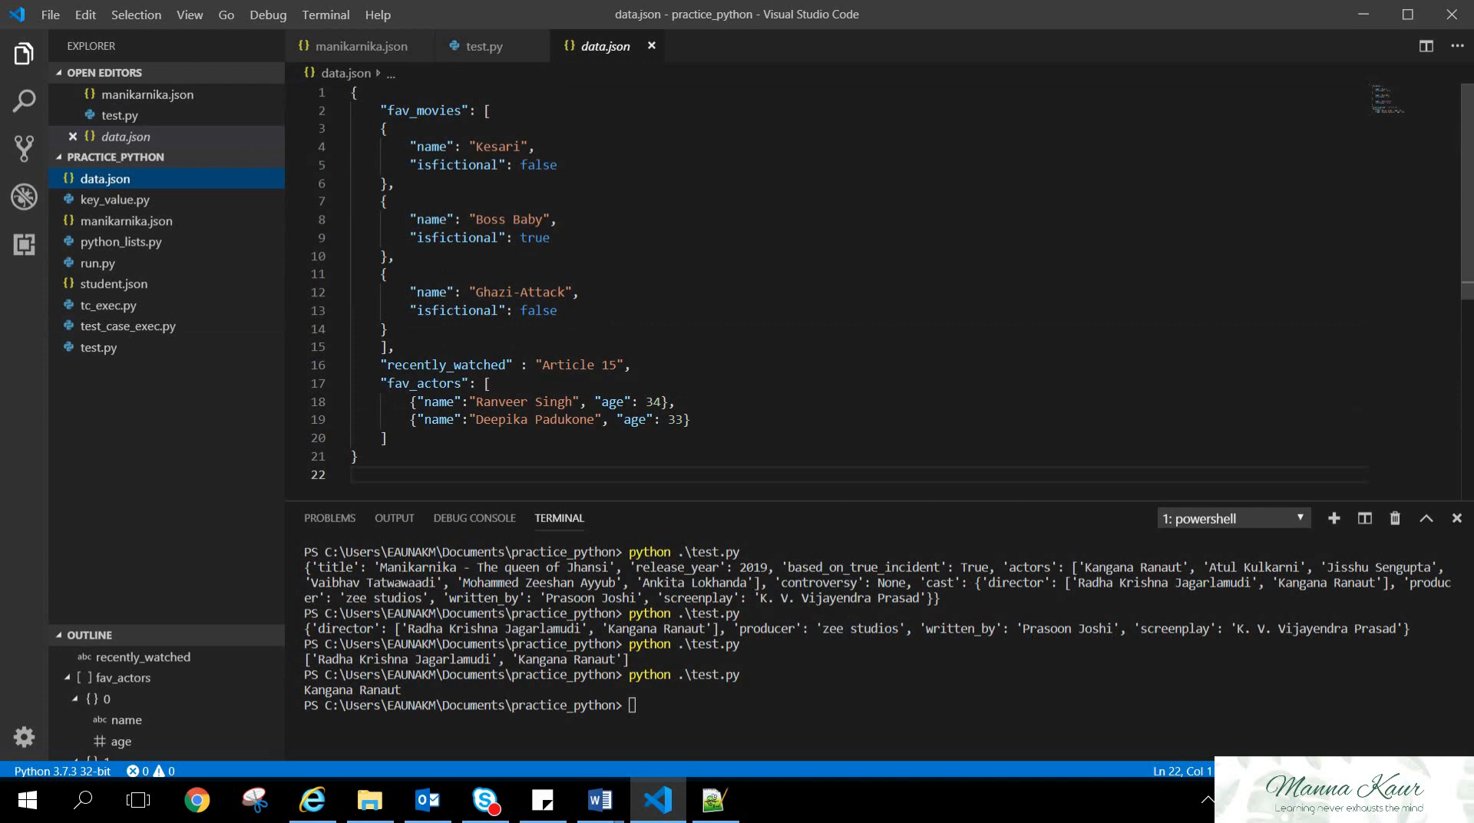
Open data.json and highlight the Ghazi-Attack fav_movies entry and the end of the fav_actors list
double_click(424, 110)
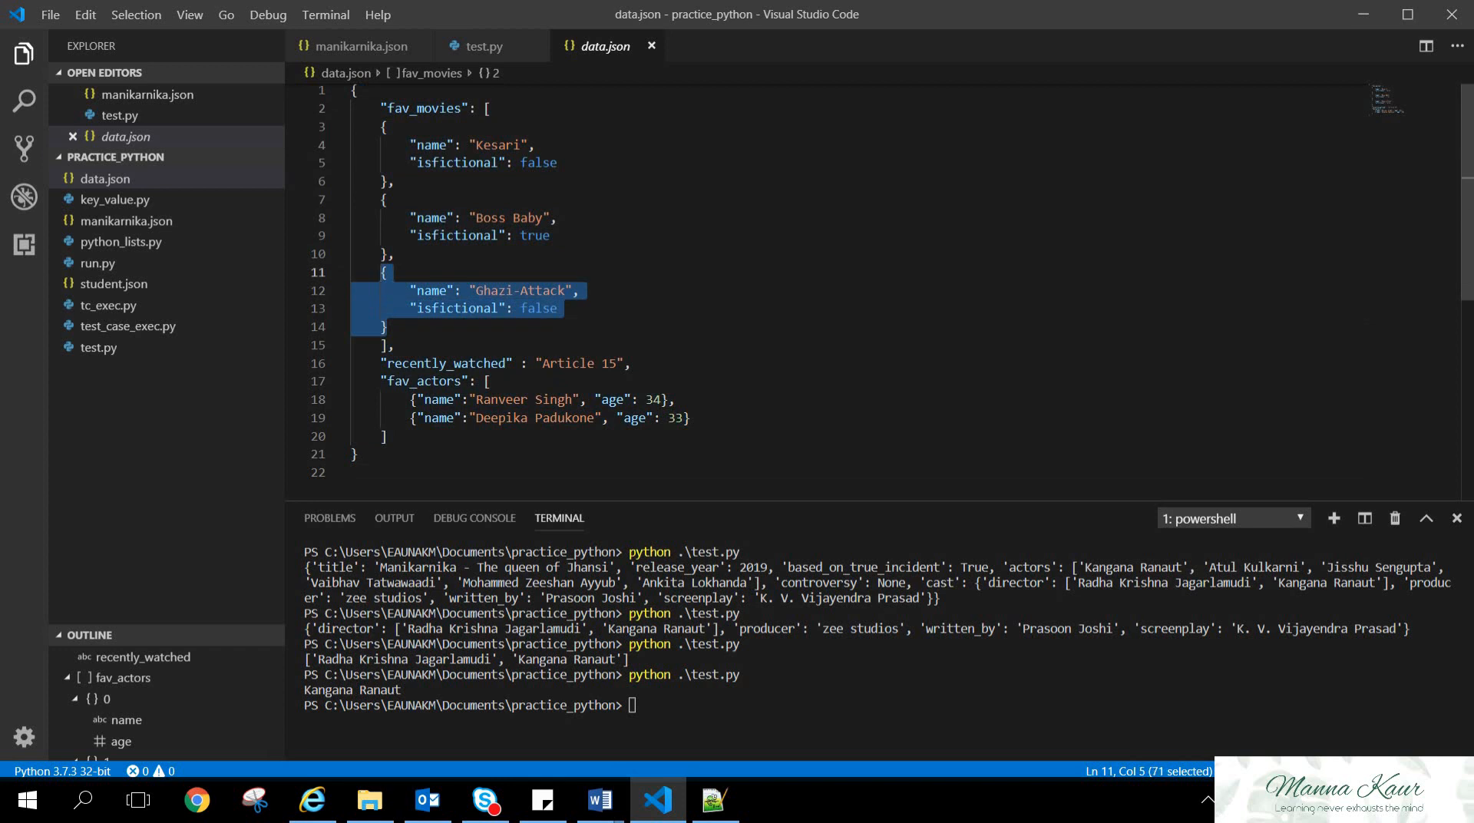
click(387, 327)
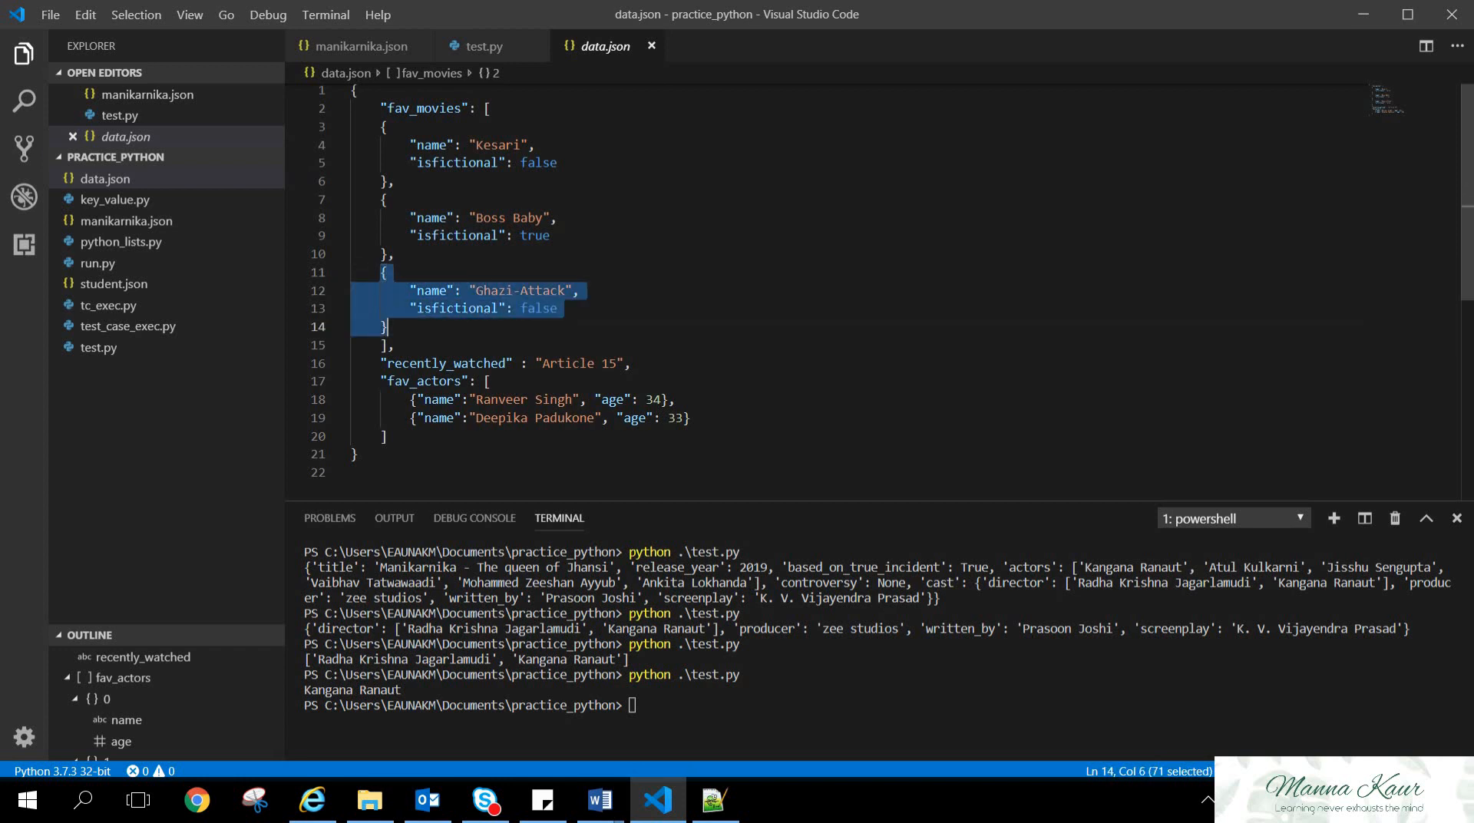
click(395, 344)
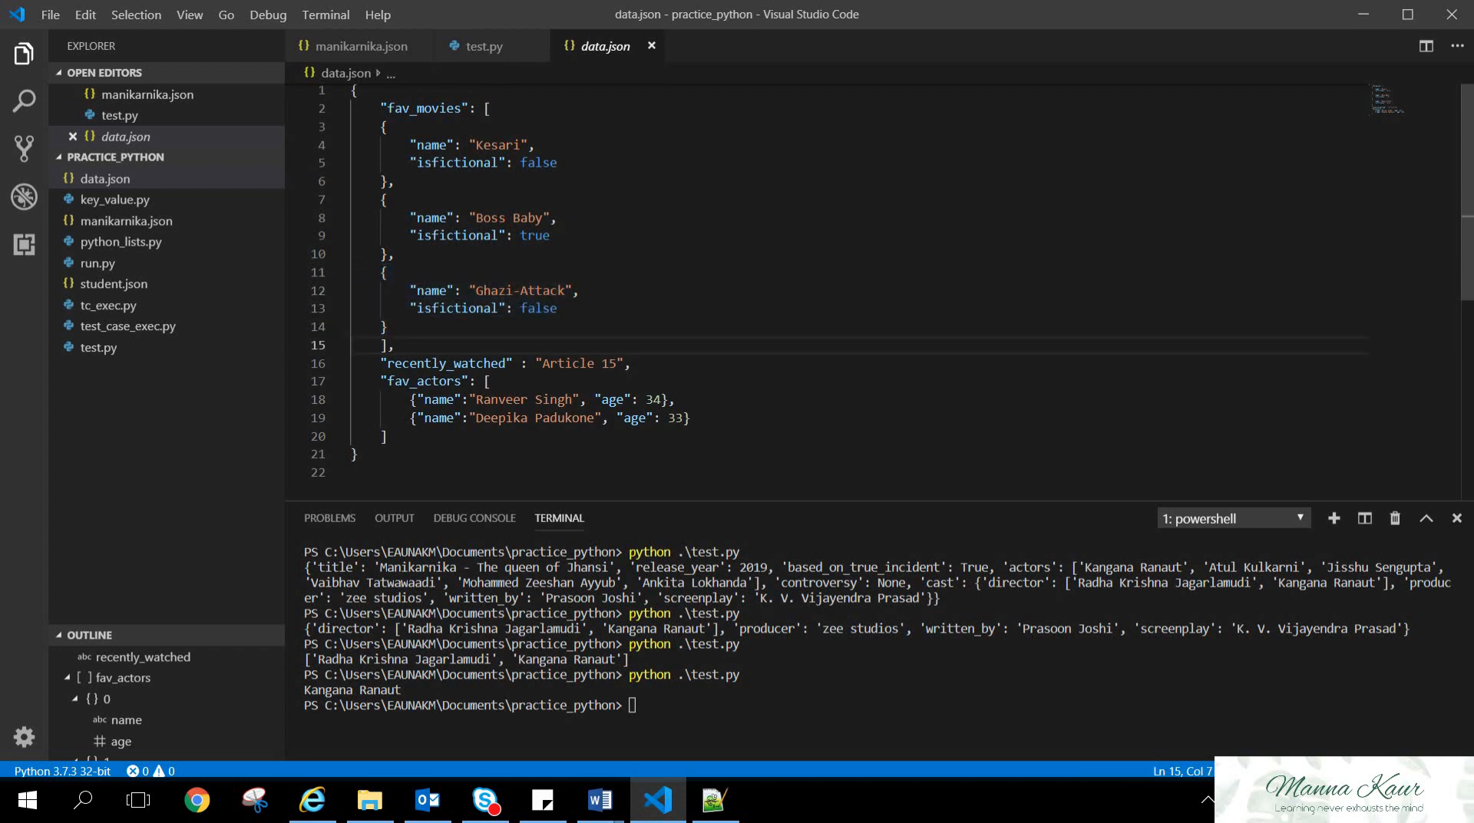
click(382, 436)
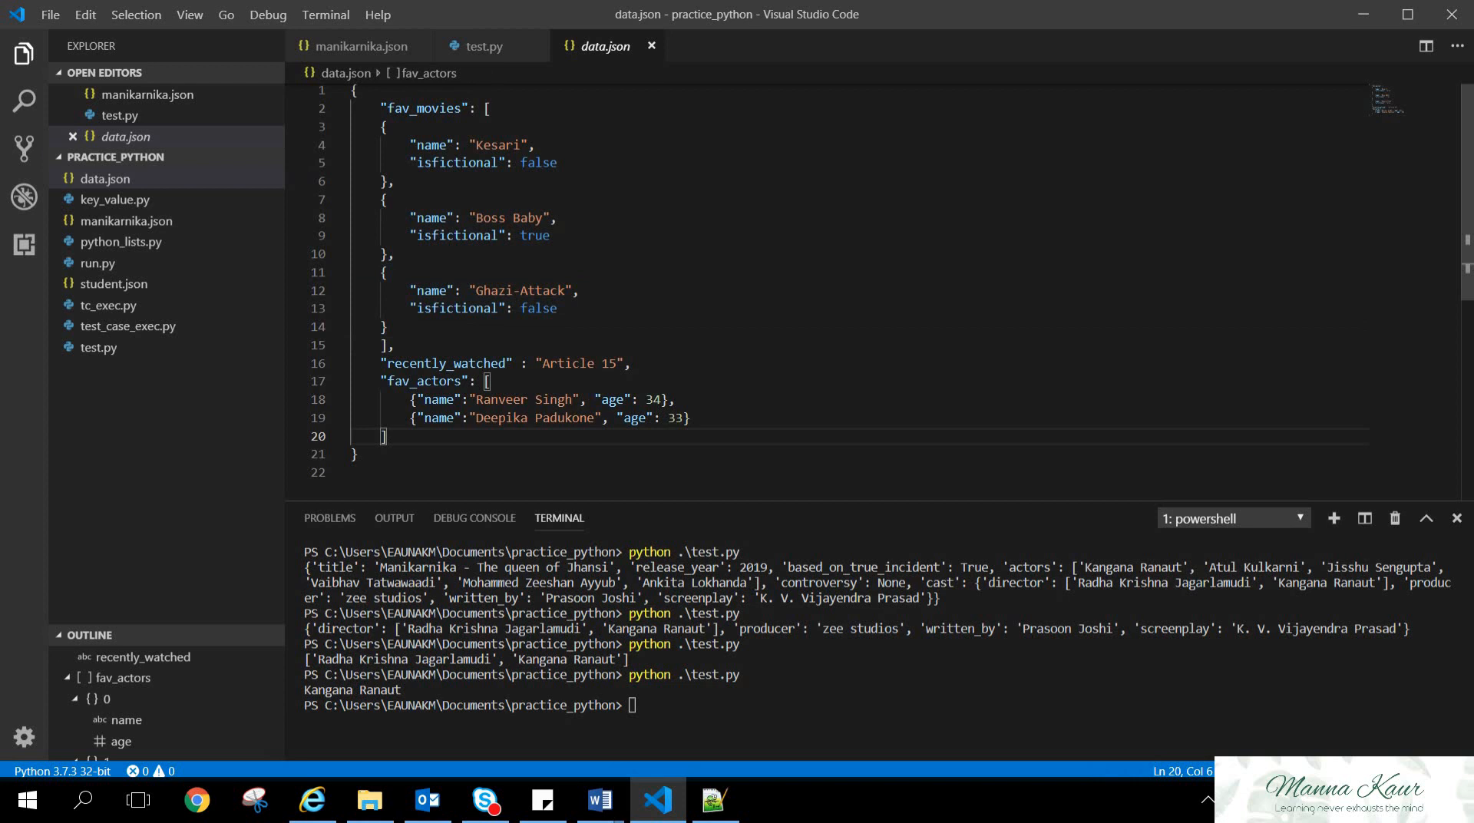